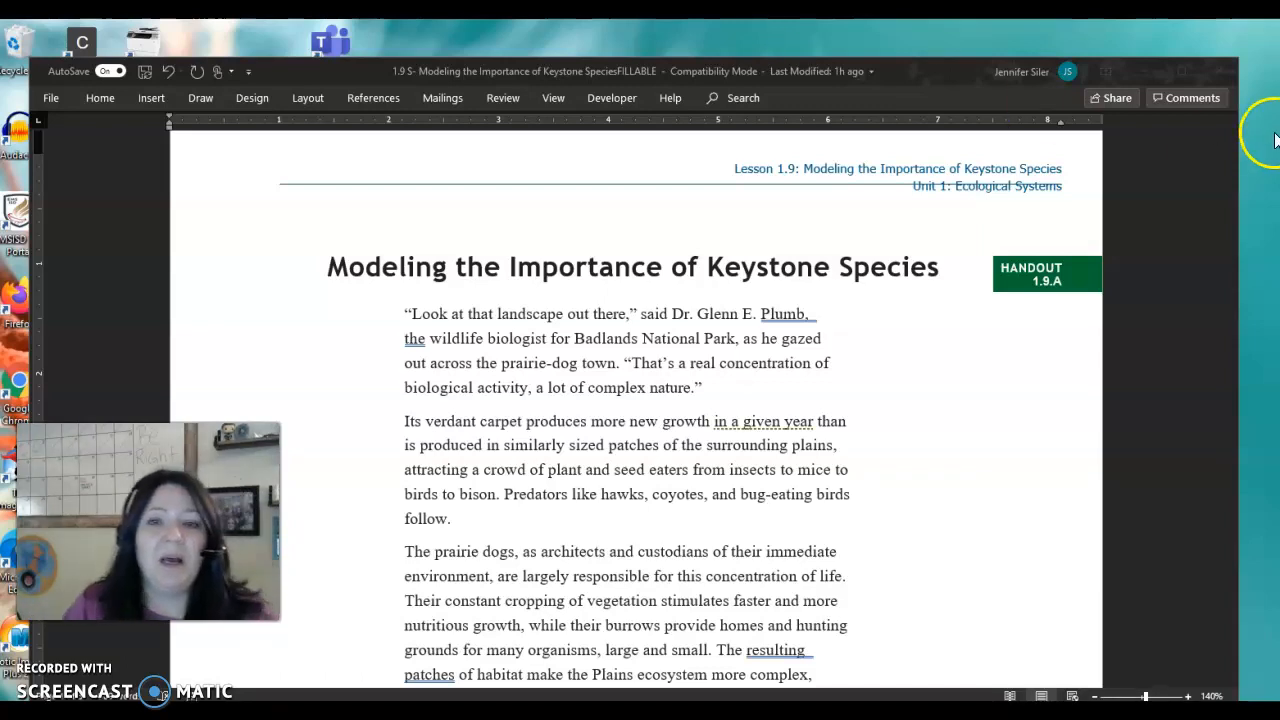
mouse_move(810, 520)
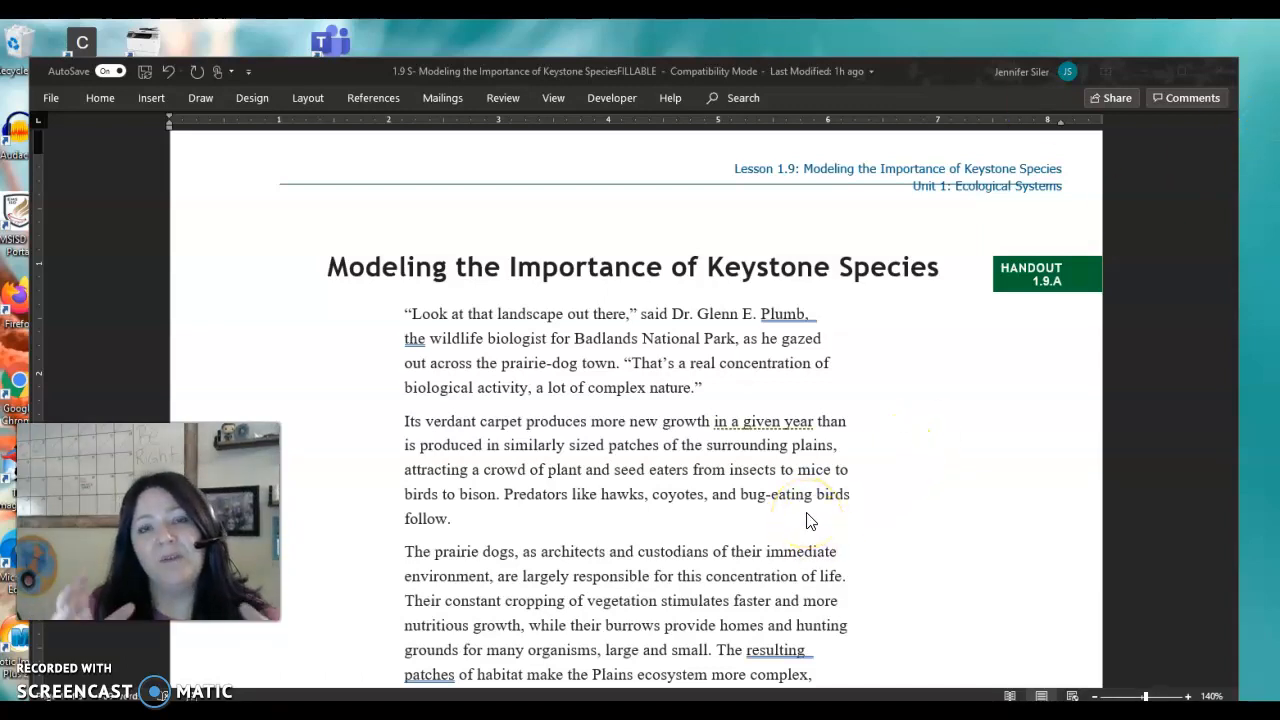
Scroll through the handout and follow its sagemodeler.concord.org link to the modelling site
scroll(down, 3)
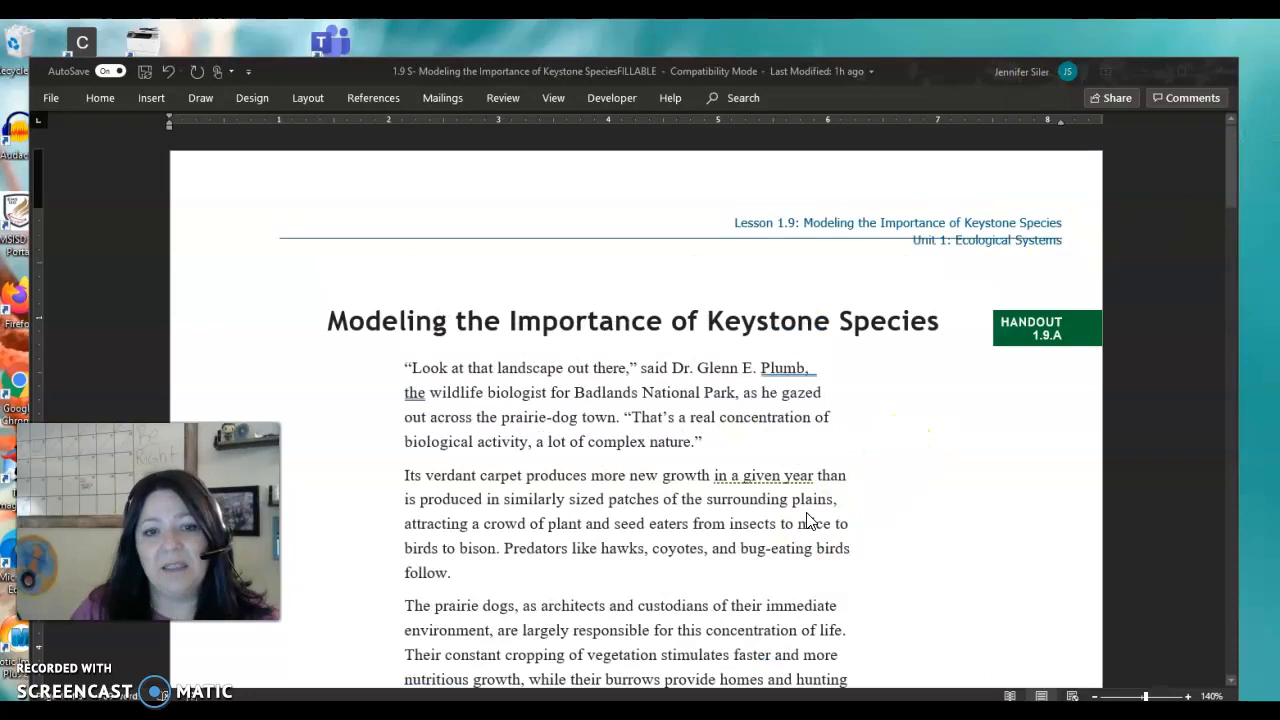
scroll(down, 3)
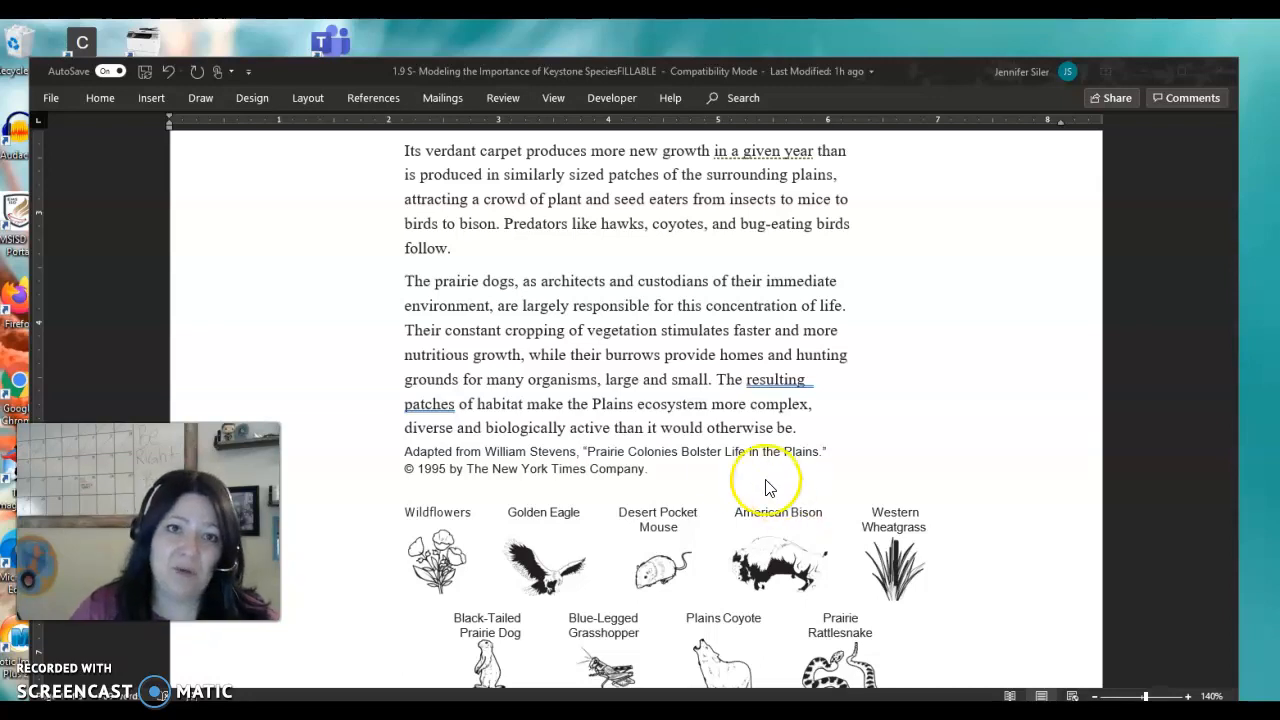
scroll(down, 3)
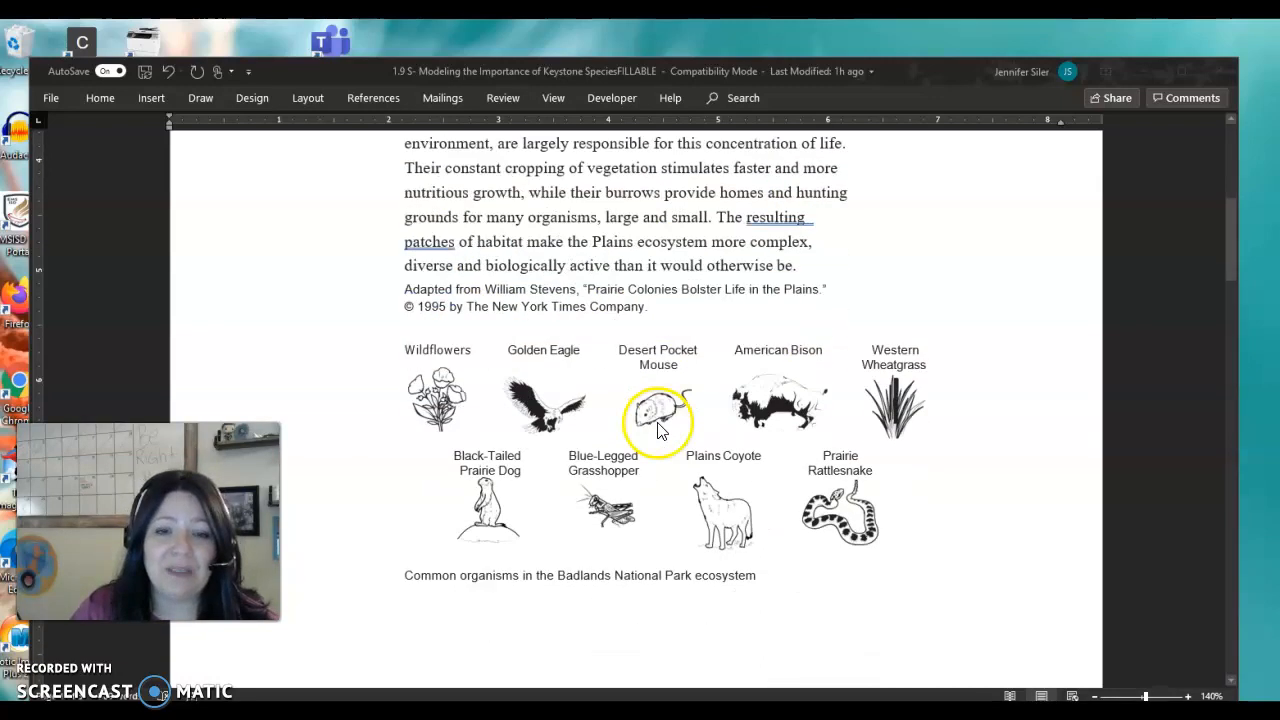
scroll(down, 3)
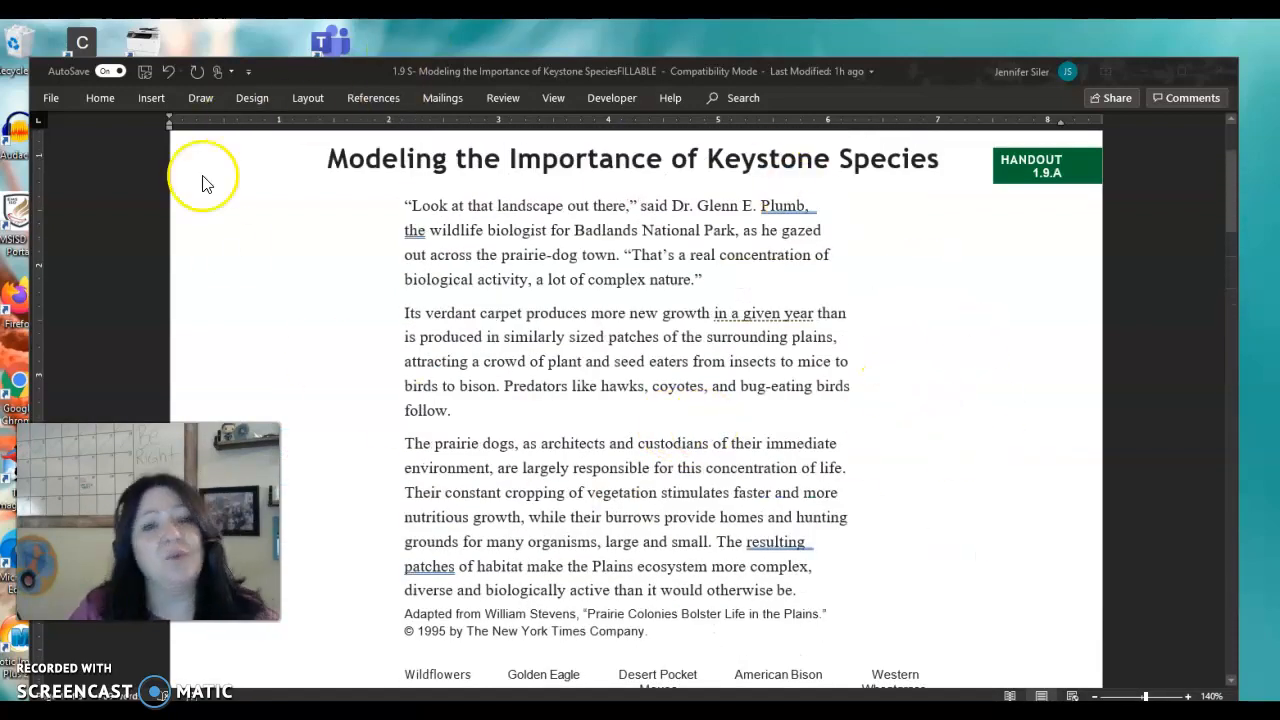
mouse_move(648, 242)
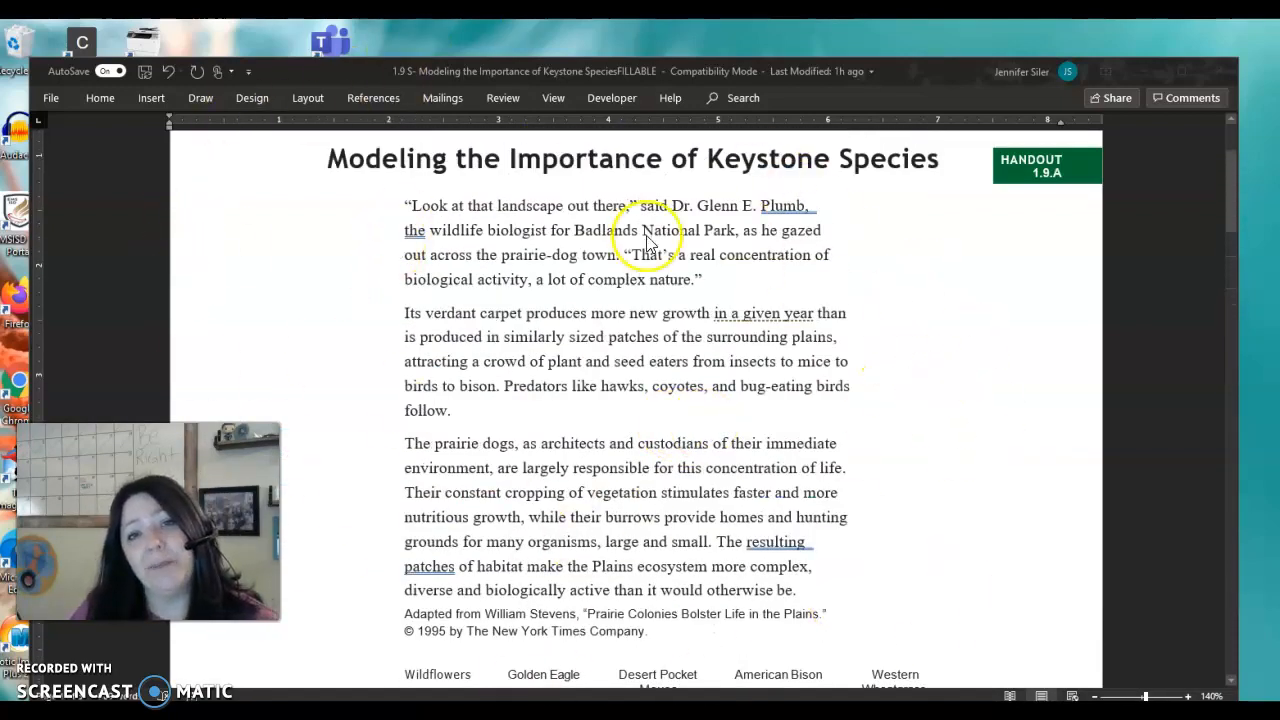
mouse_move(940, 170)
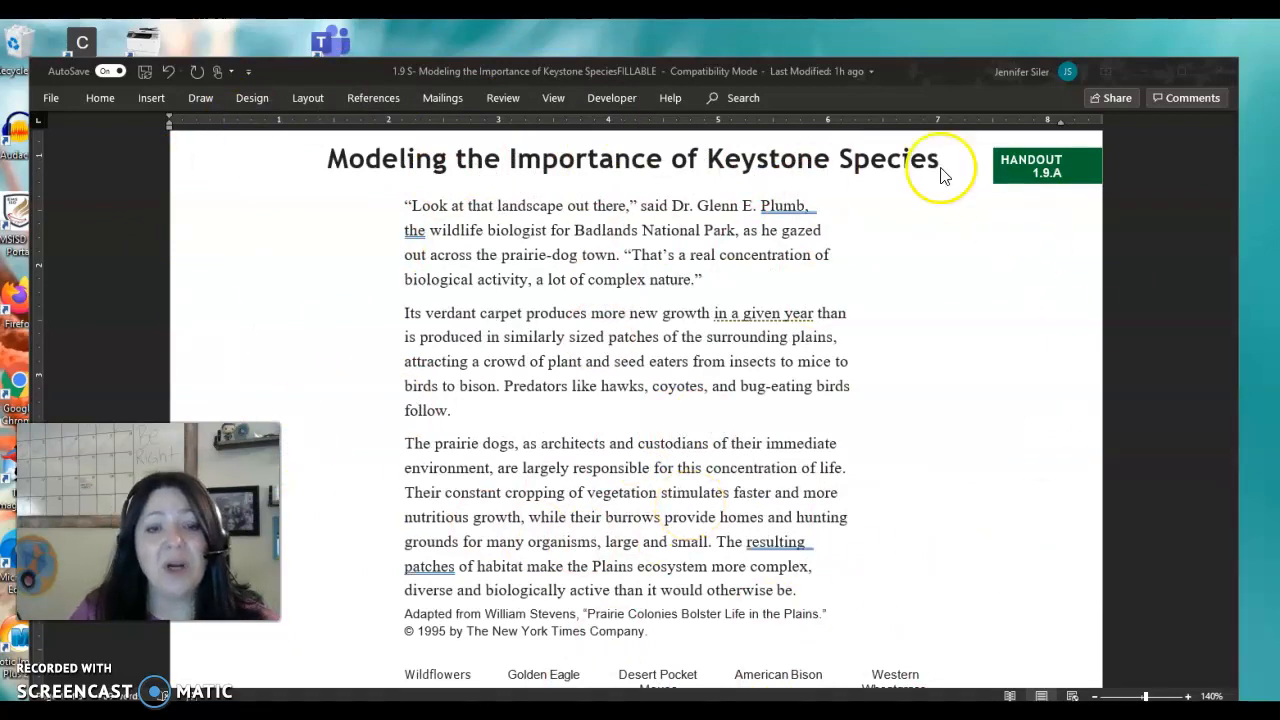
scroll(down, 3)
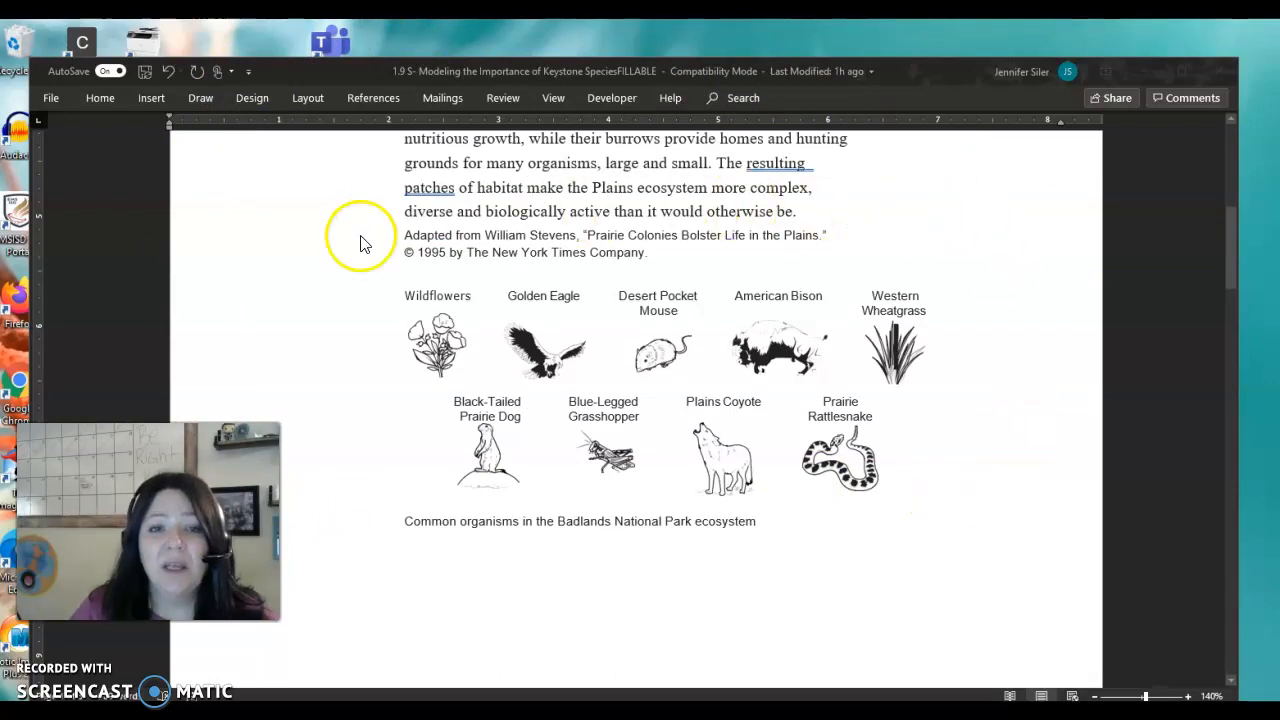
mouse_move(90, 238)
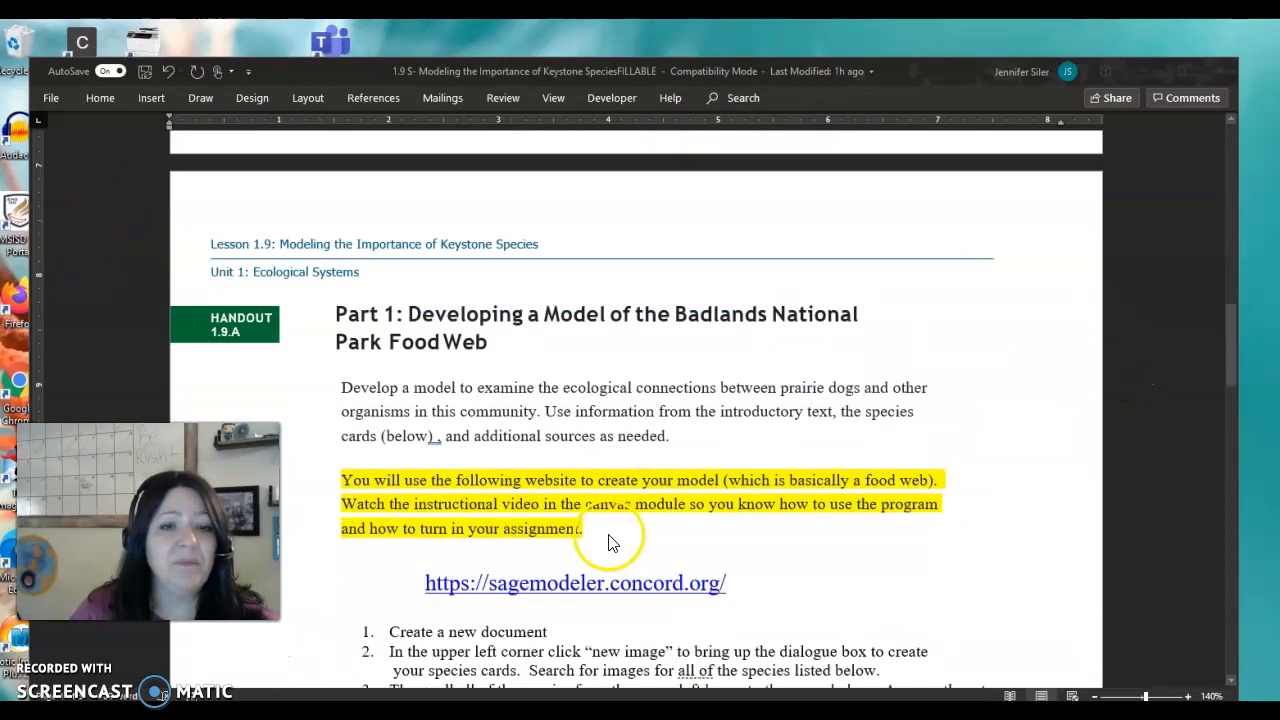
scroll(down, 3)
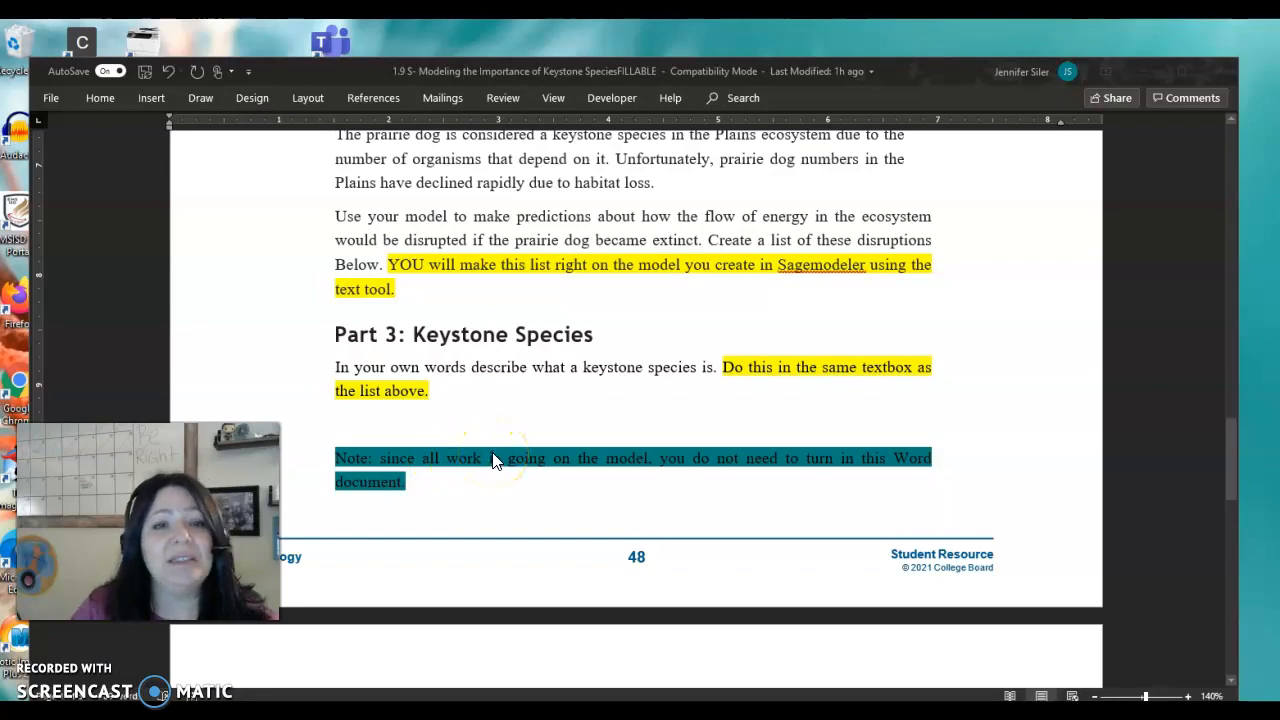
scroll(up, 3)
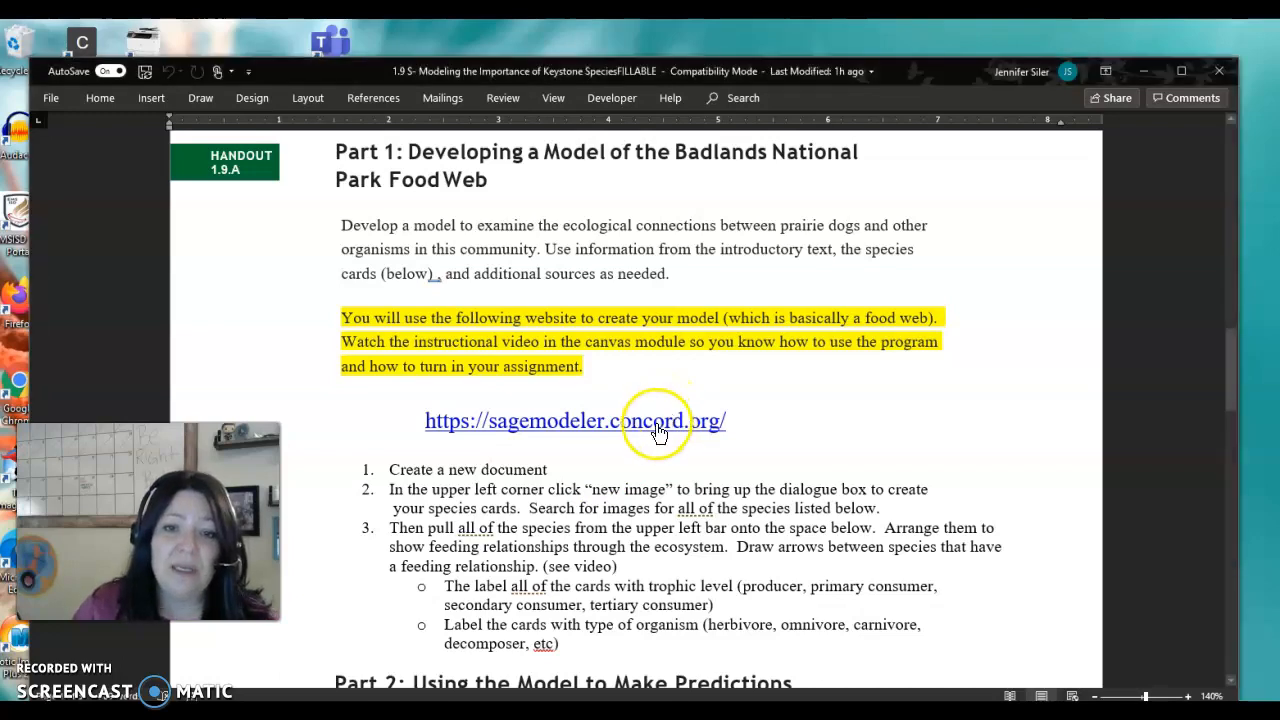
click(656, 420)
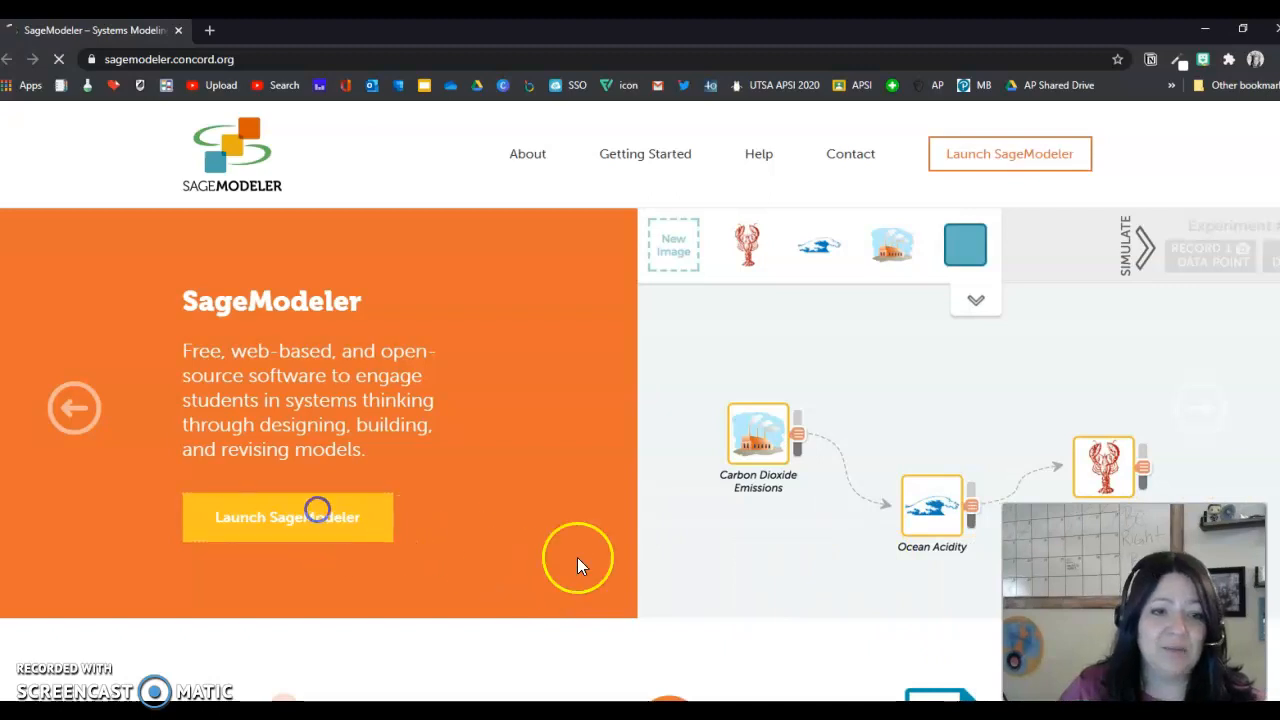
Launch SageModeler and start a new, empty model document
click(288, 516)
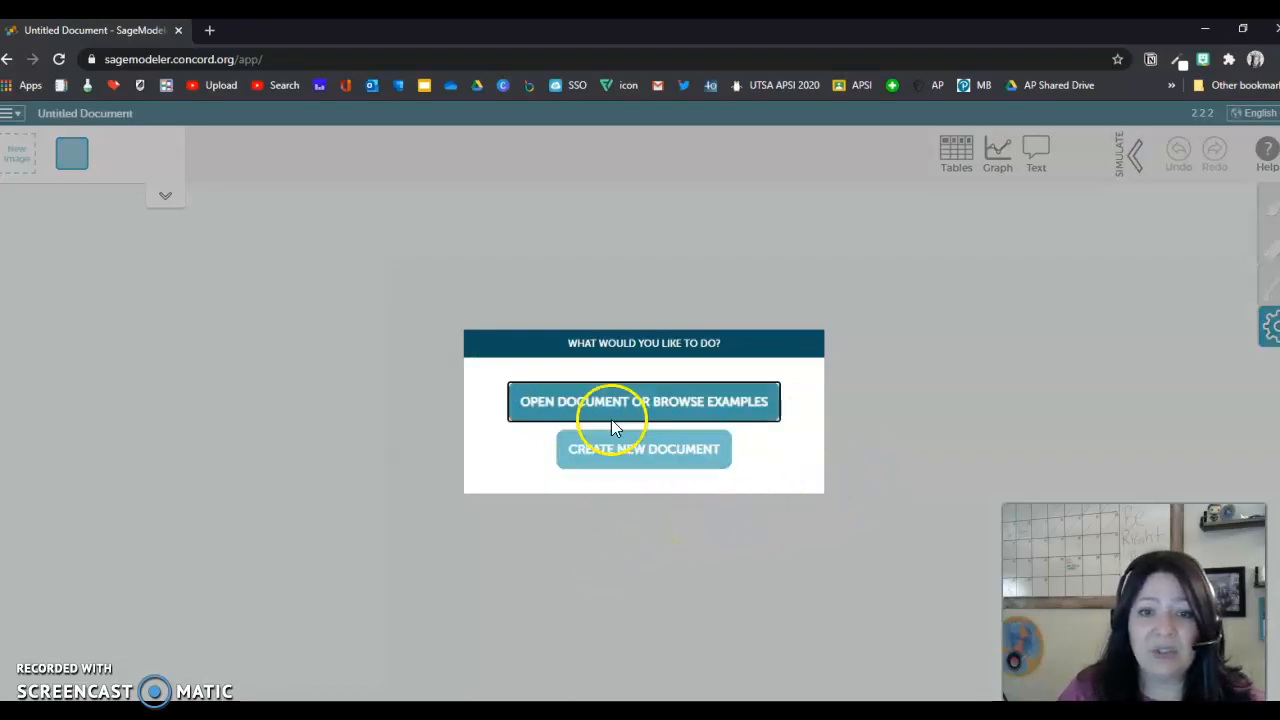
click(644, 448)
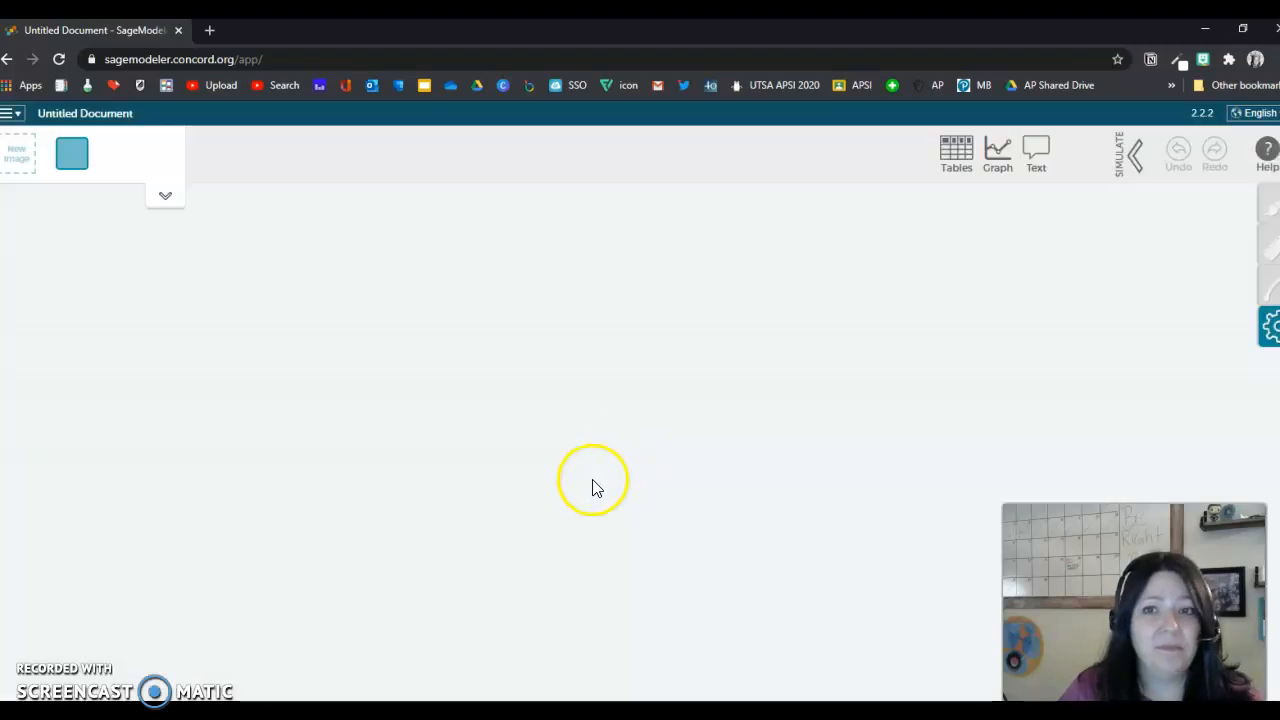
mouse_move(176, 332)
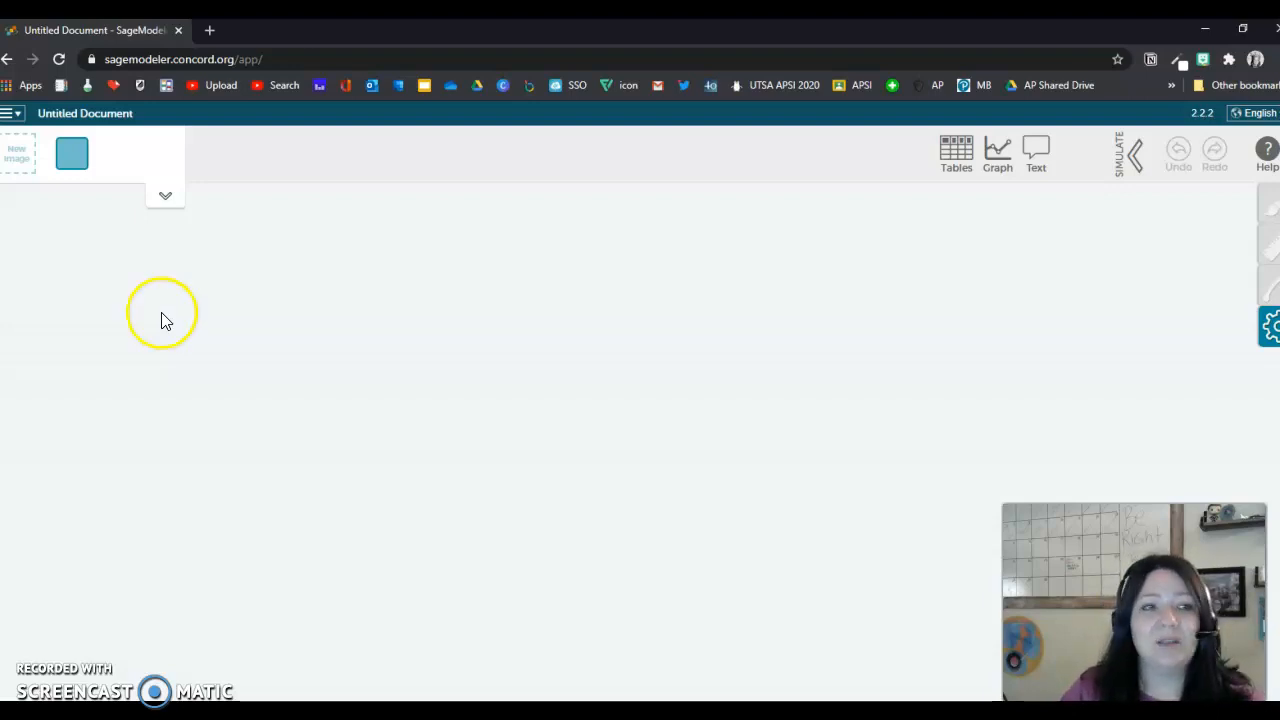
mouse_move(144, 248)
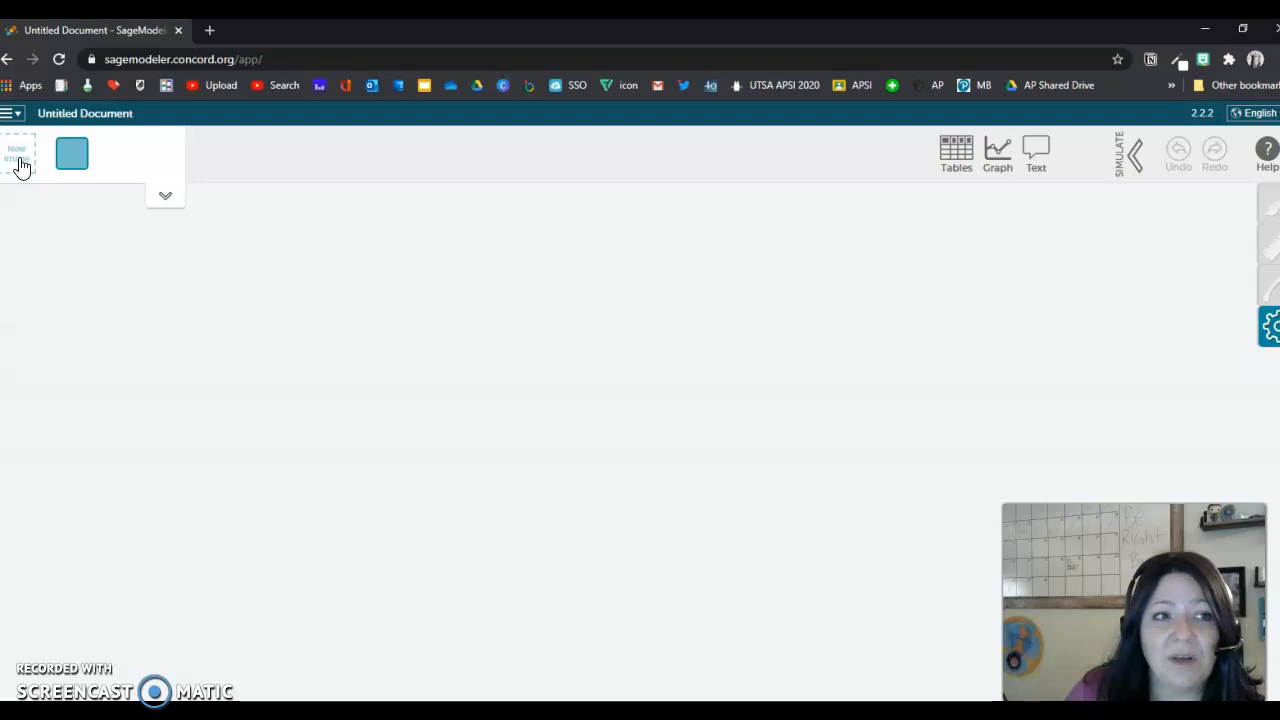
Search the image library for 'heart' and add a heart picture to the palette
click(16, 156)
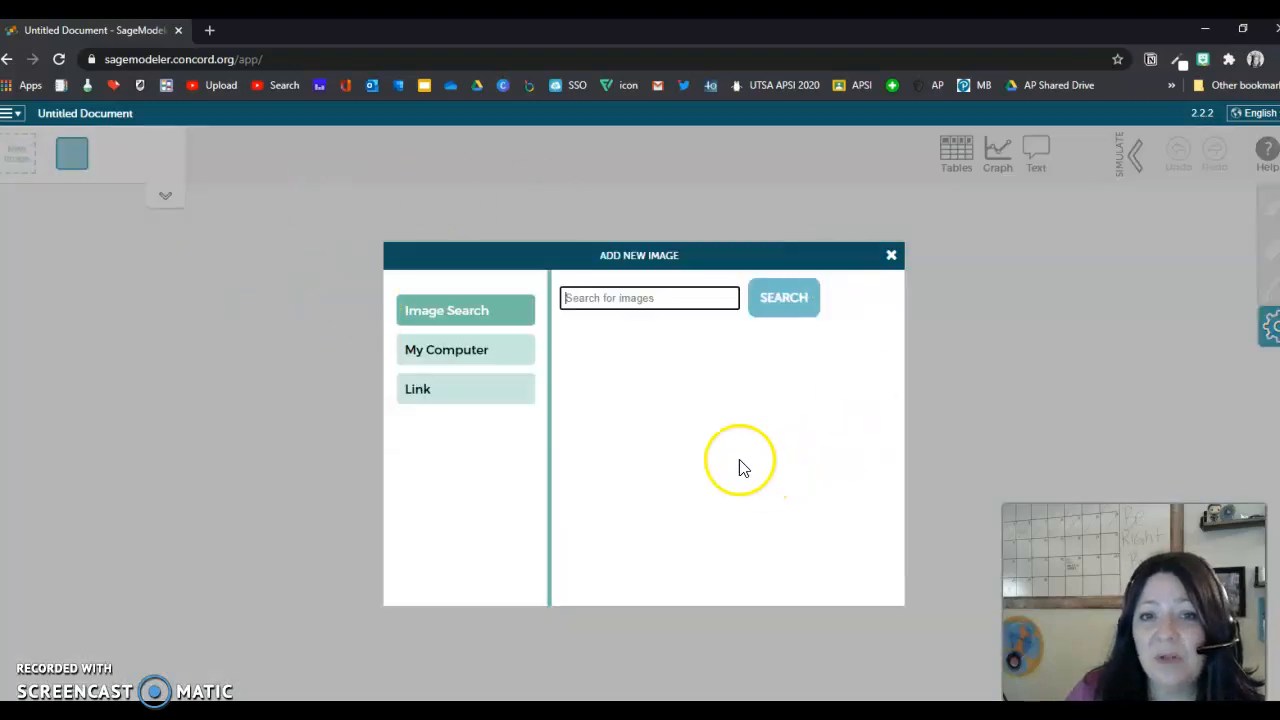
click(648, 296)
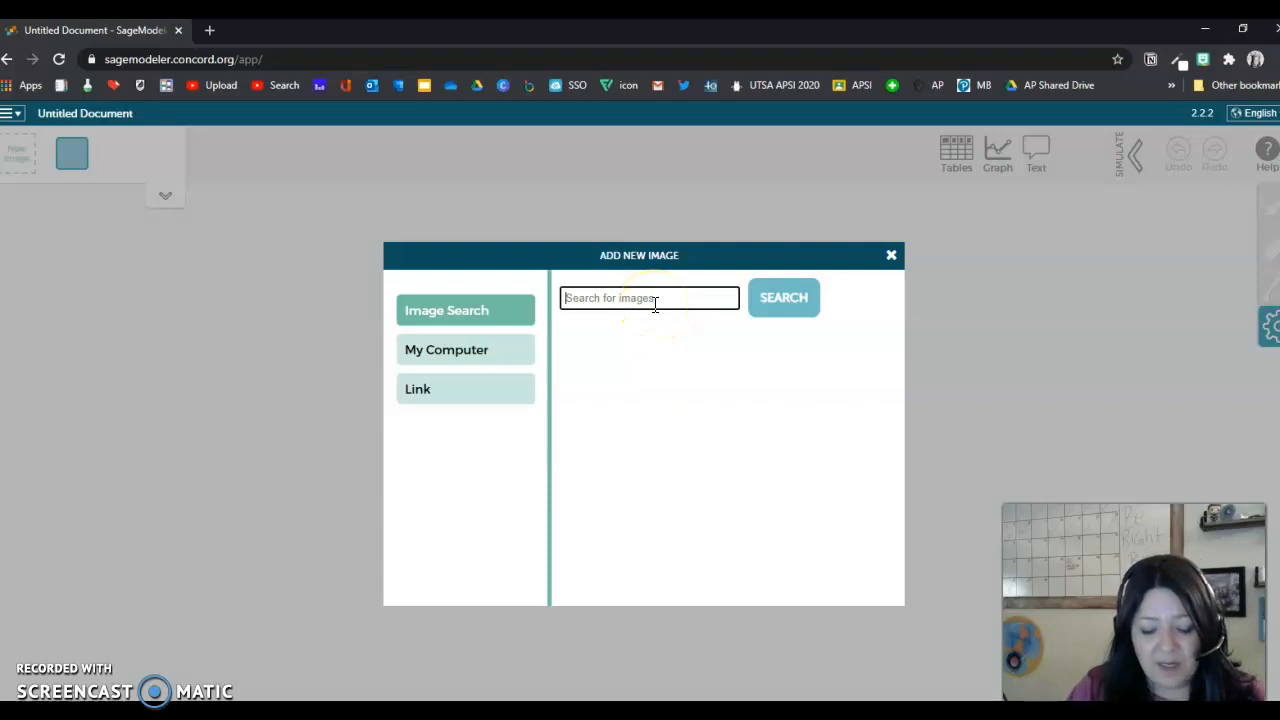
text(heart)
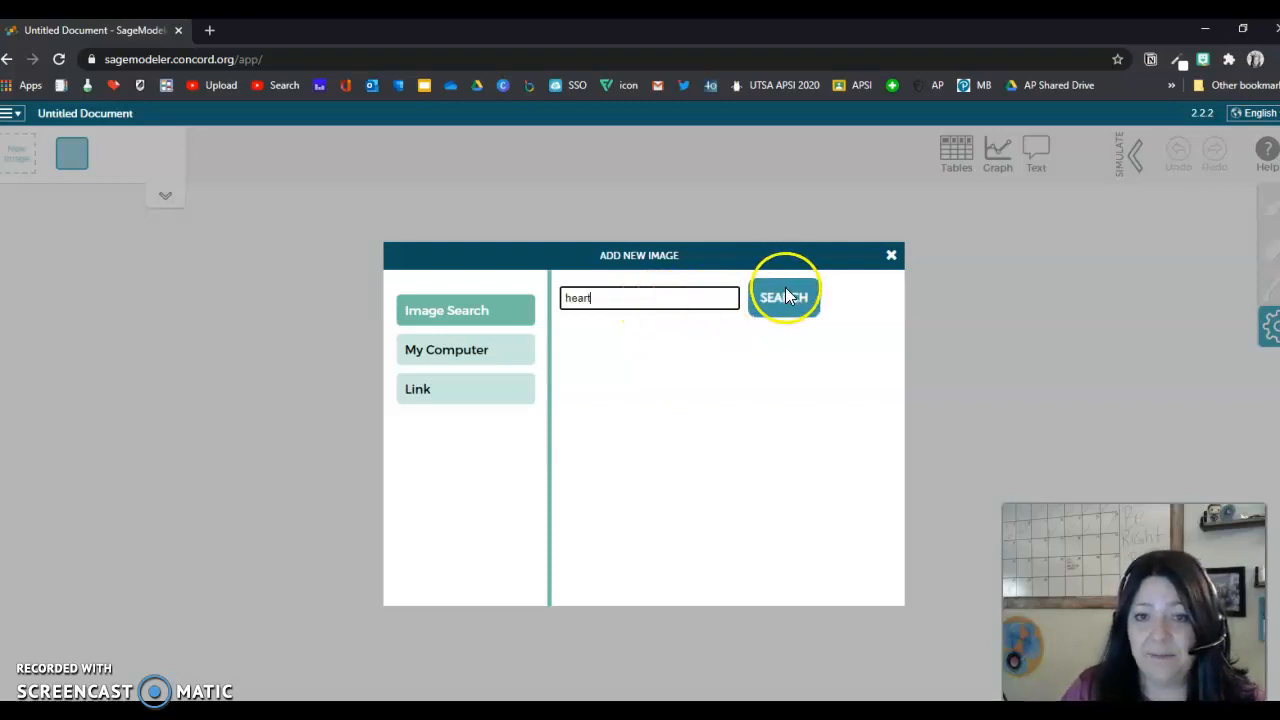
click(784, 296)
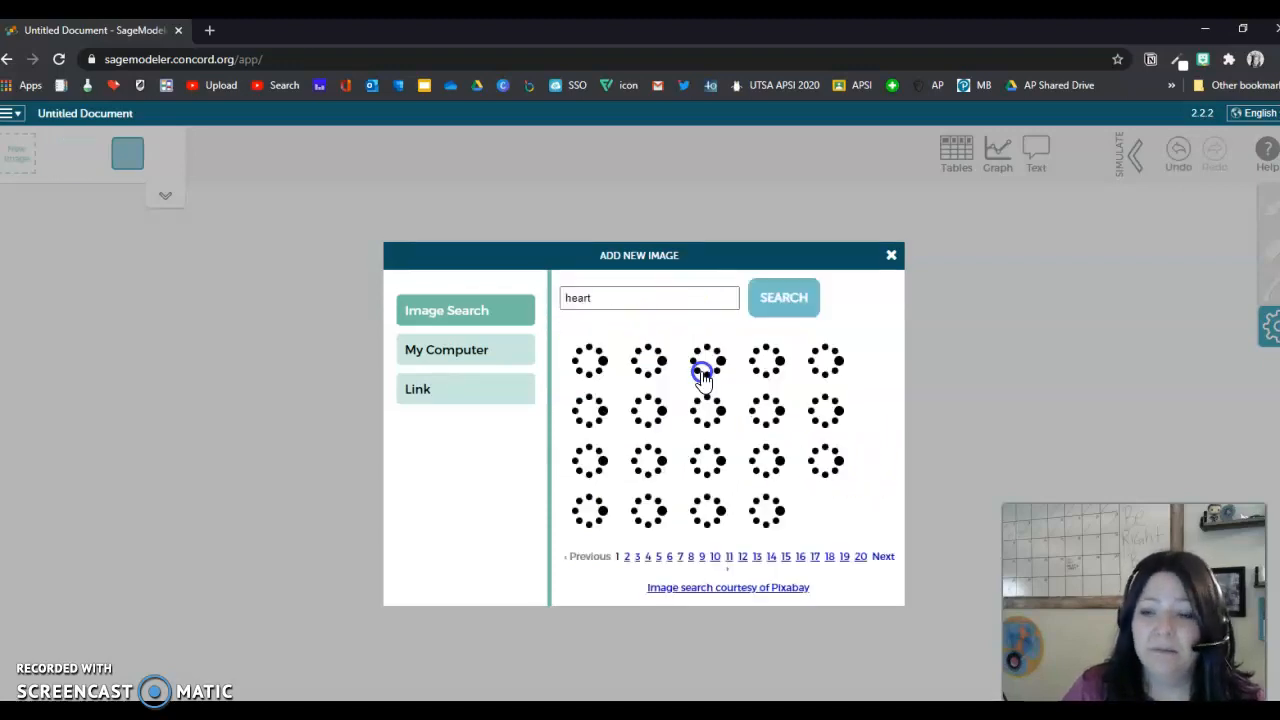
click(708, 360)
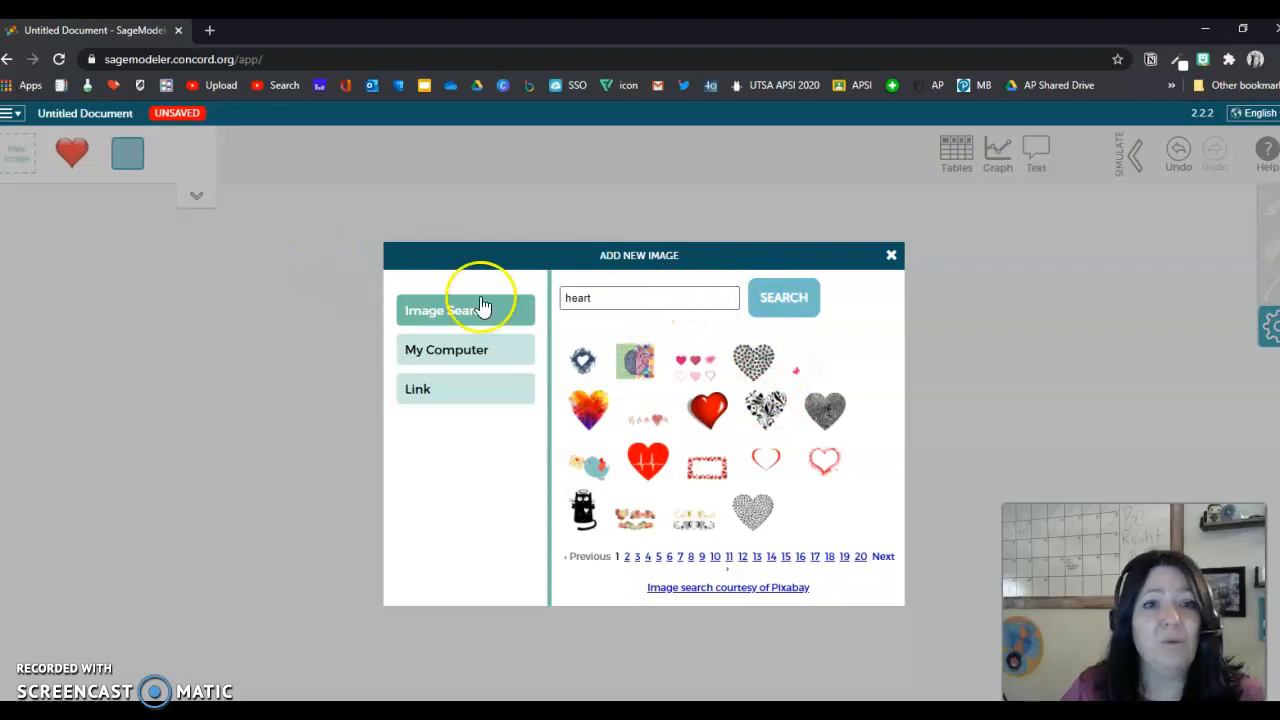
mouse_move(190, 170)
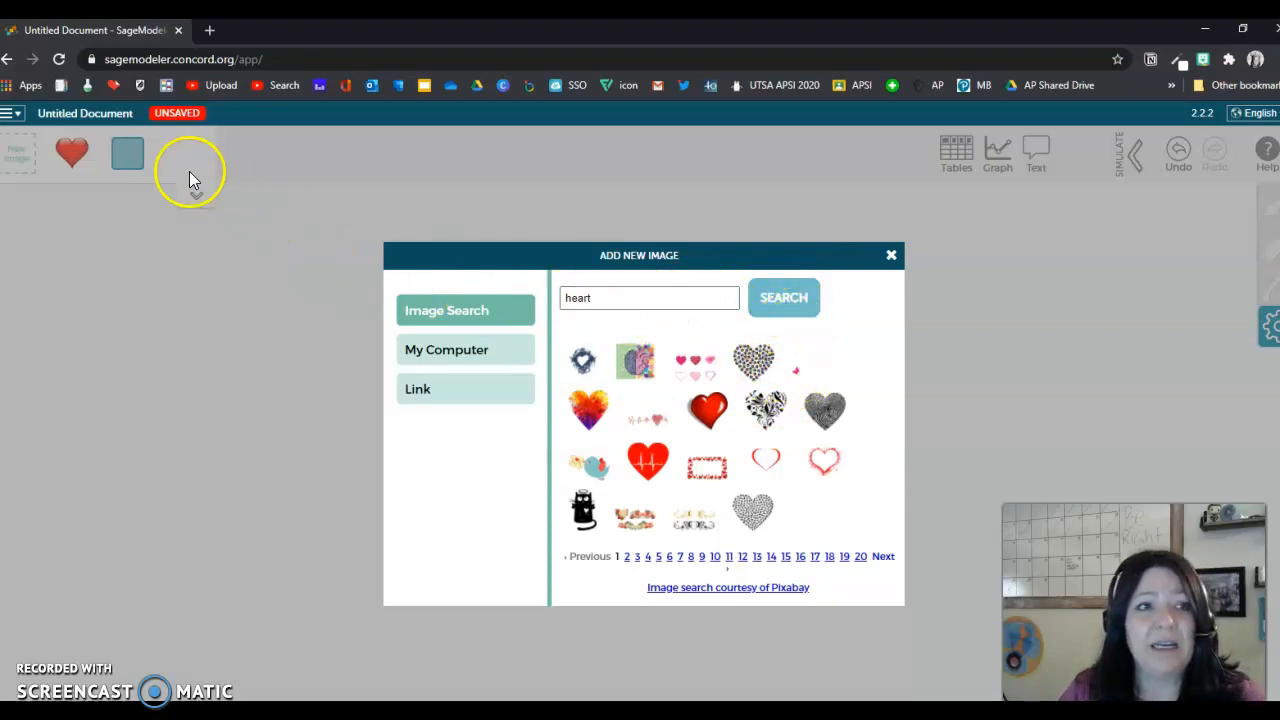
mouse_move(156, 206)
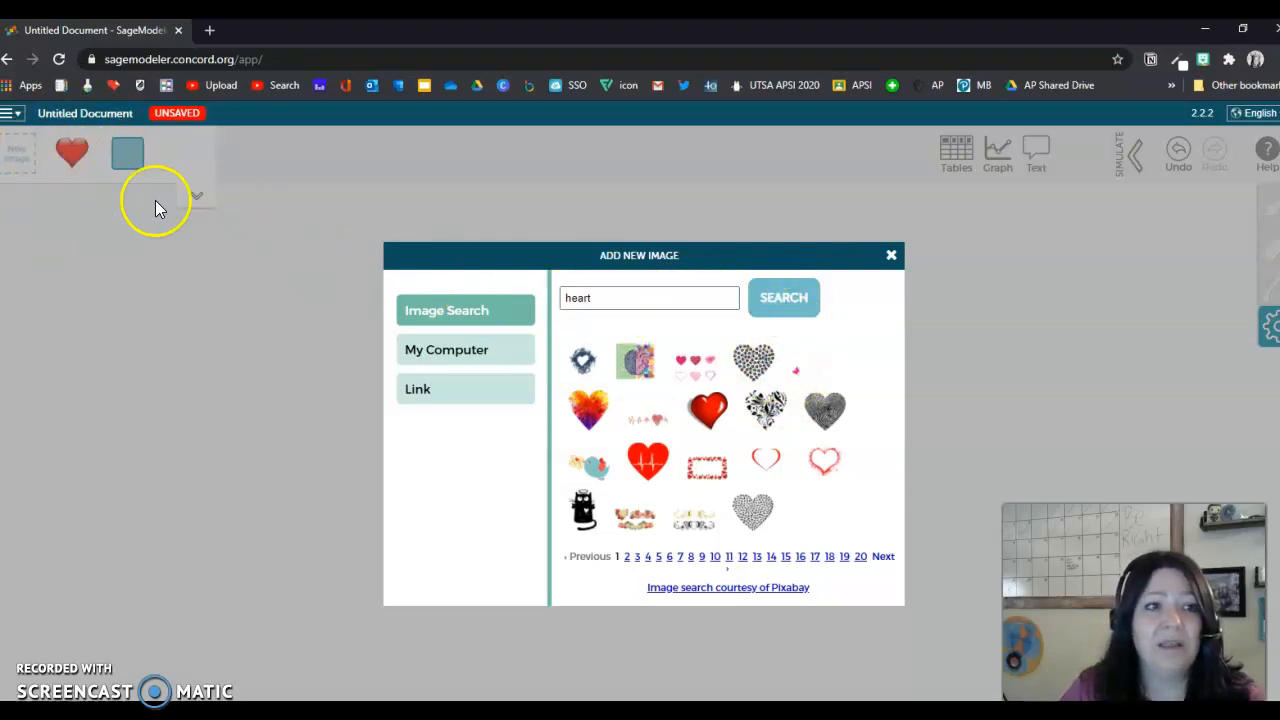
mouse_move(630, 252)
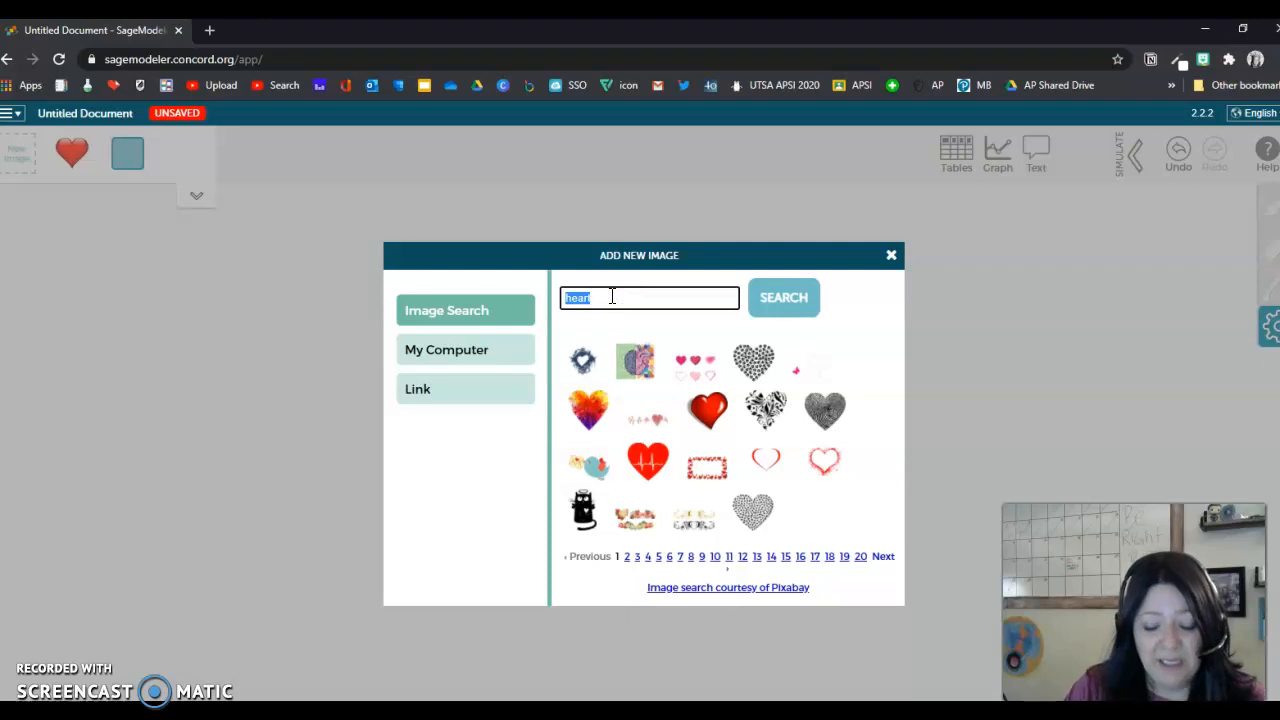
Search 'french' then 'potatoe' and add a potato picture to the palette
text(fr)
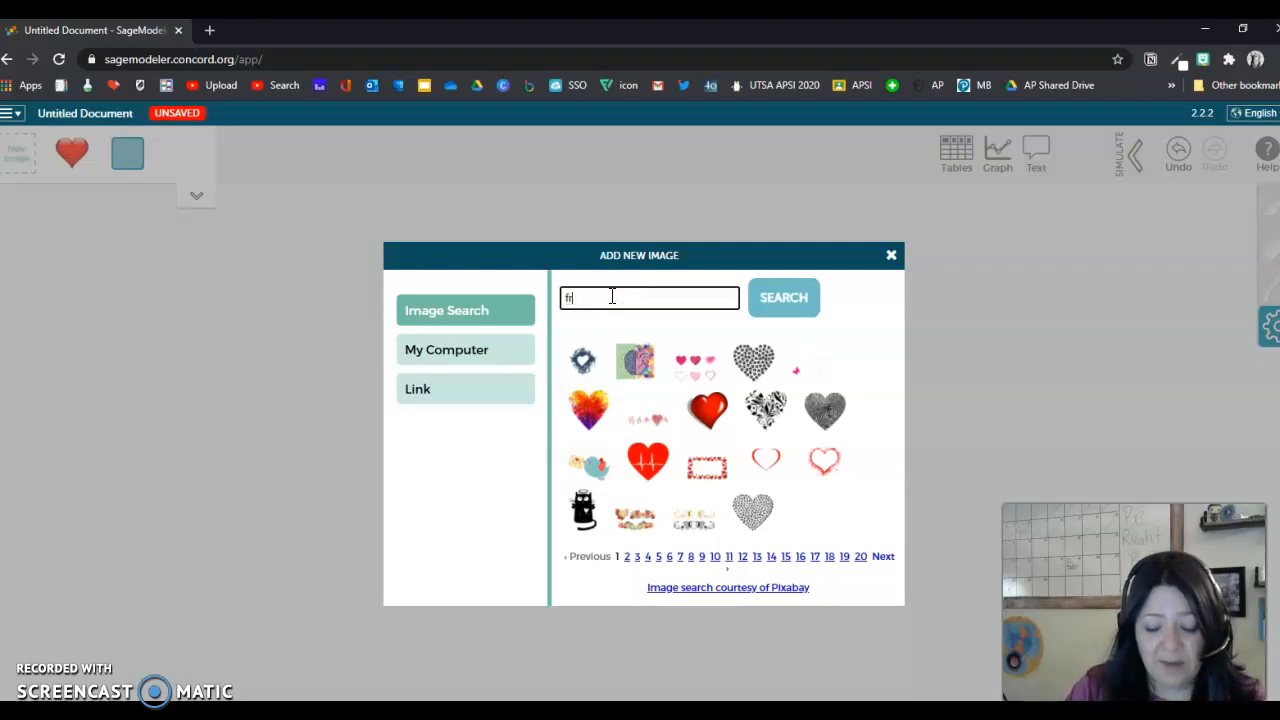
text(french fry)
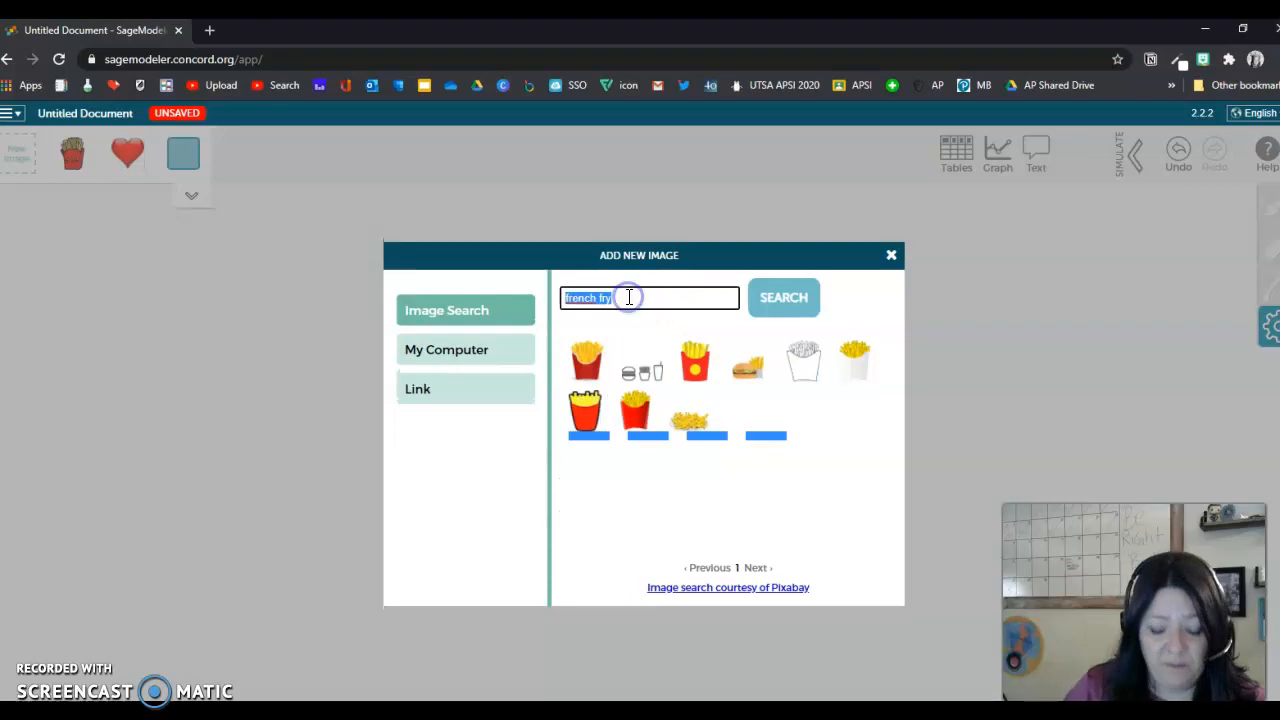
text(potatoe)
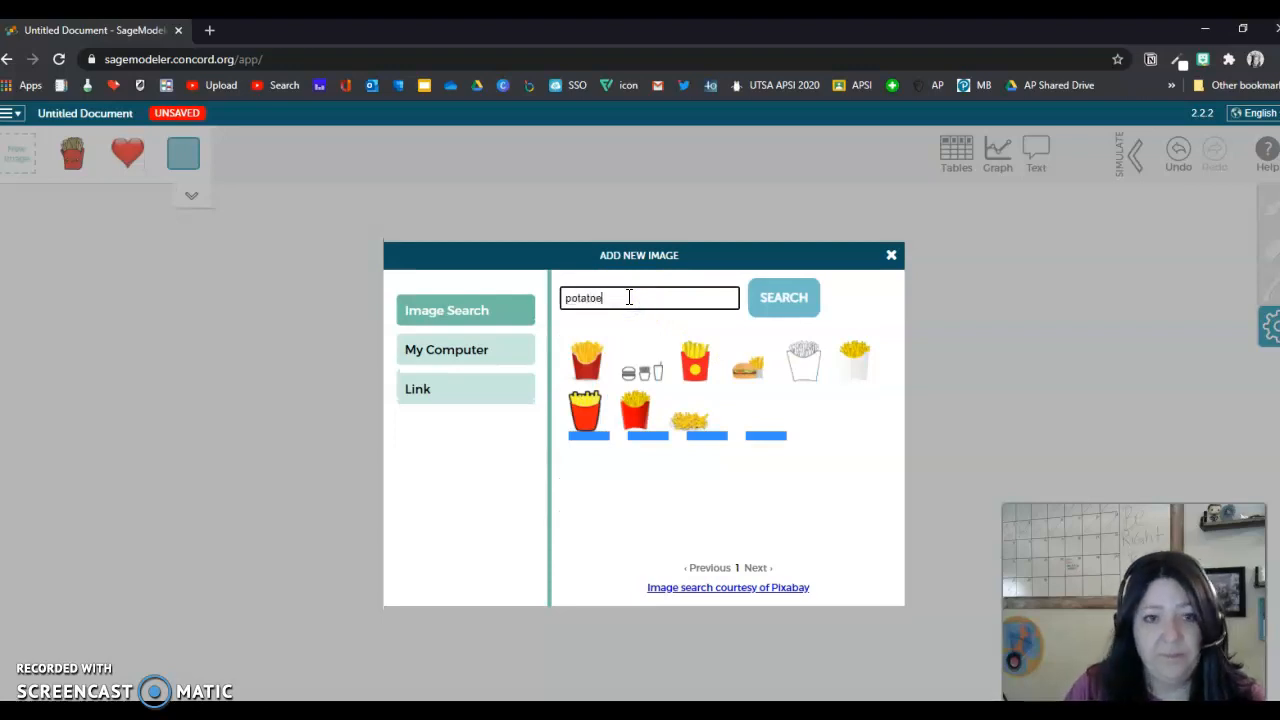
click(784, 296)
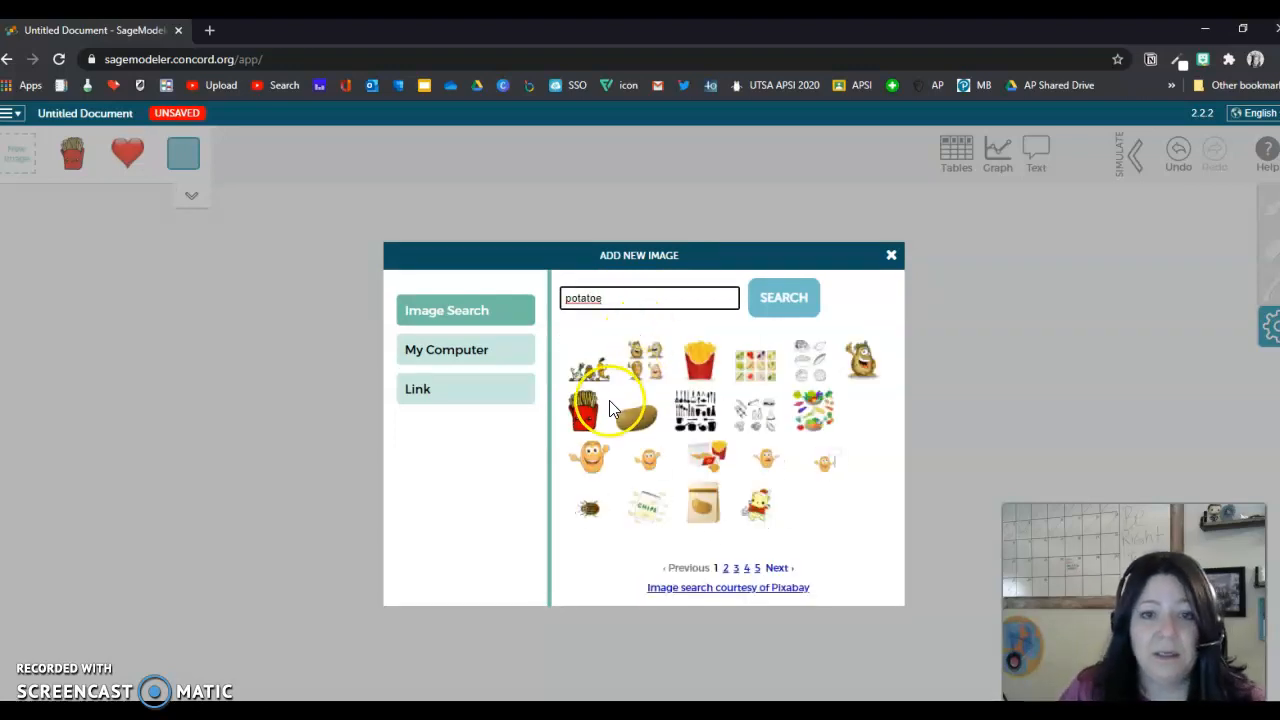
click(584, 404)
text(rose)
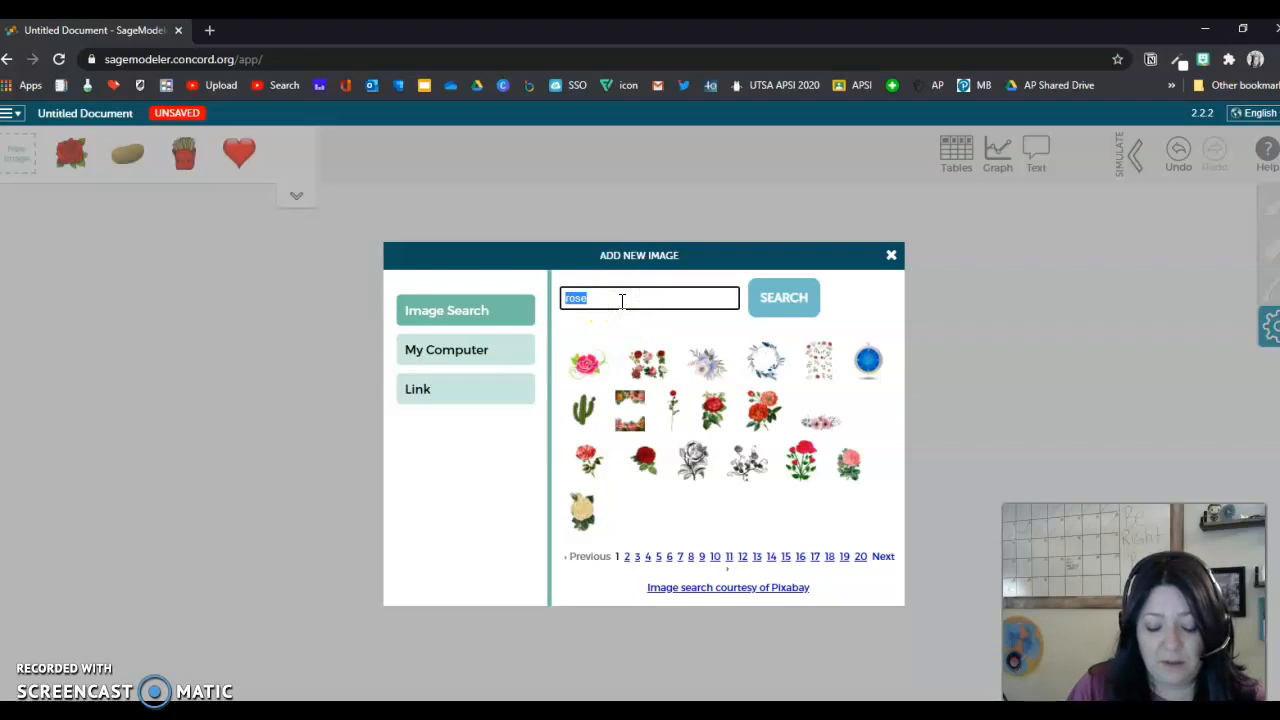
Search the image library for 'ship' pictures
text(ship)
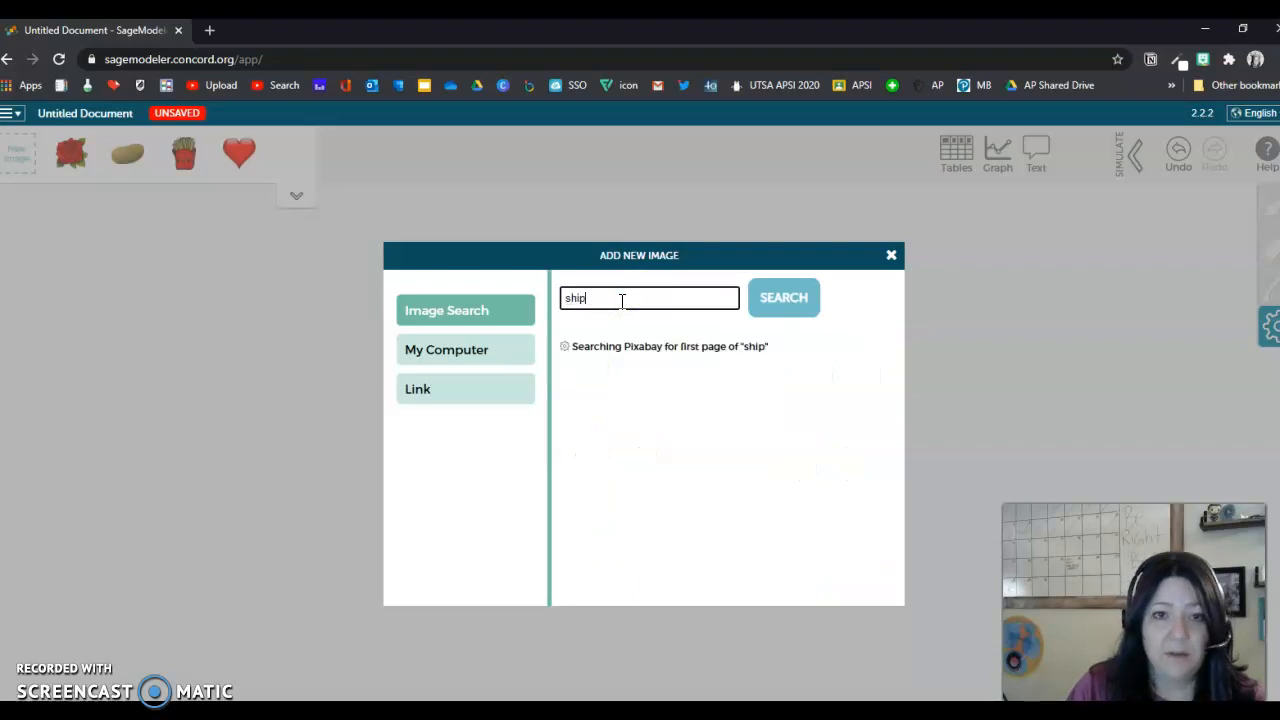
click(784, 296)
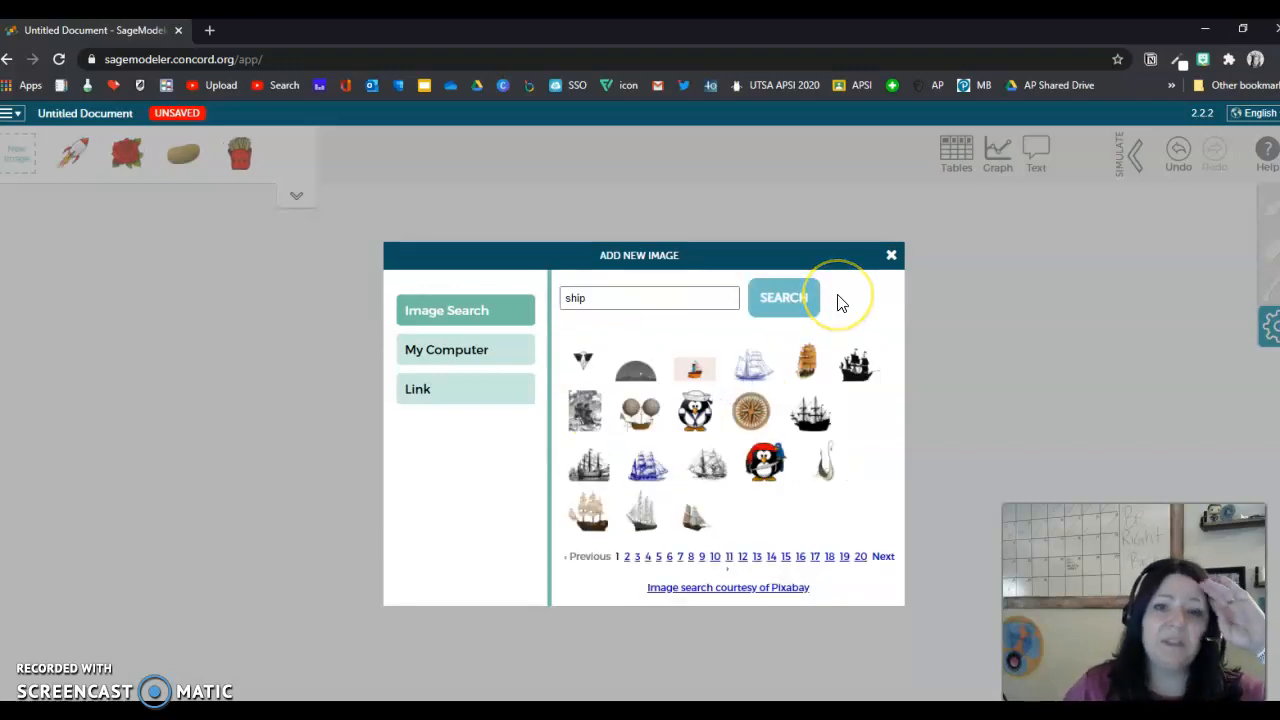
mouse_move(258, 170)
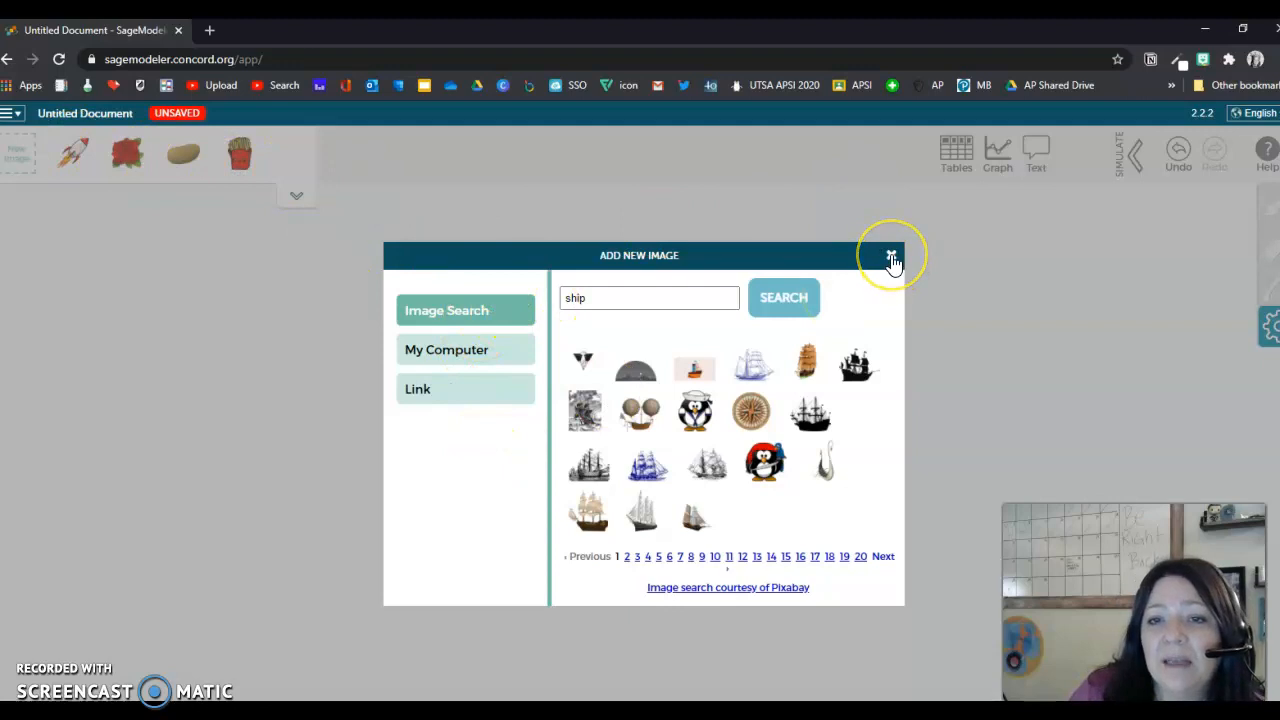
Close the image dialog and move the fries node toward the left of the canvas
click(890, 256)
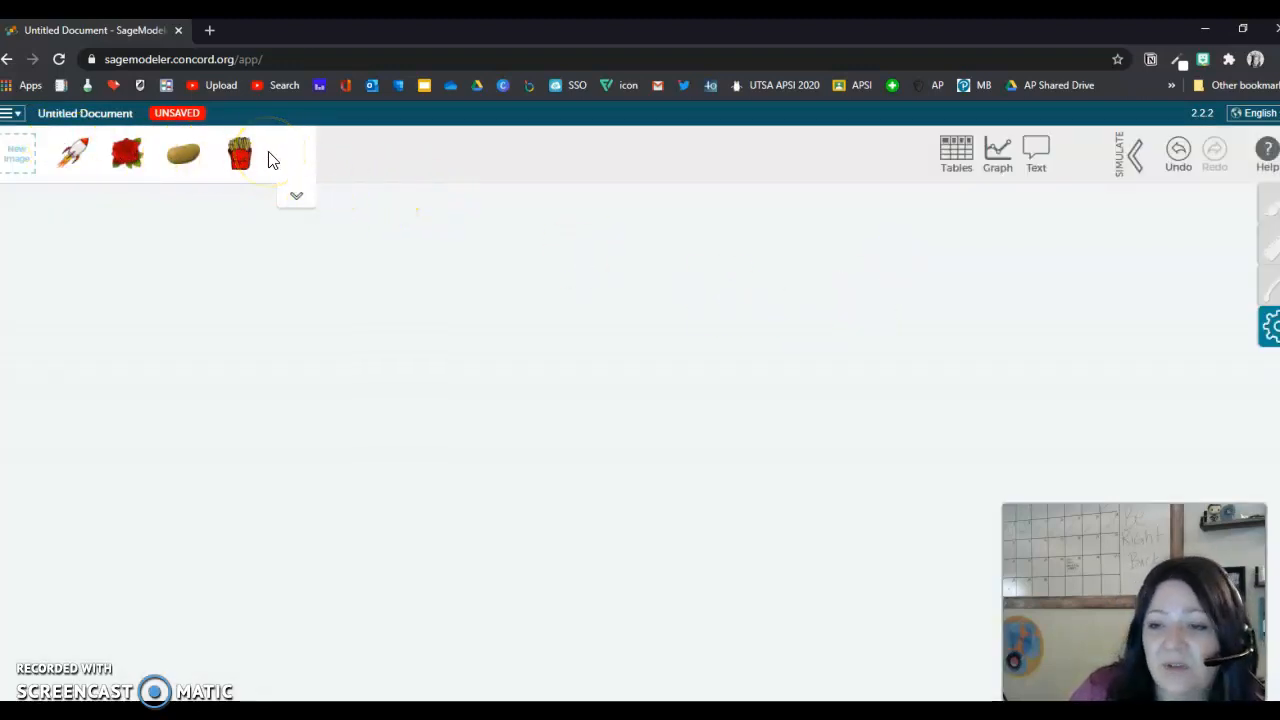
click(296, 196)
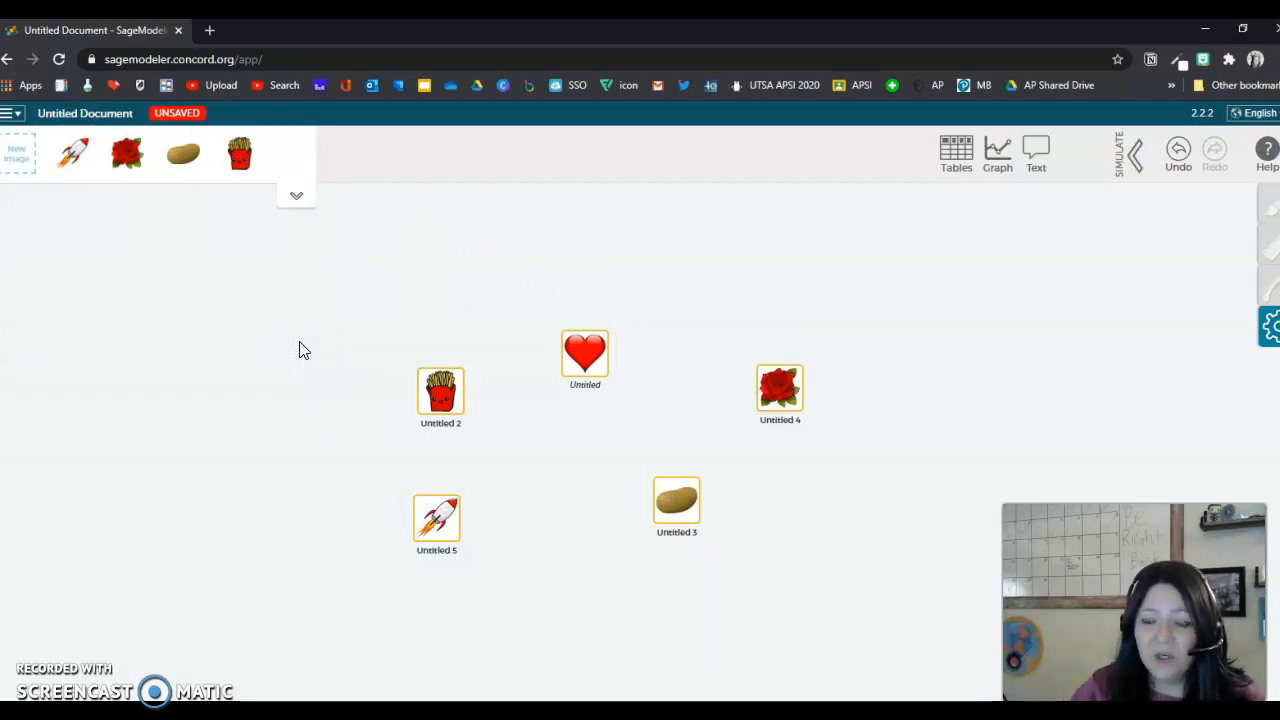
click(440, 396)
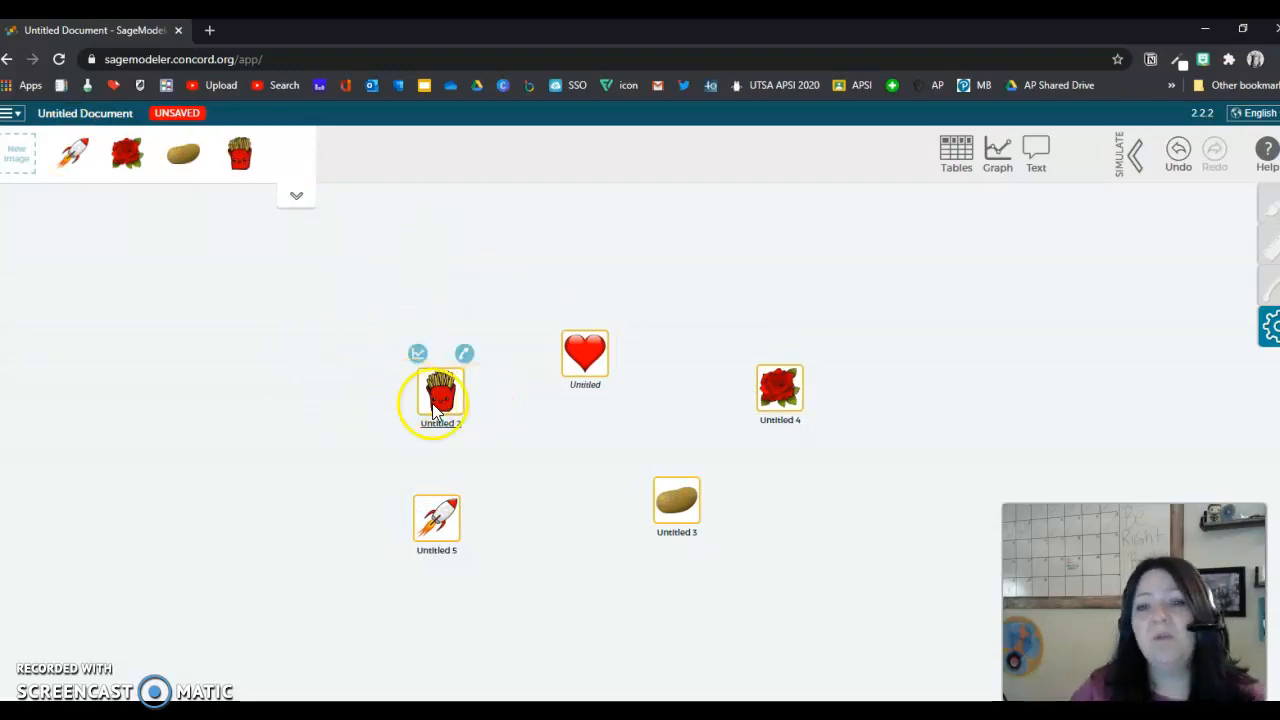
drag(438, 398, 354, 398)
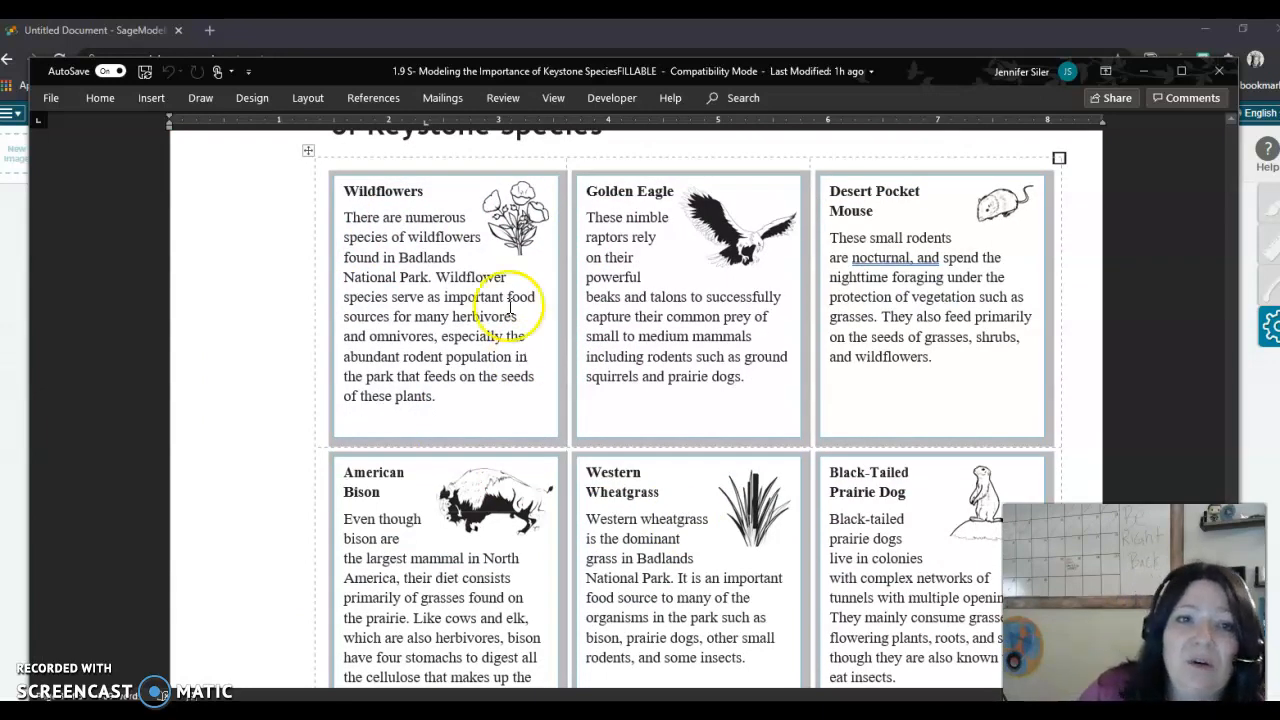
mouse_move(518, 356)
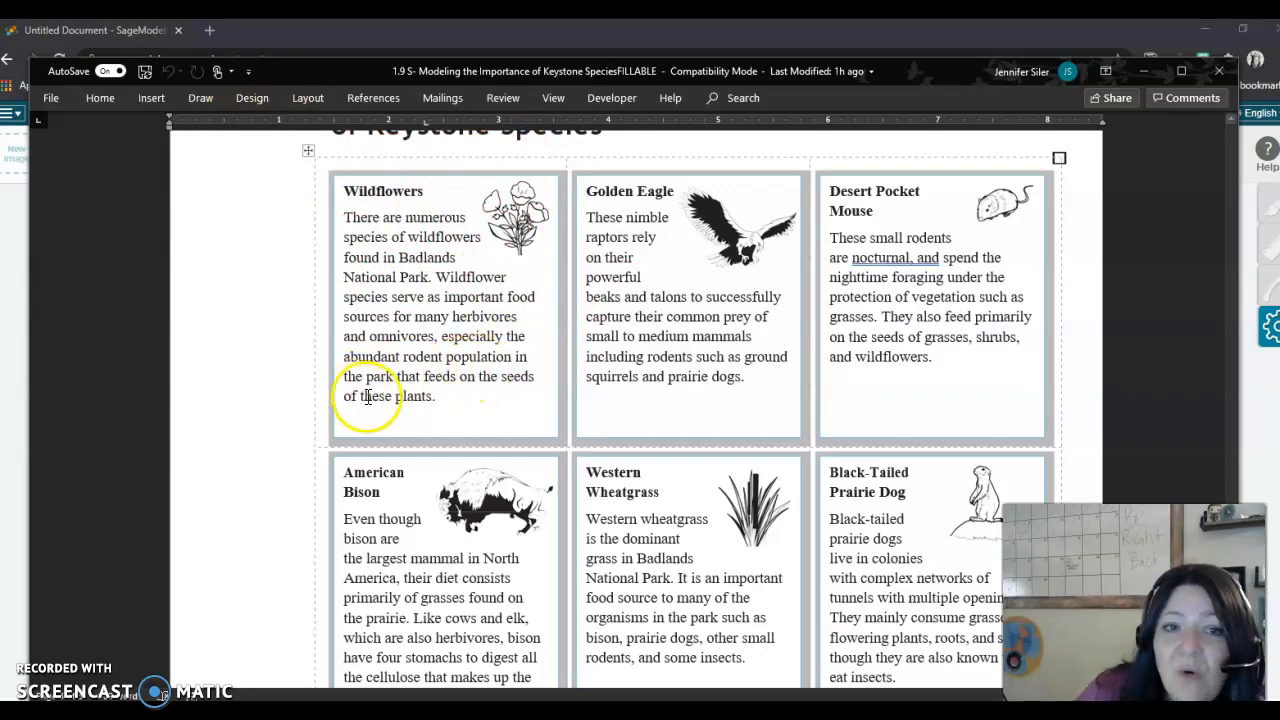
mouse_move(756, 462)
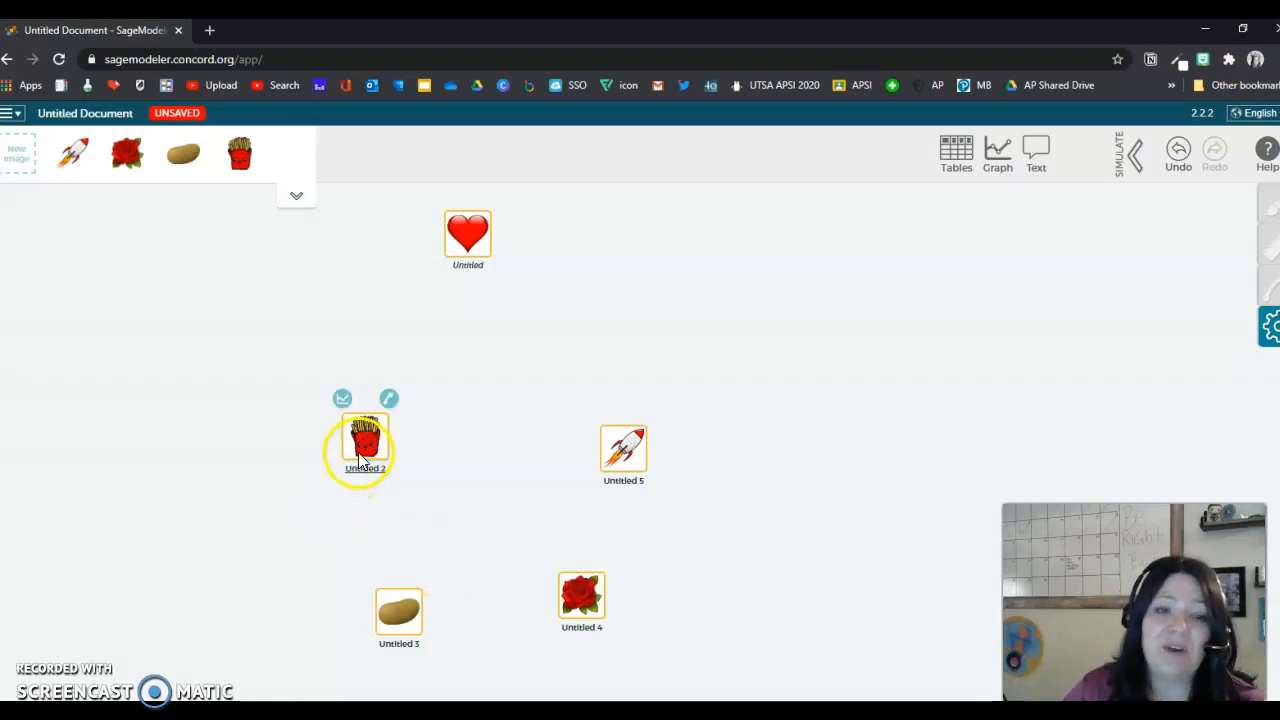
Draw links from the potato node to the fries node and from fries up to the heart
click(398, 616)
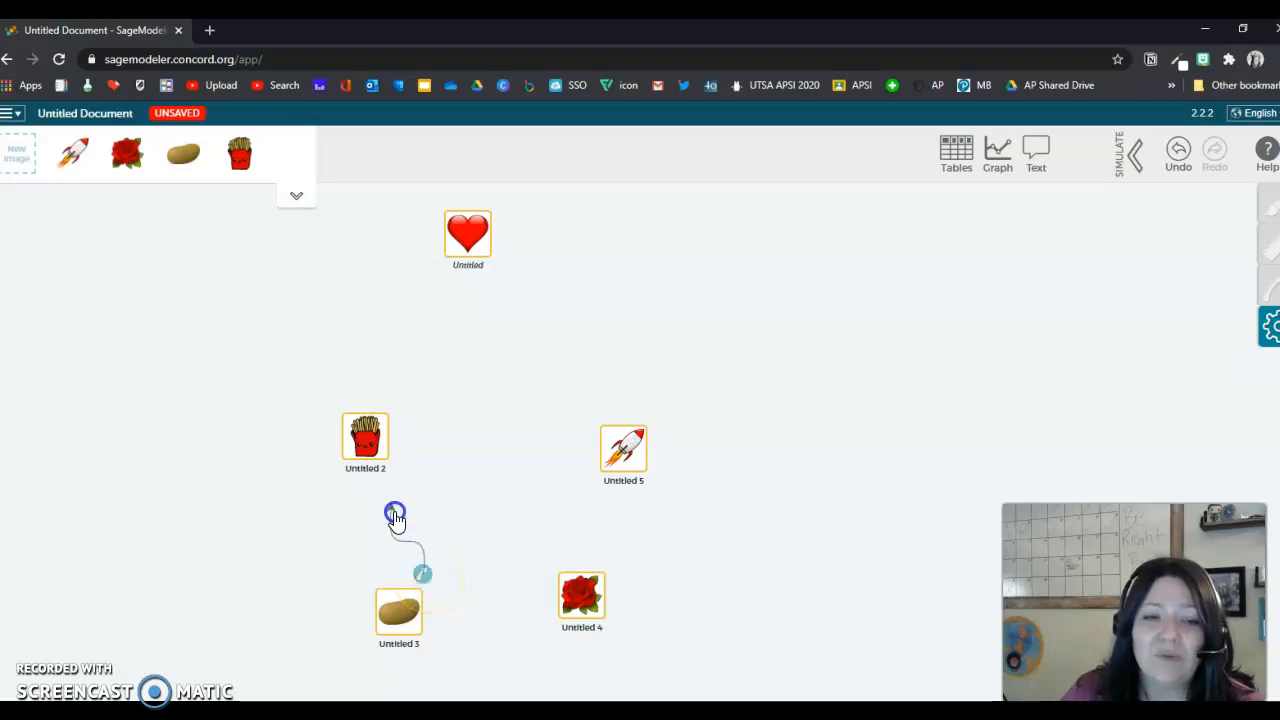
drag(396, 516, 364, 444)
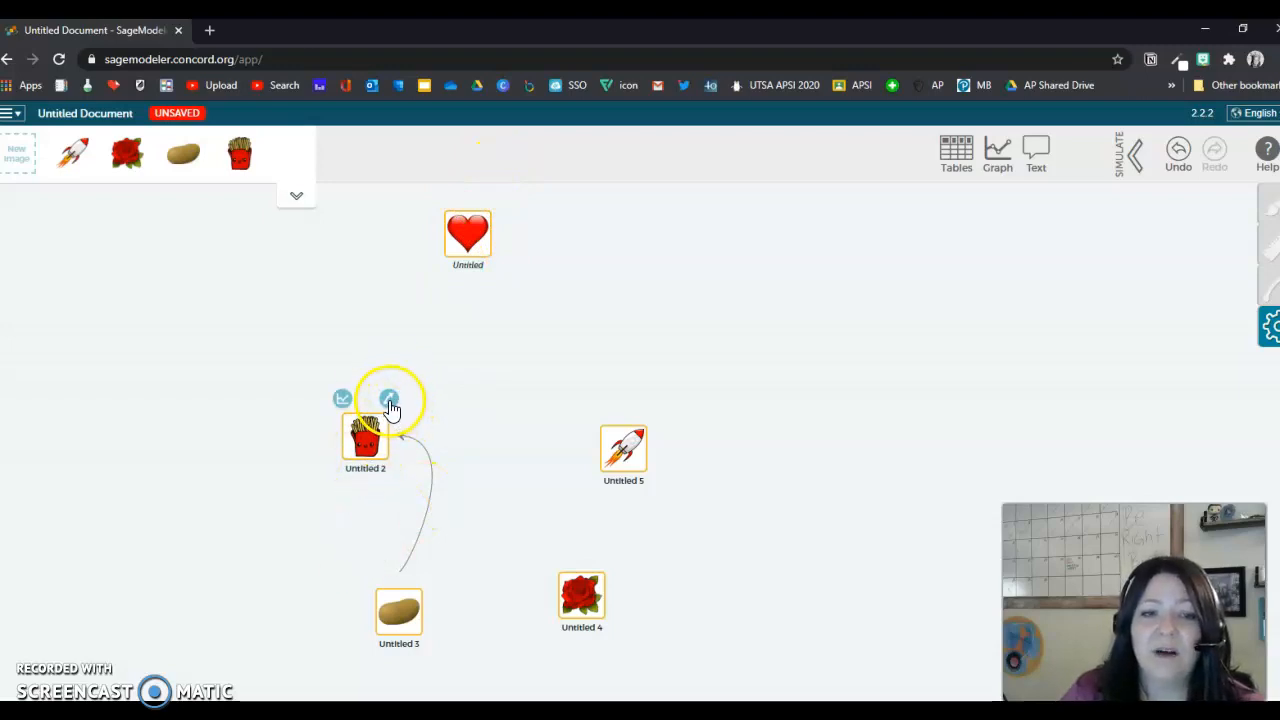
drag(388, 398, 456, 284)
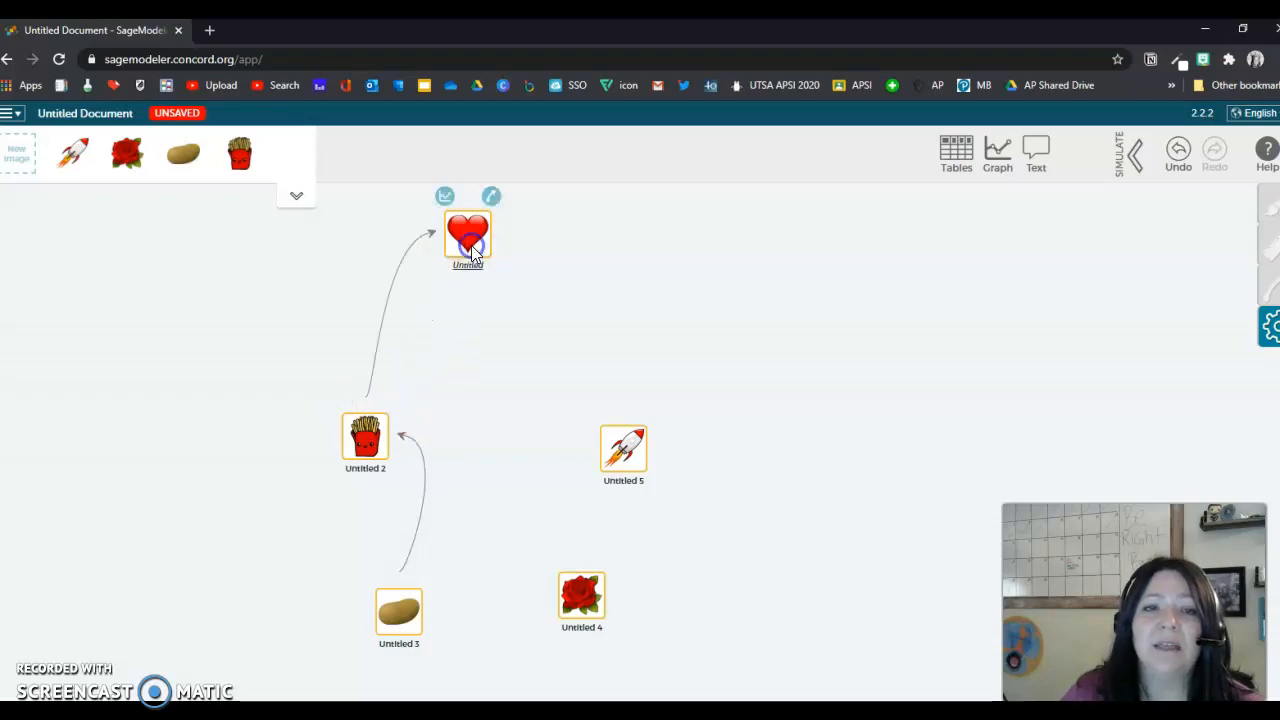
click(624, 456)
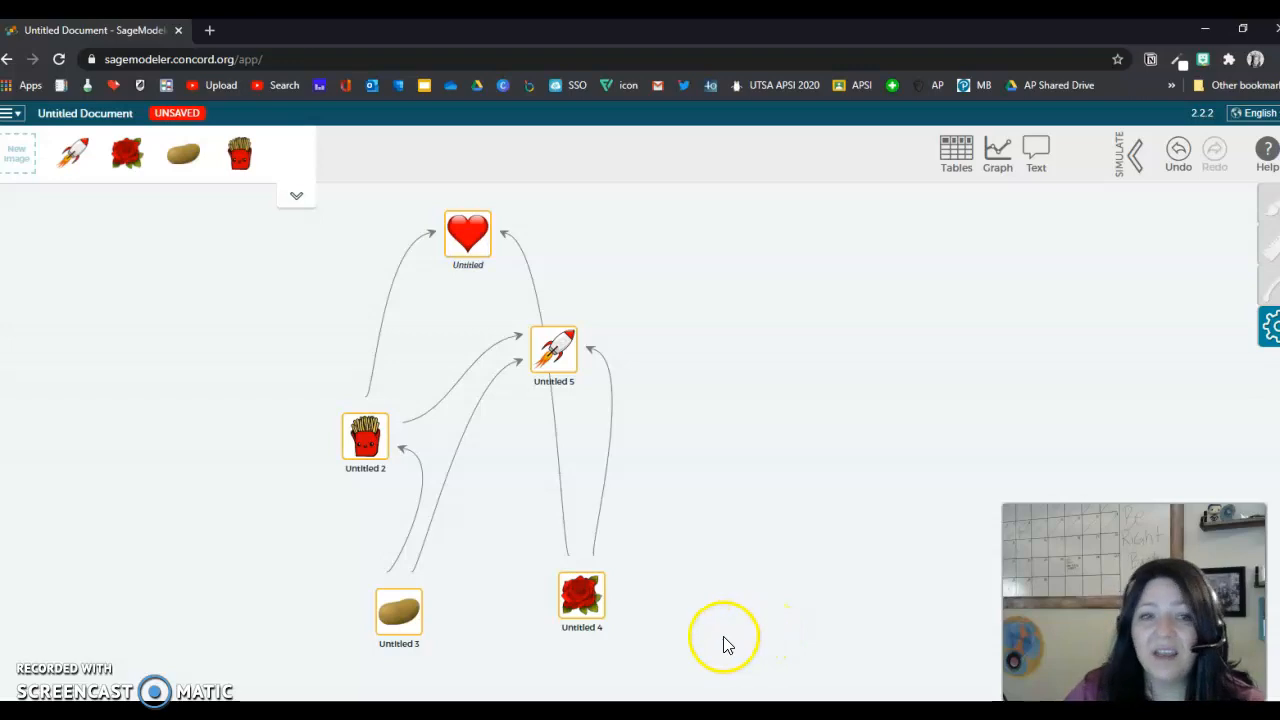
mouse_move(640, 660)
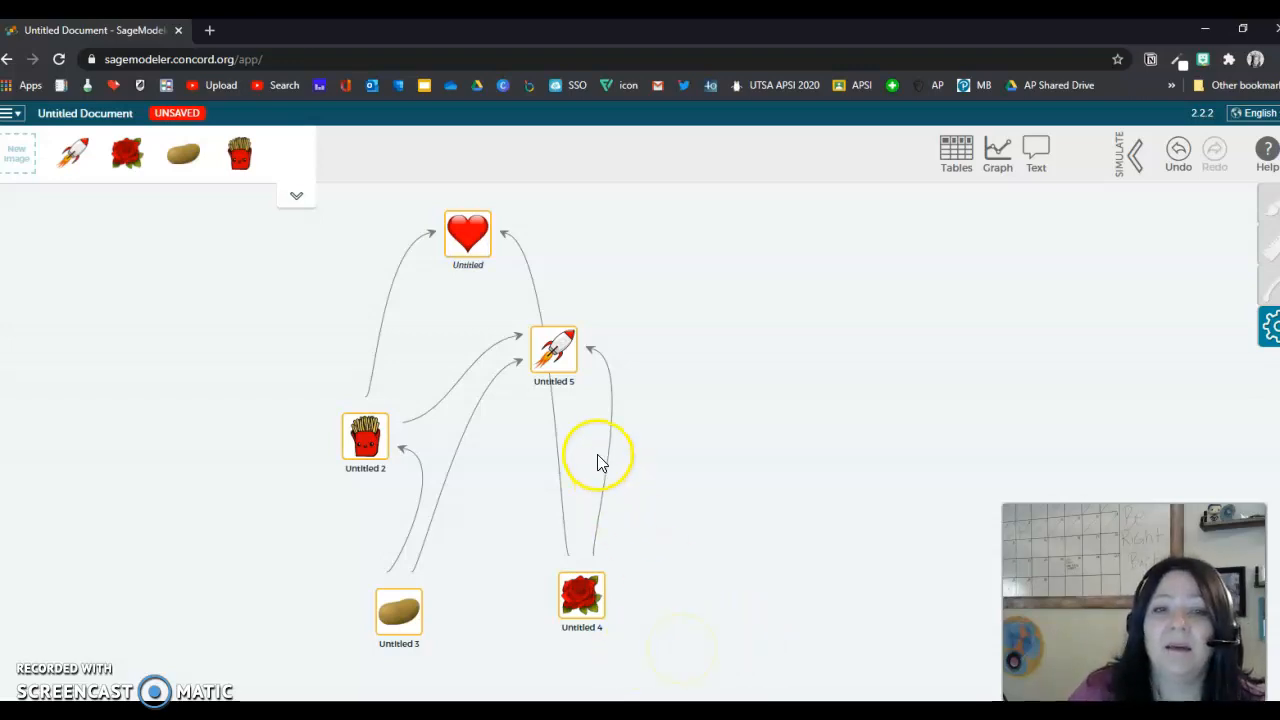
Move the rocket node out to the right and the potato node up toward the centre
click(554, 348)
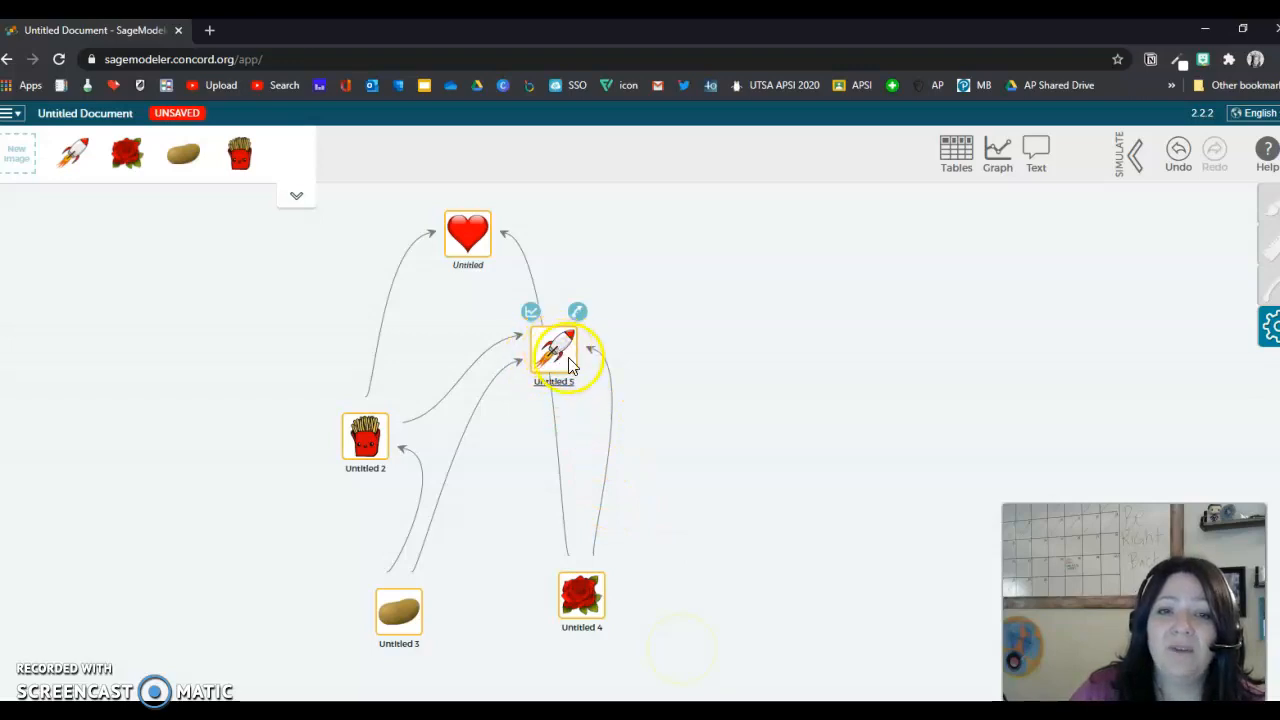
drag(558, 350, 844, 376)
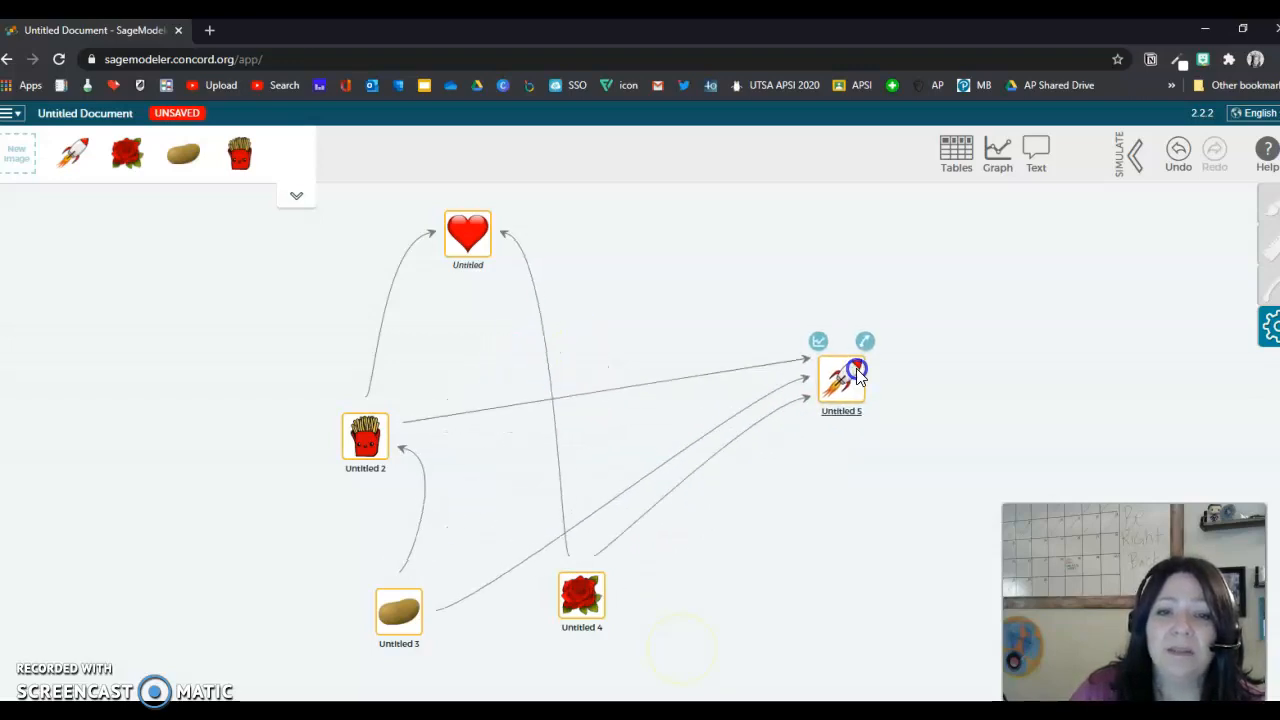
drag(840, 384, 950, 390)
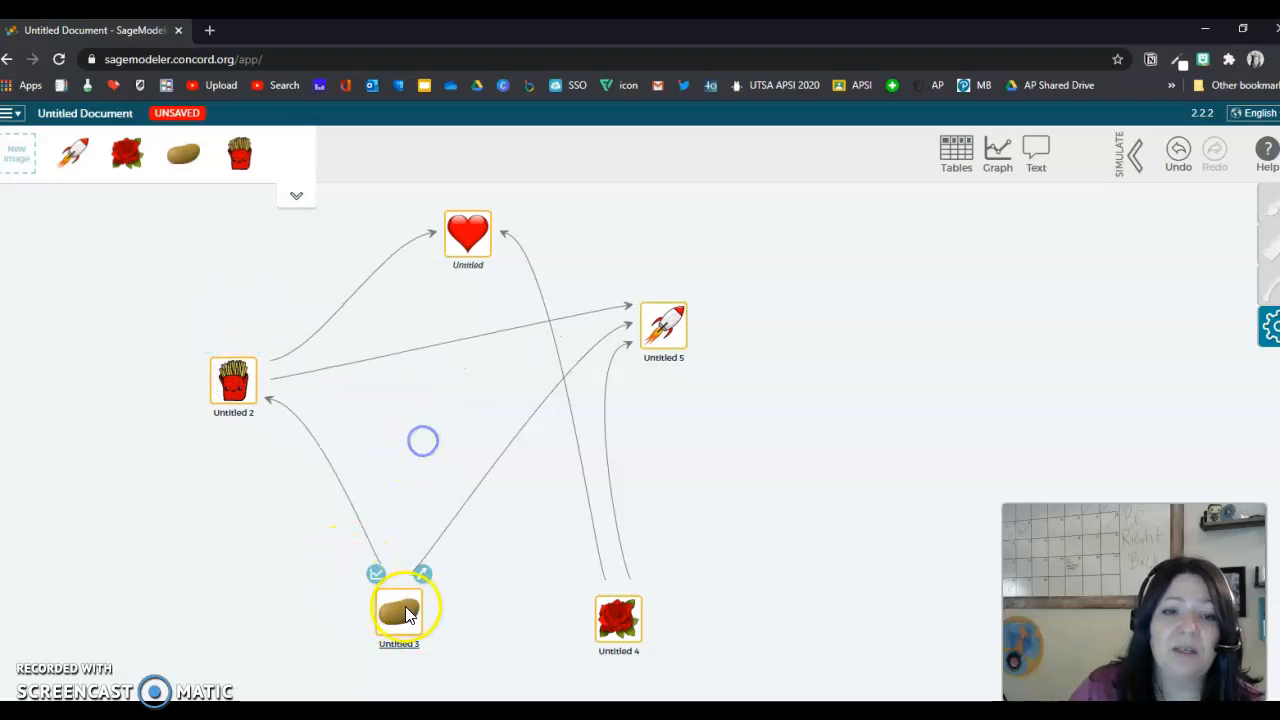
drag(398, 608, 408, 532)
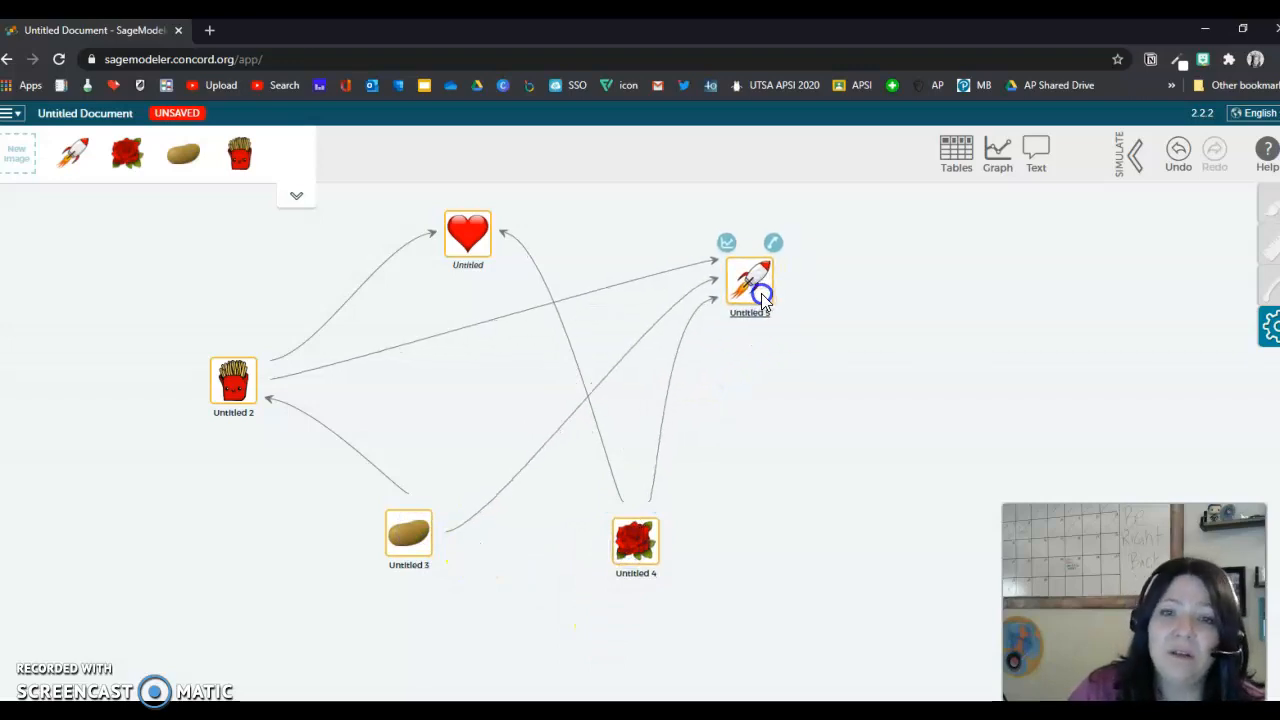
Label the rose node as an autotroph and begin the rocket's primary consumer label
click(748, 280)
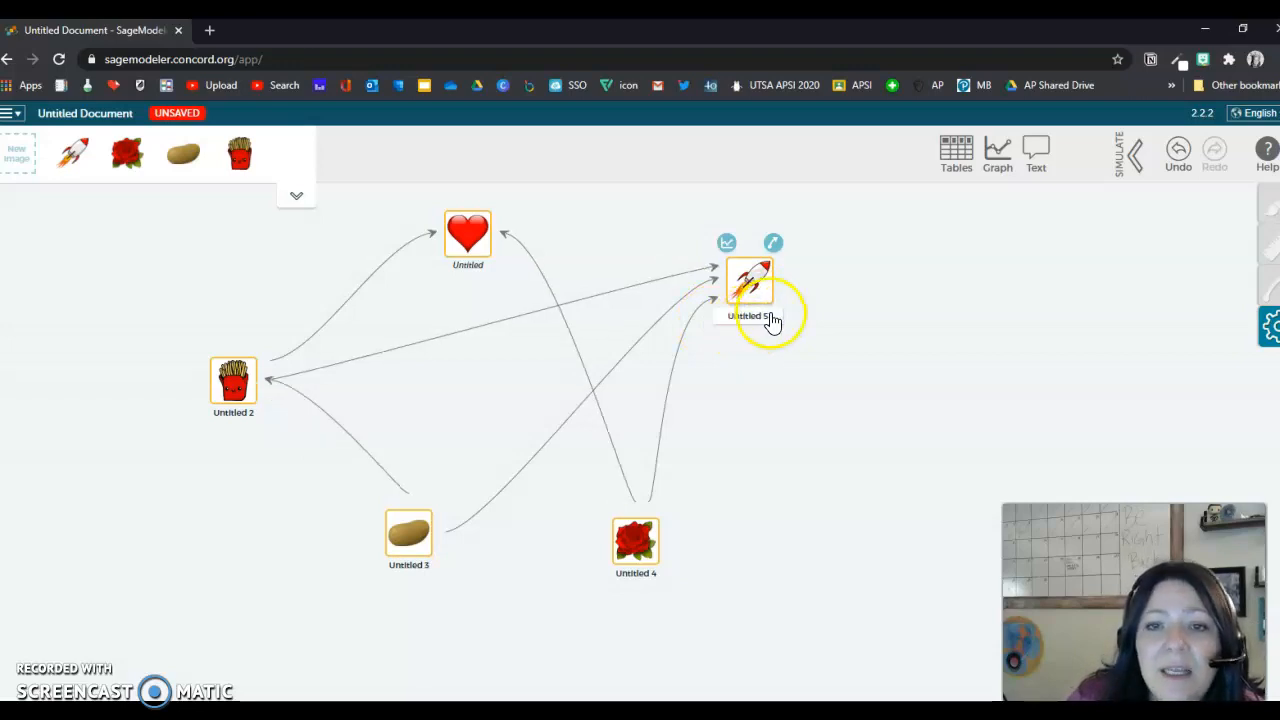
double_click(748, 316)
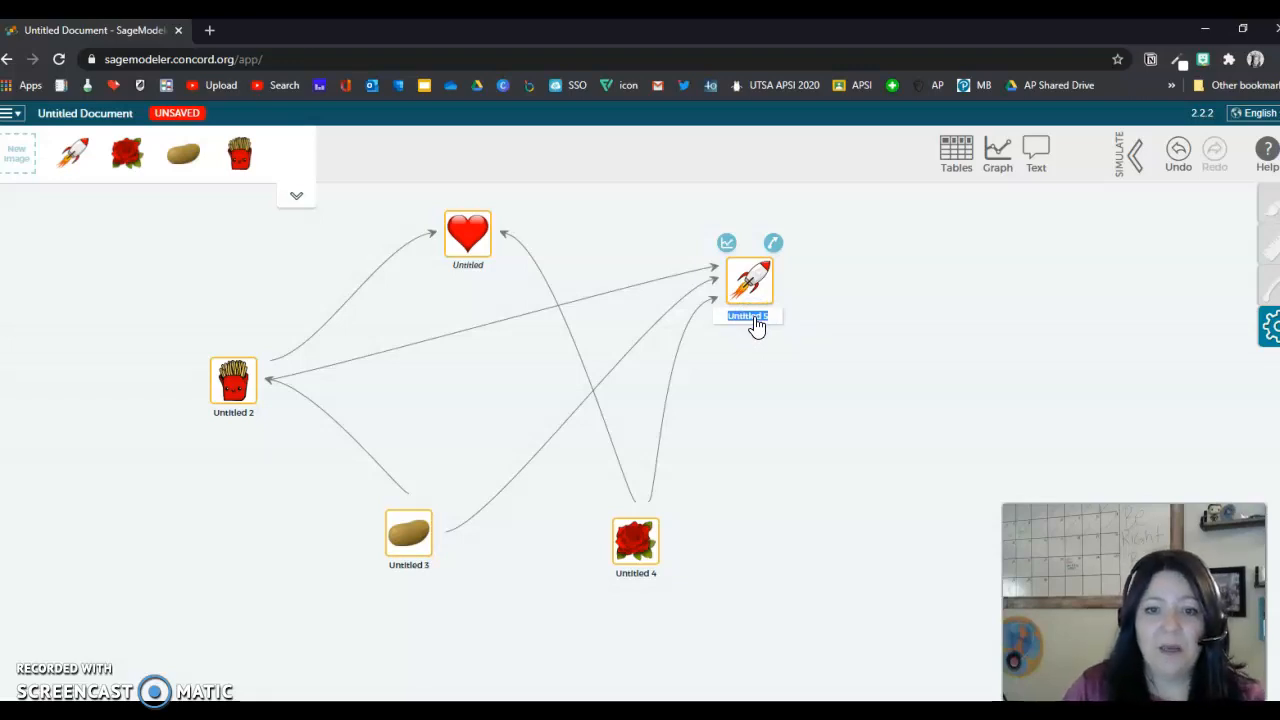
click(636, 540)
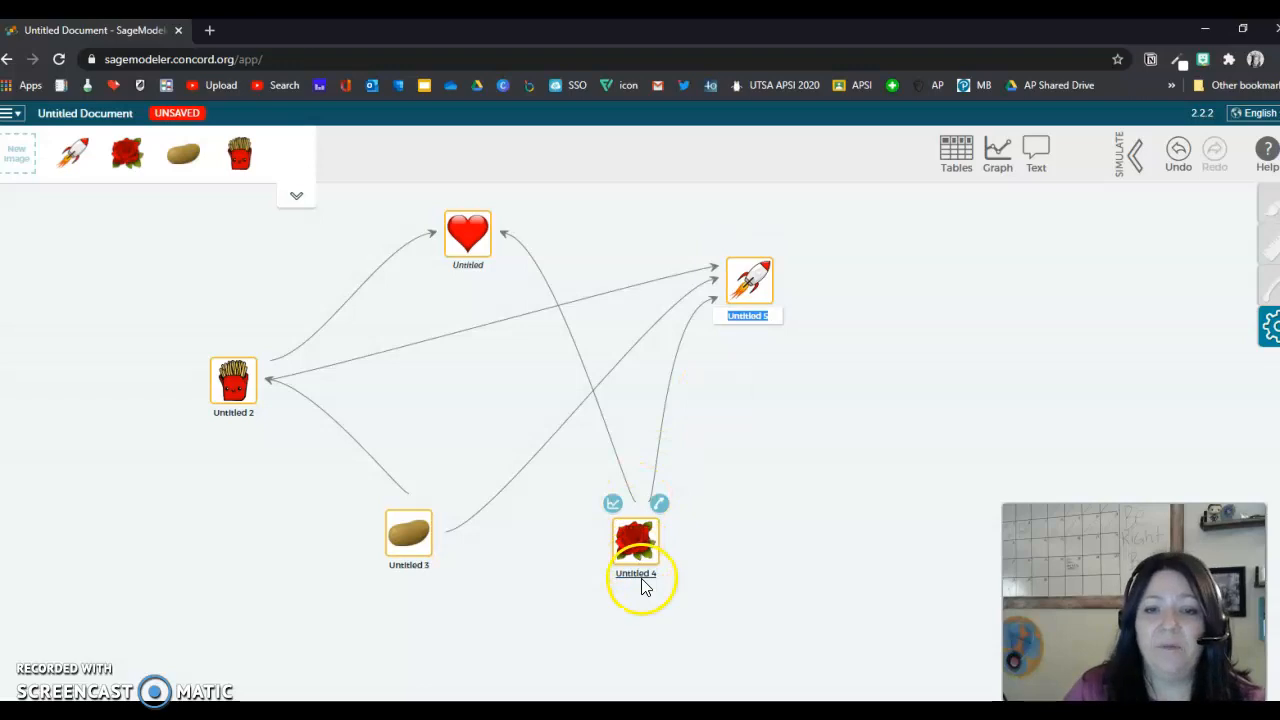
double_click(636, 572)
text(pro)
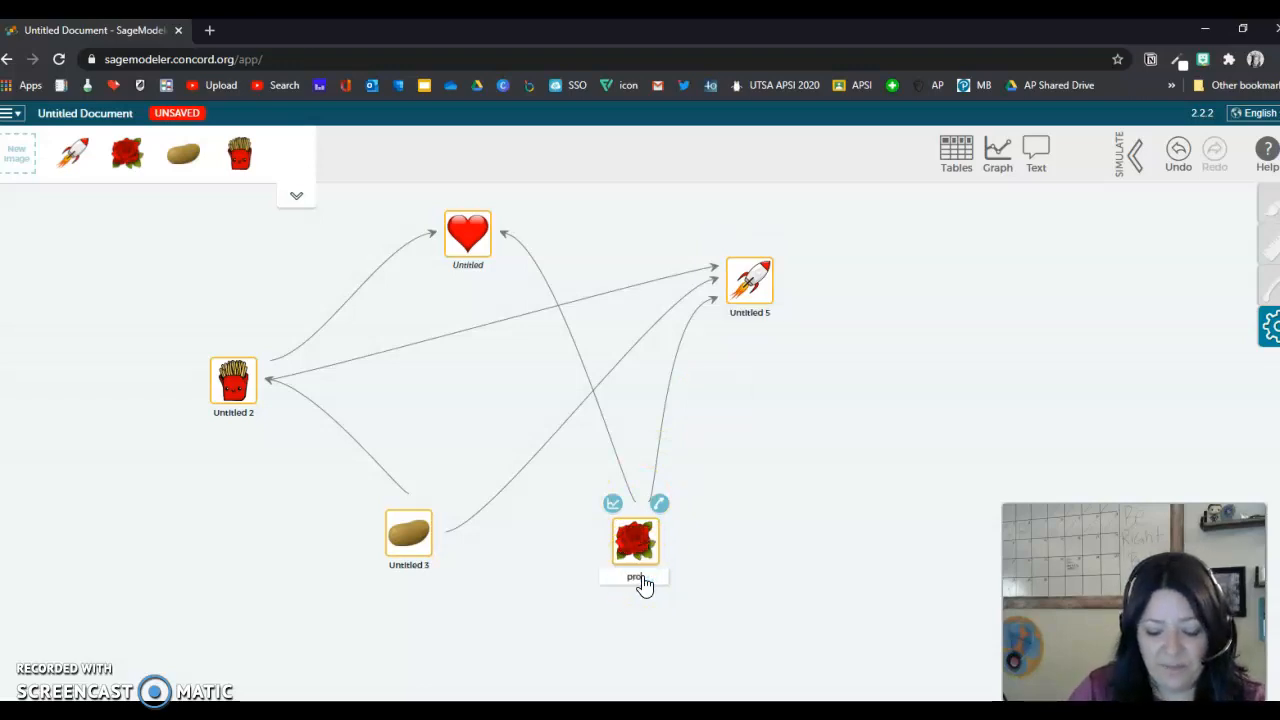
click(636, 544)
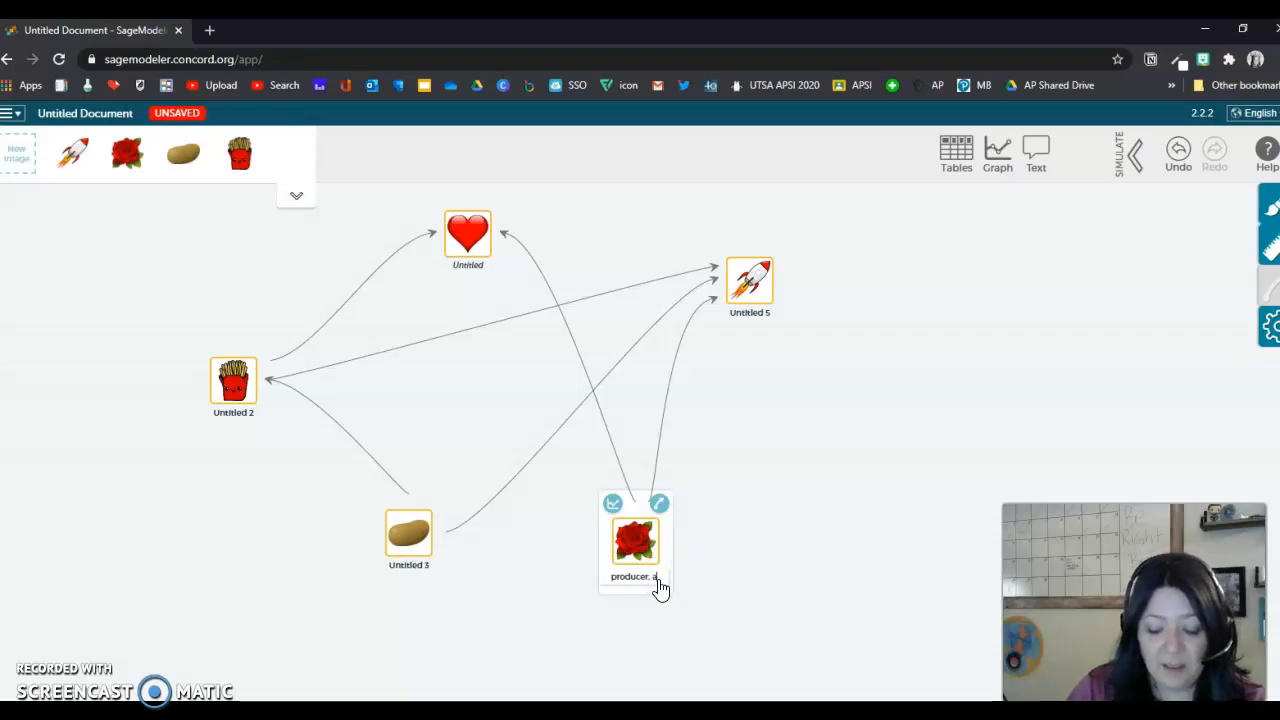
text(autotroph)
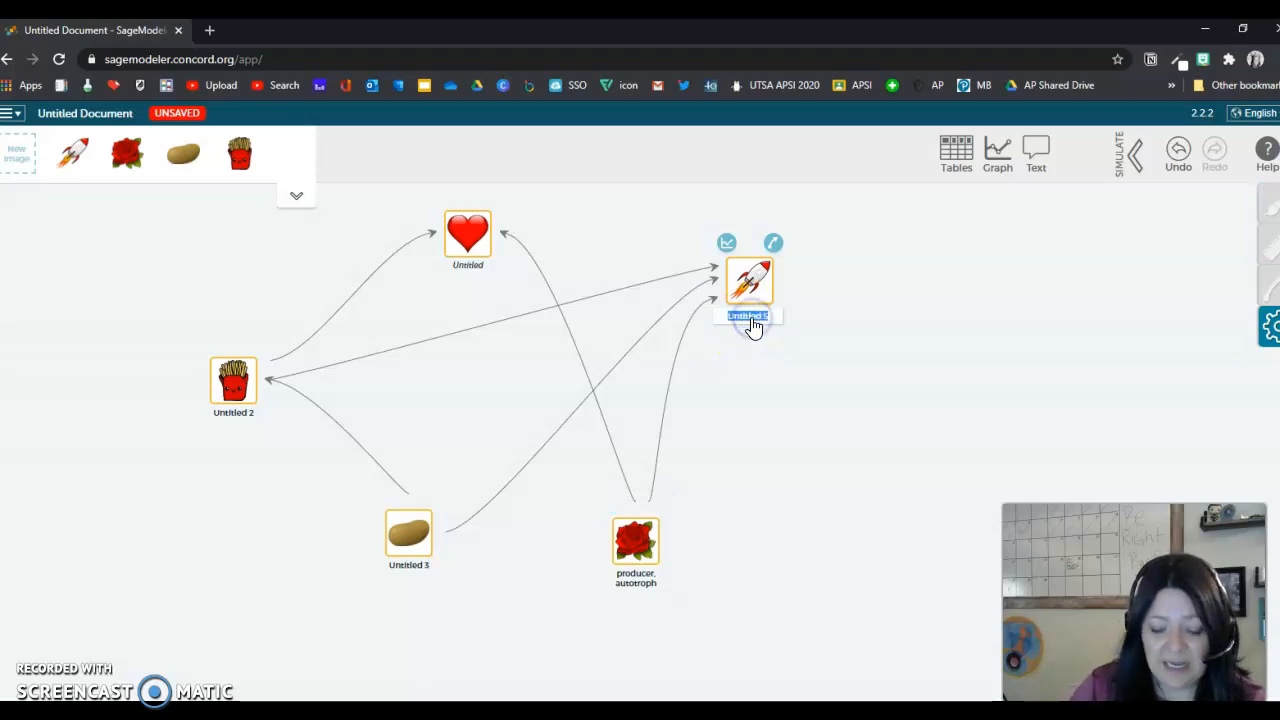
text(primary consumer, herbivore)
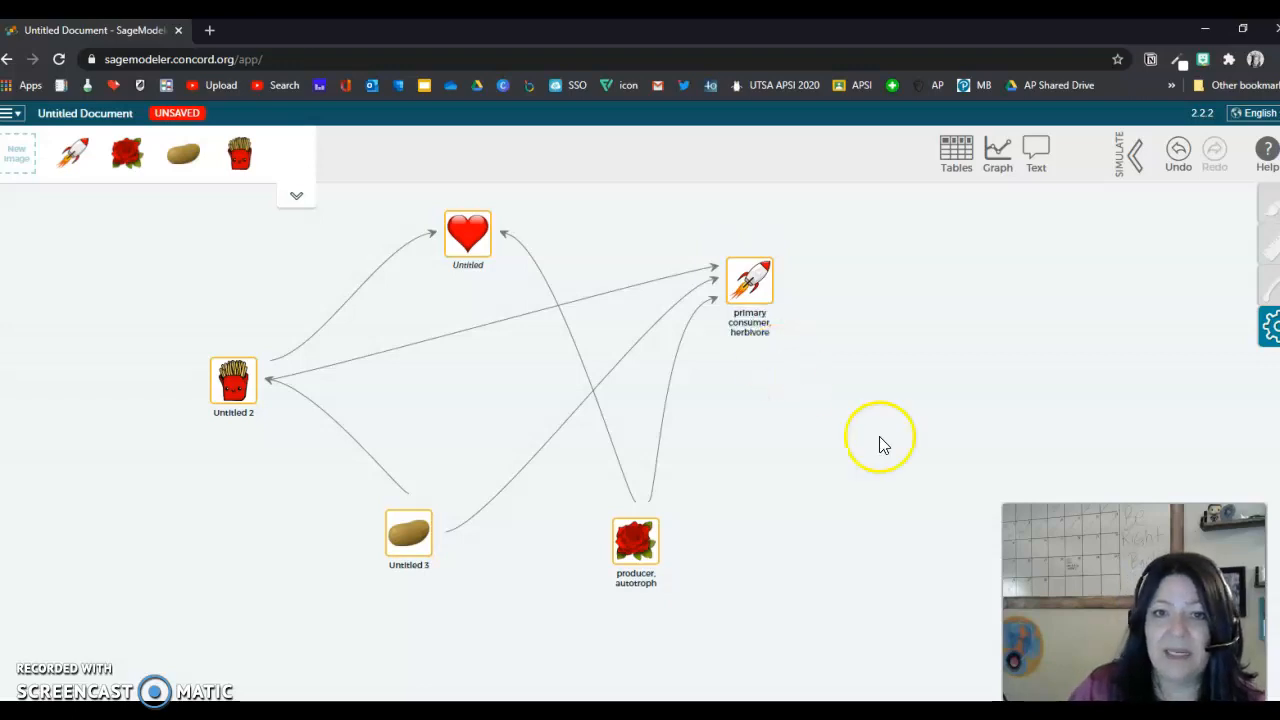
mouse_move(216, 256)
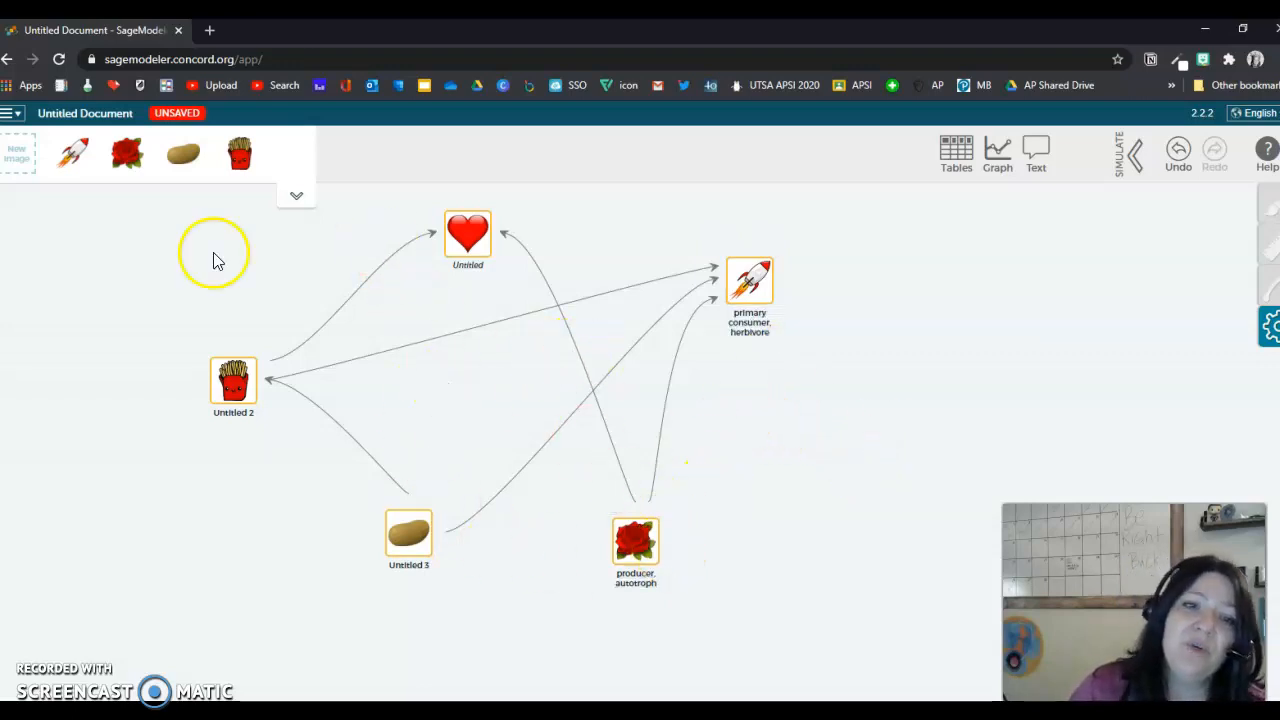
mouse_move(736, 512)
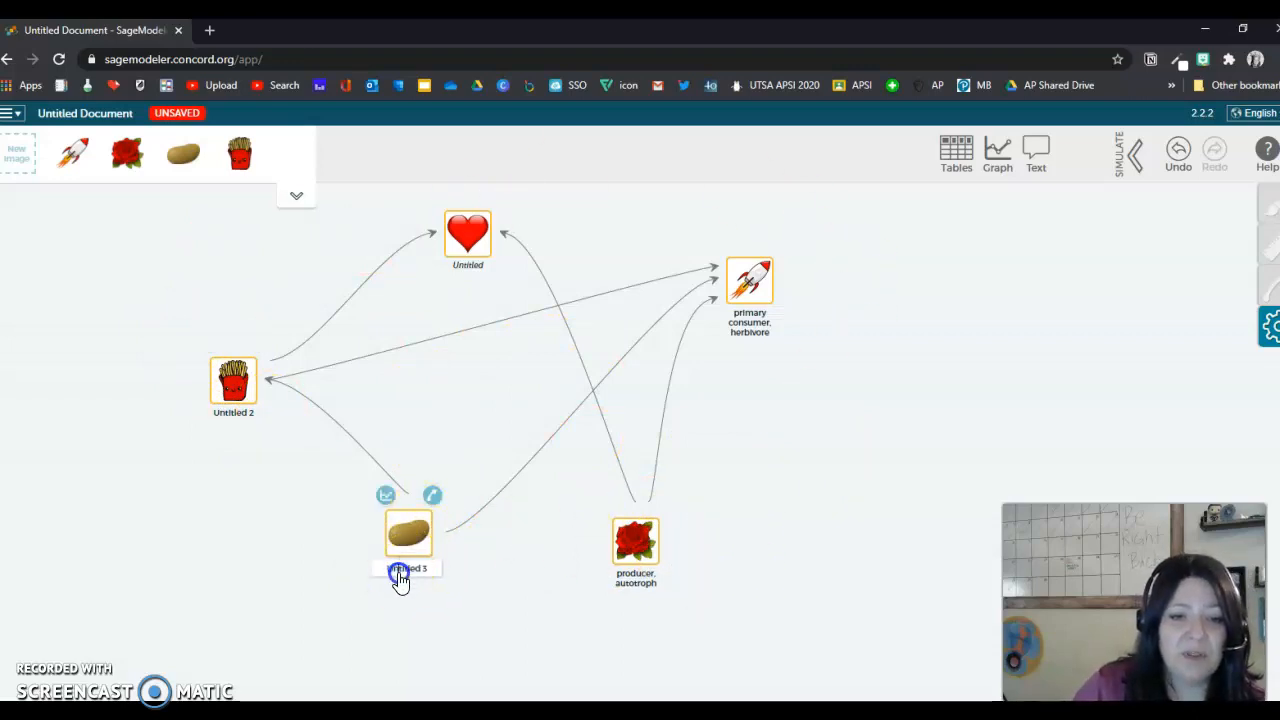
Label the potato producer autotroph 2, the fries primary consumer herbivore 2, and confirm the heart's label
double_click(408, 568)
text(producer, autotroph 2)
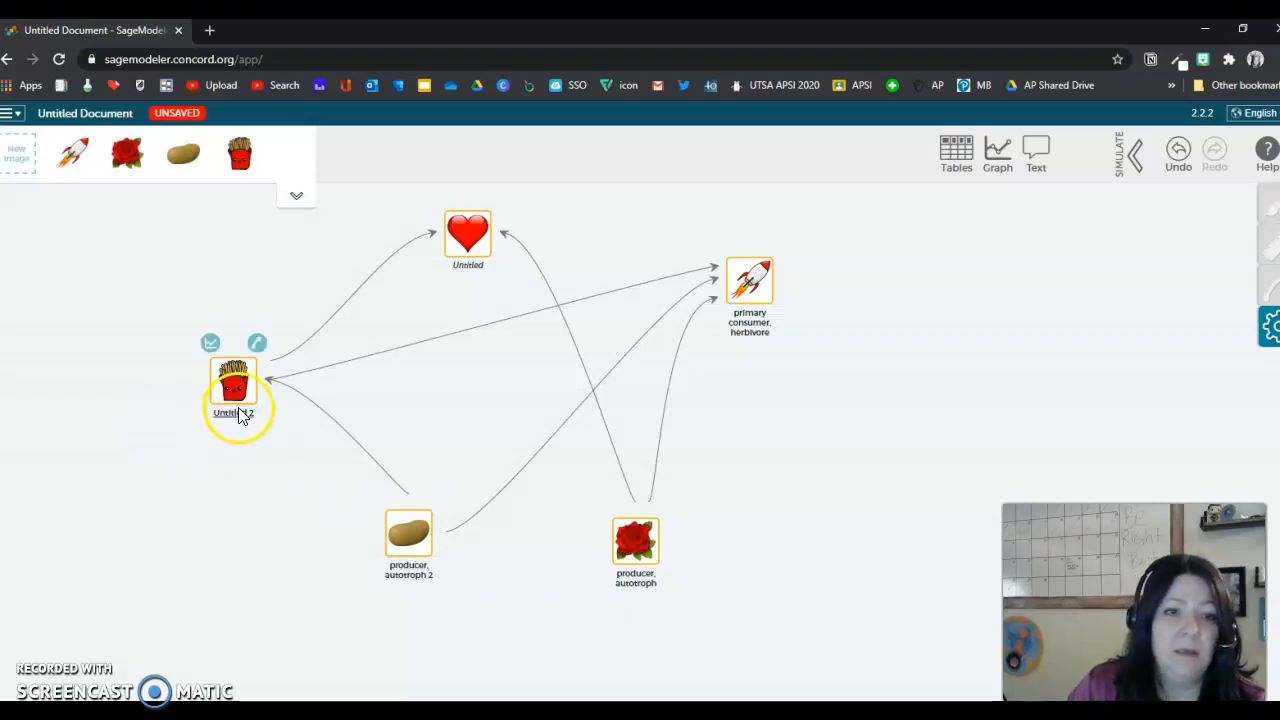
double_click(232, 414)
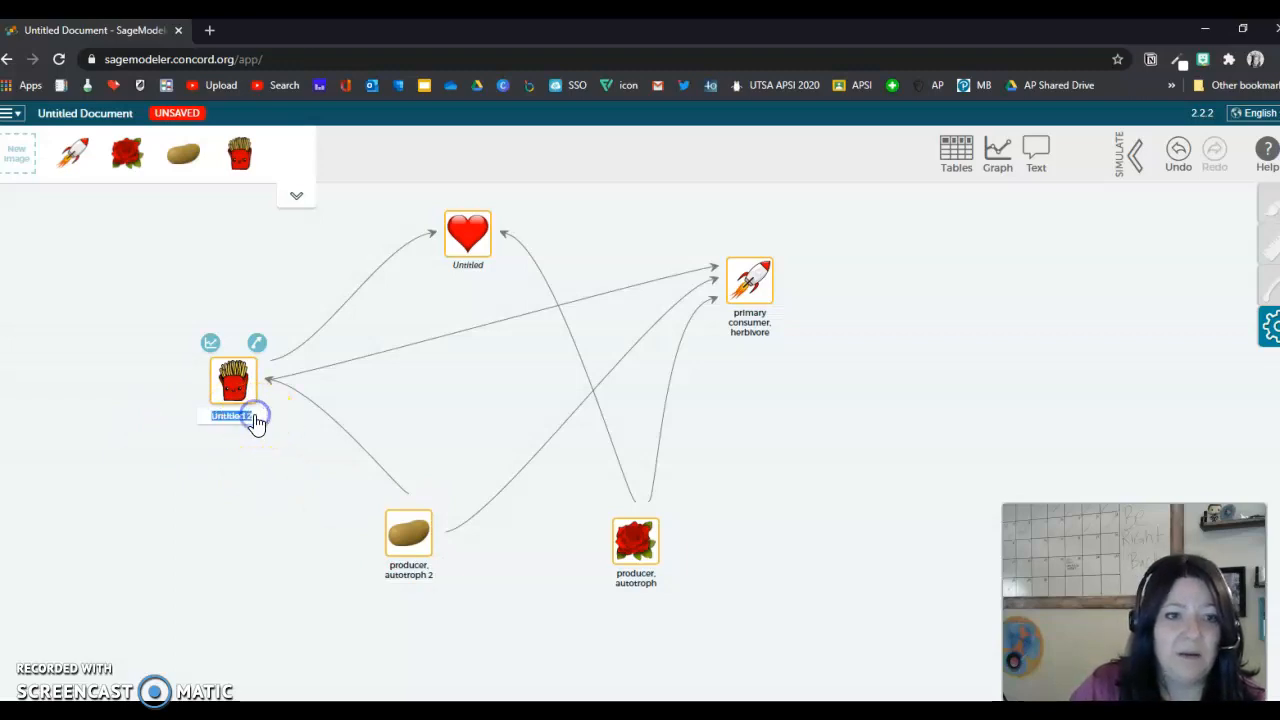
text(primary consumer, herbivor)
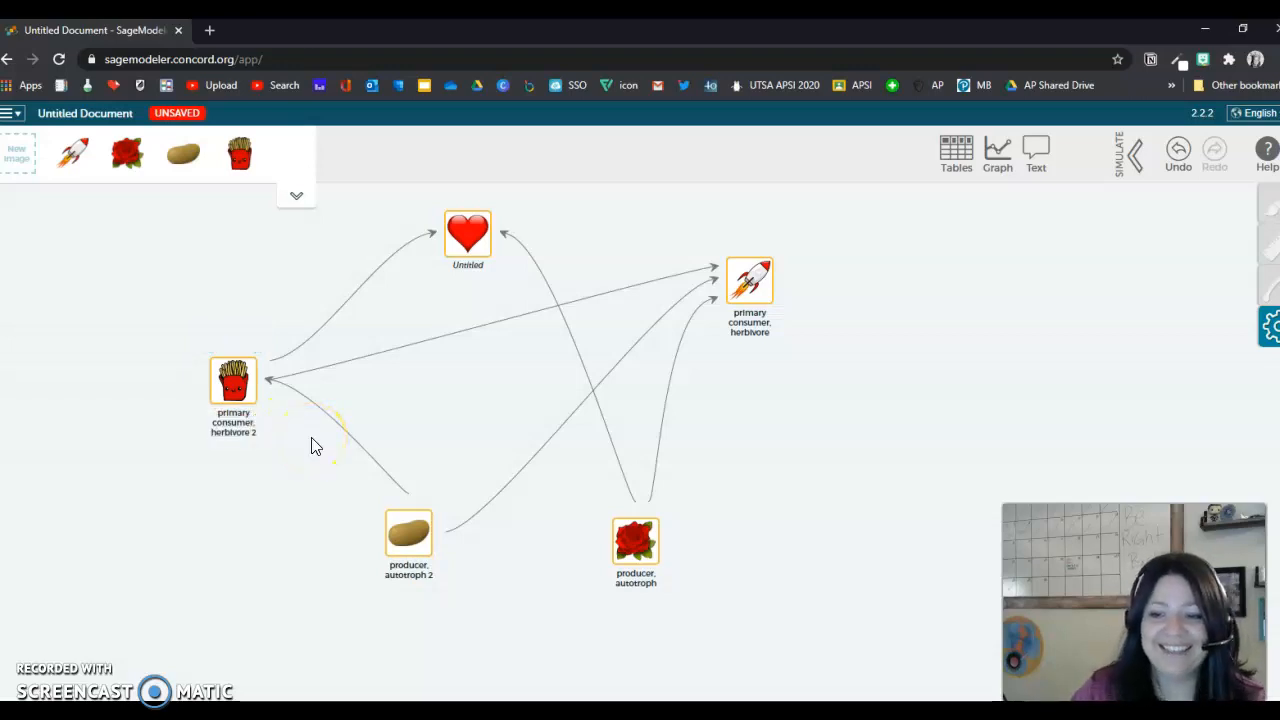
click(232, 380)
text(Secondary consumer, carnivore)
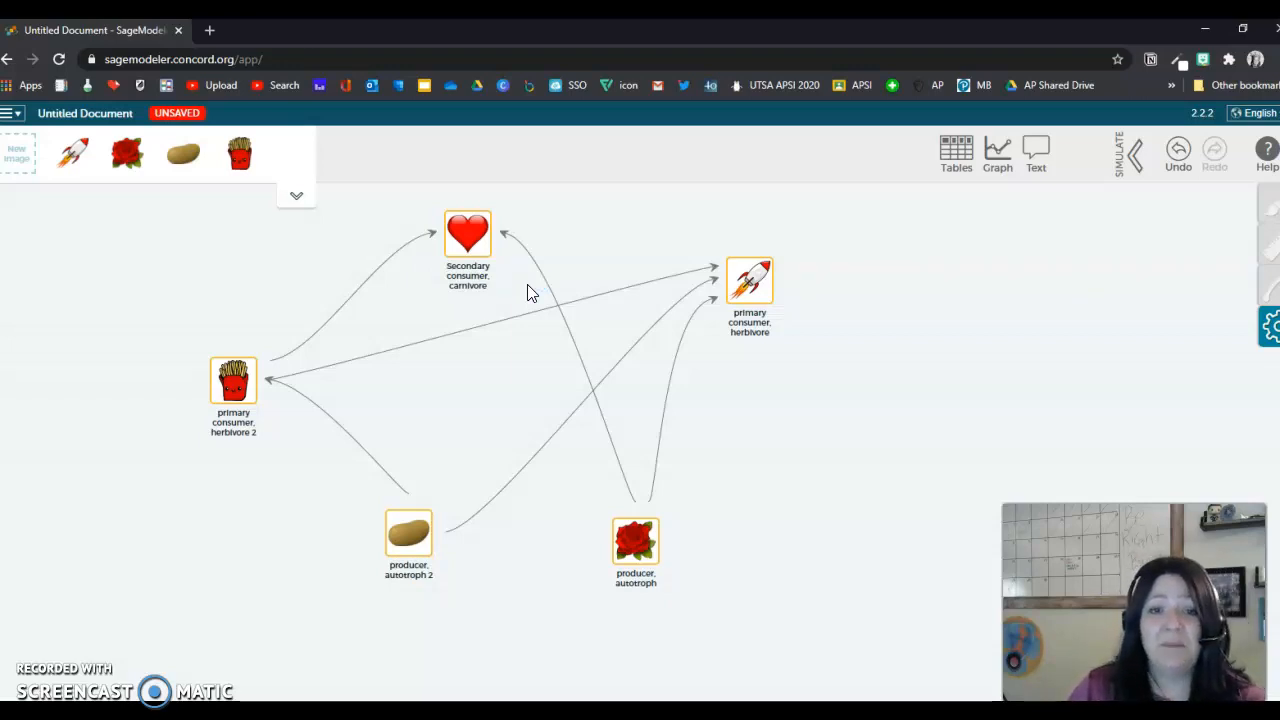
click(468, 232)
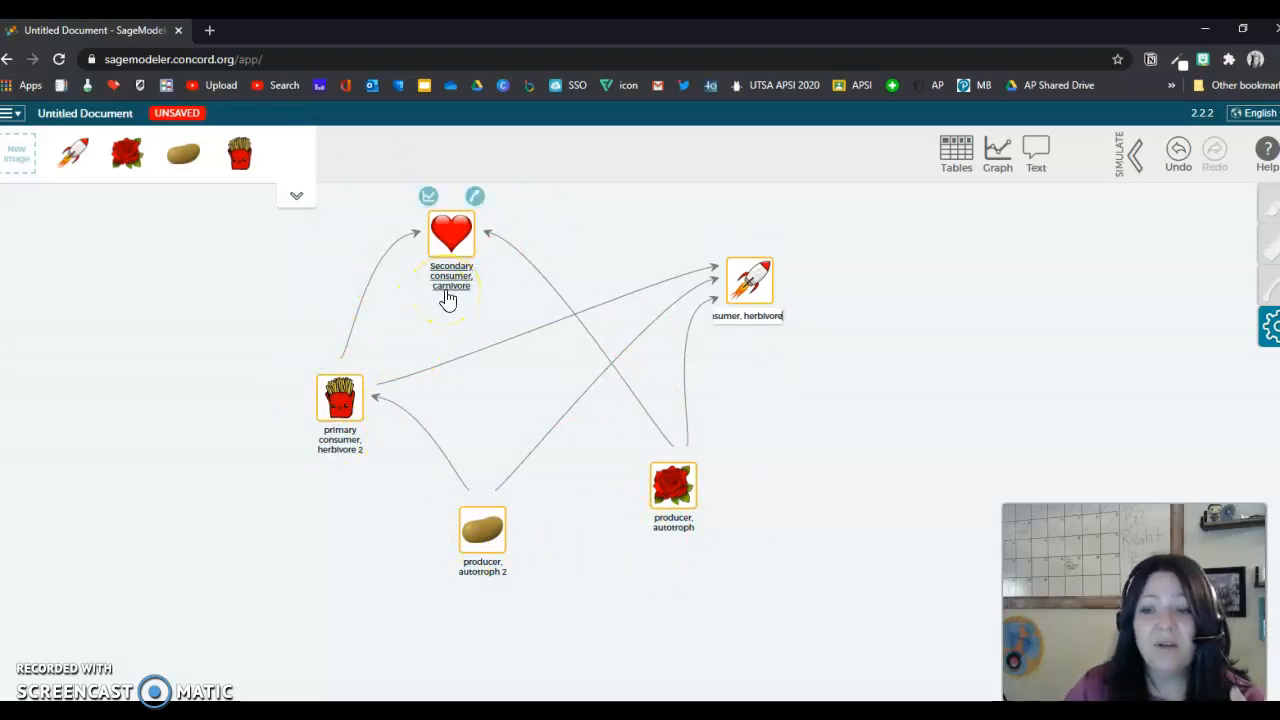
Confirm the heart's secondary consumer carnivore label on the canvas
click(456, 284)
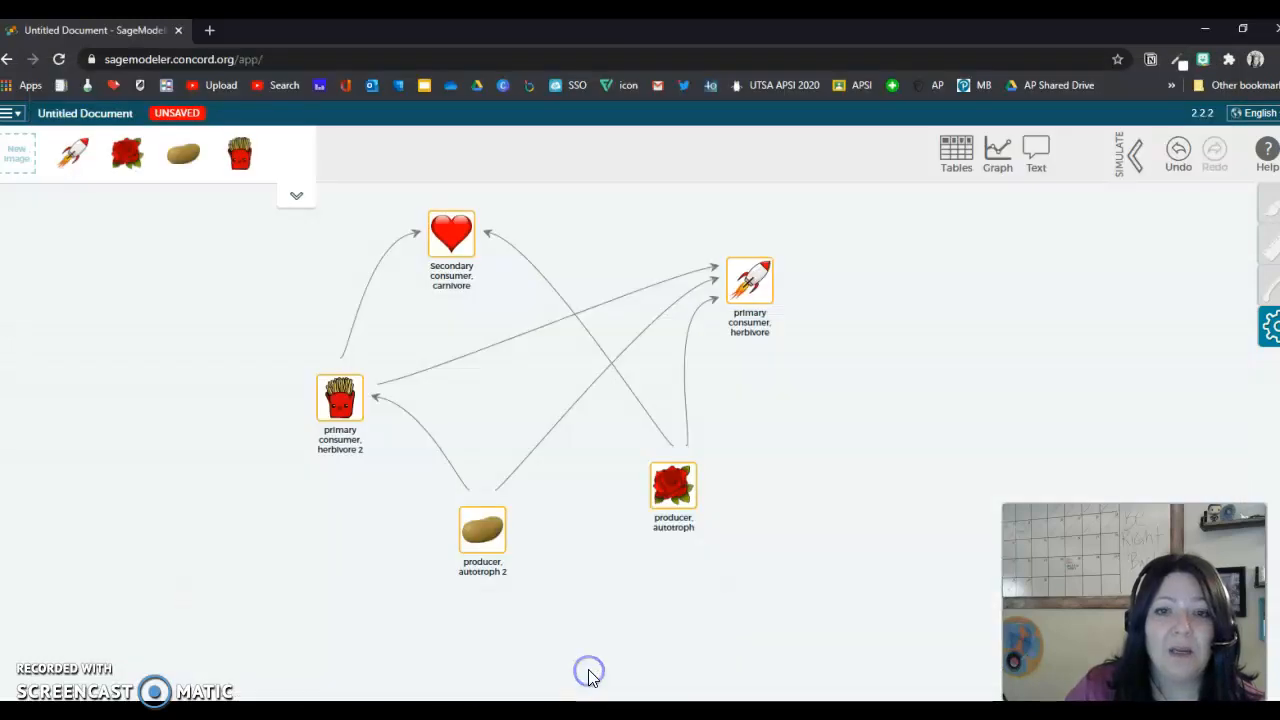
mouse_move(850, 580)
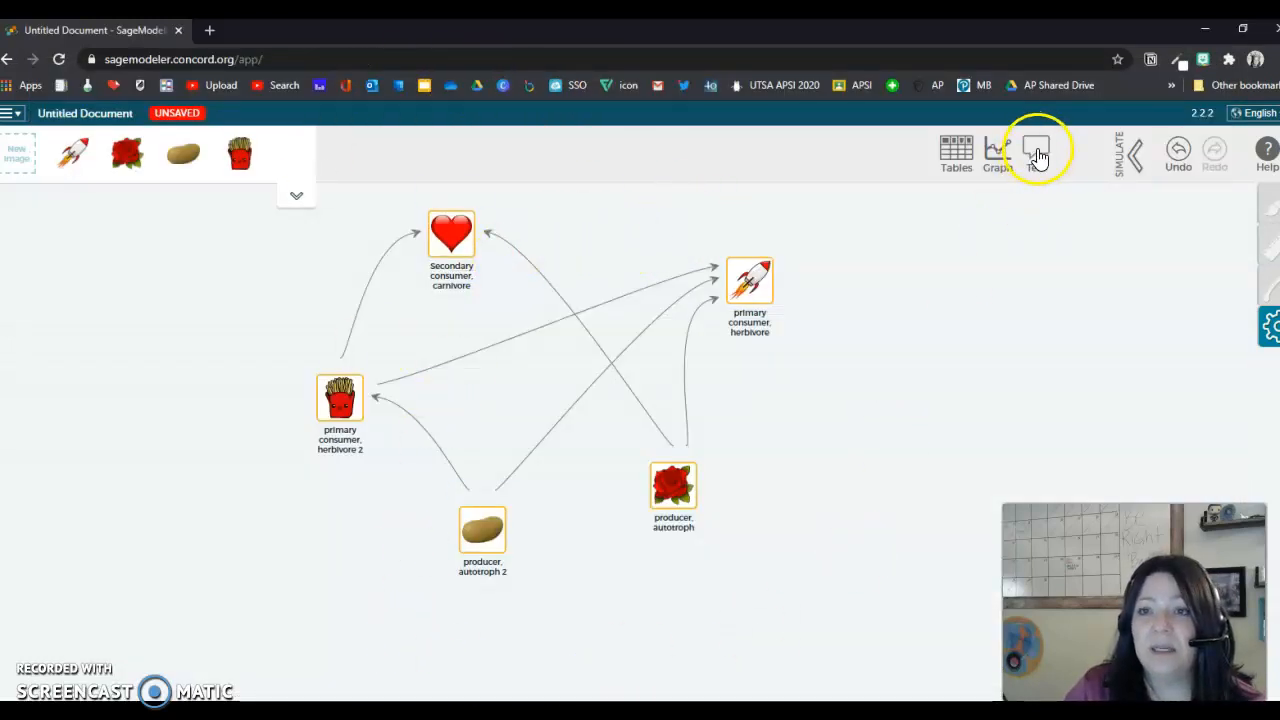
Add a text box and write the prediction 'Taking the rocket out of the…'
click(1036, 152)
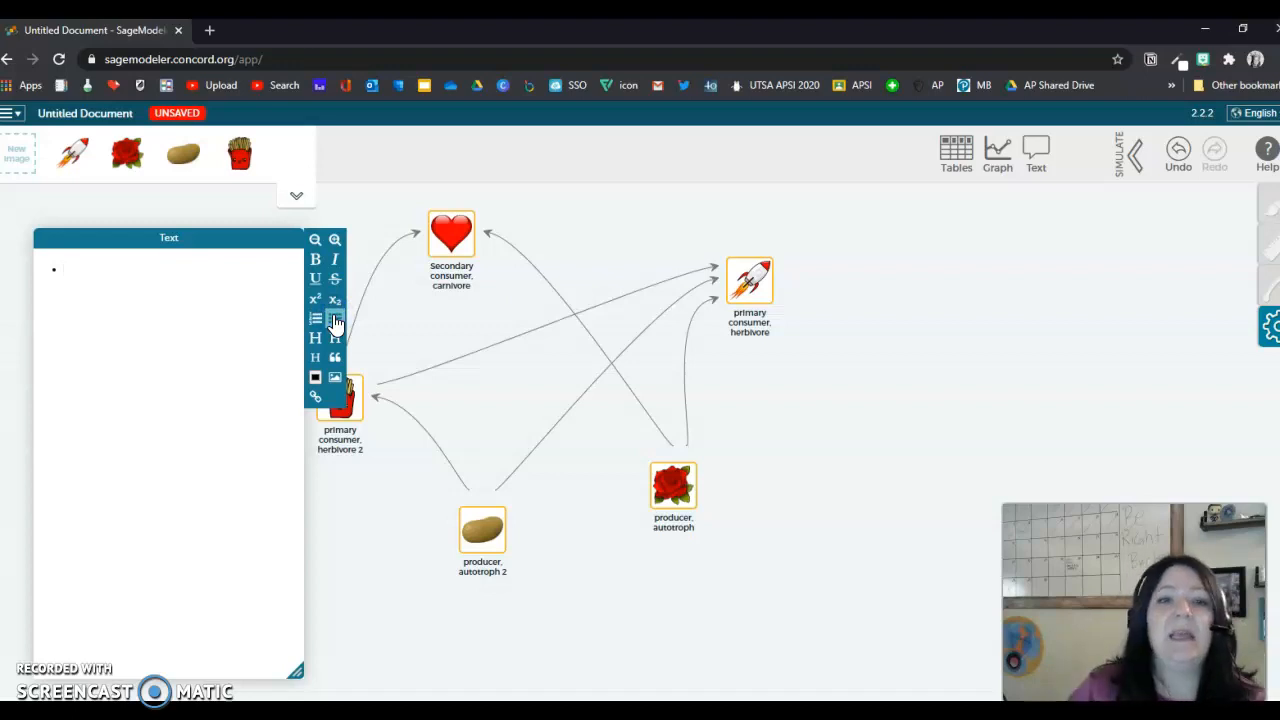
text(Tak)
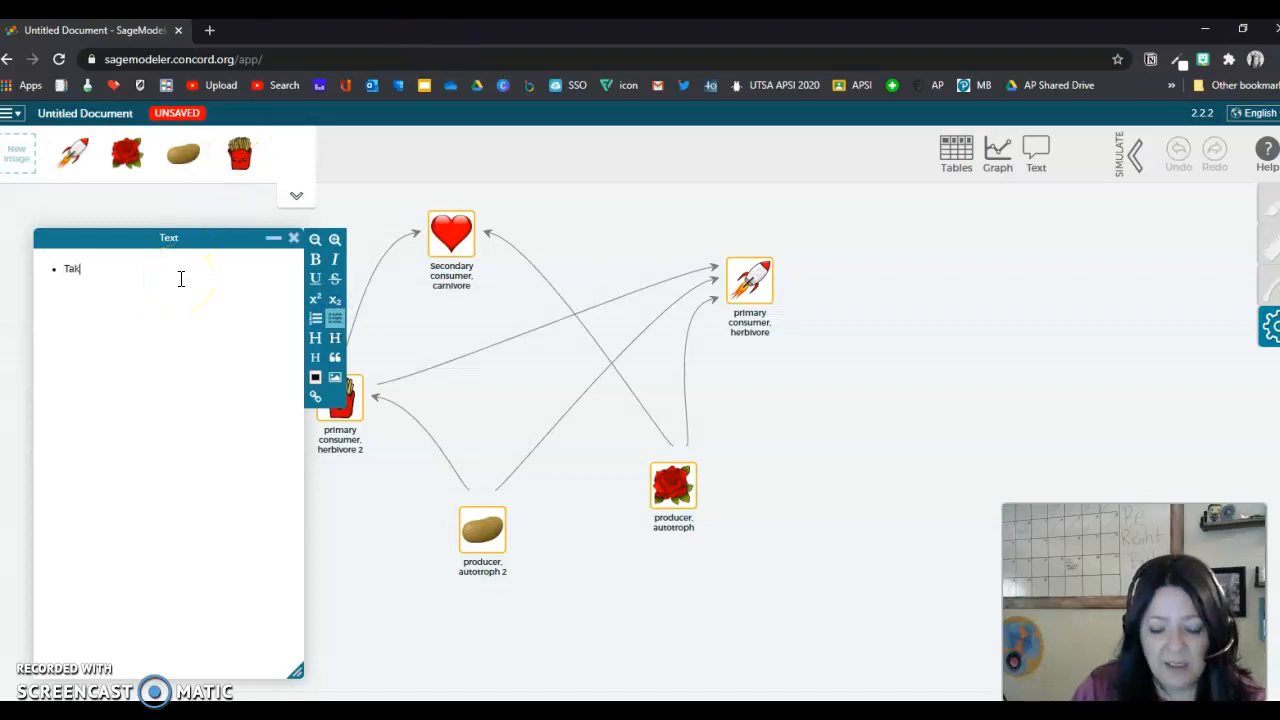
click(748, 280)
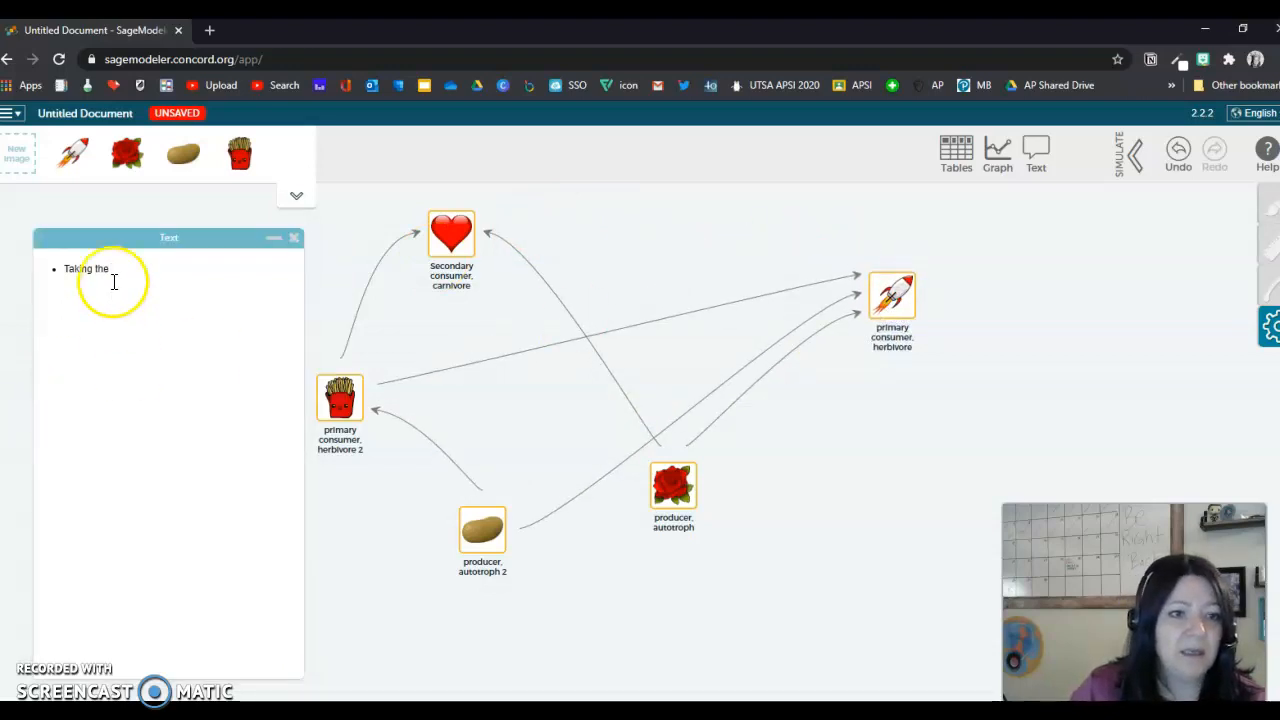
text(rocketship o)
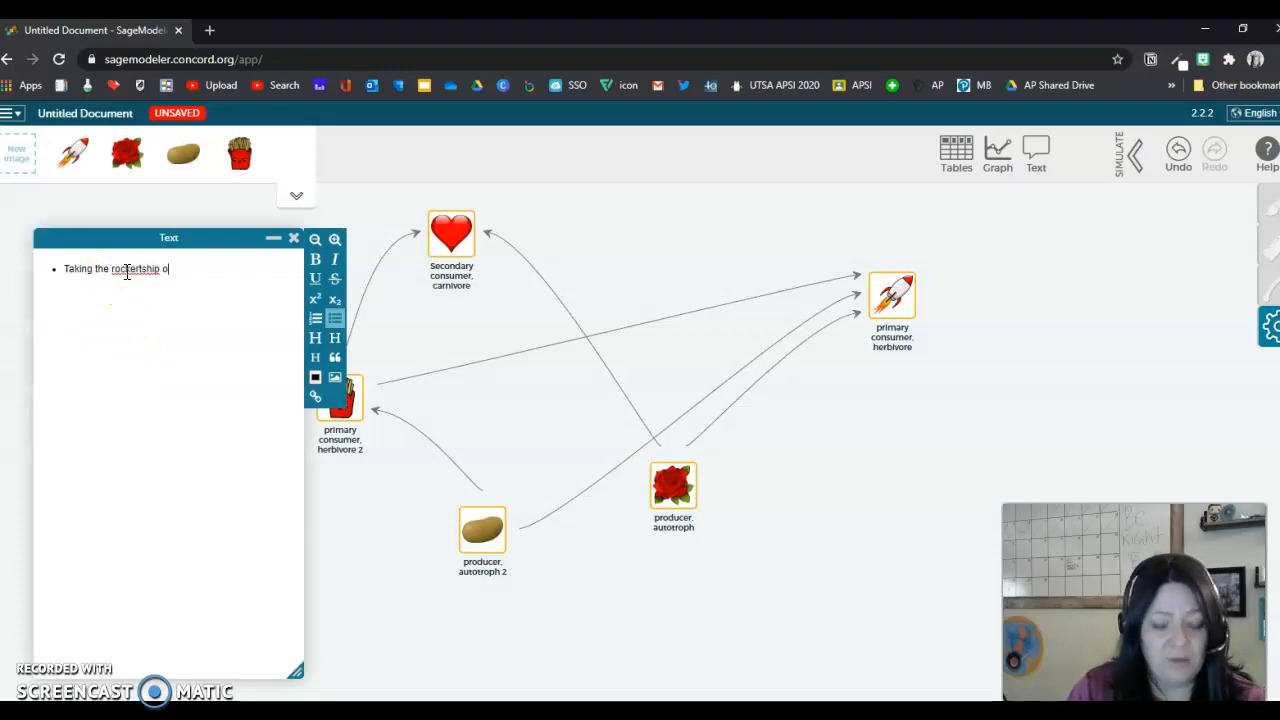
text(ut of the)
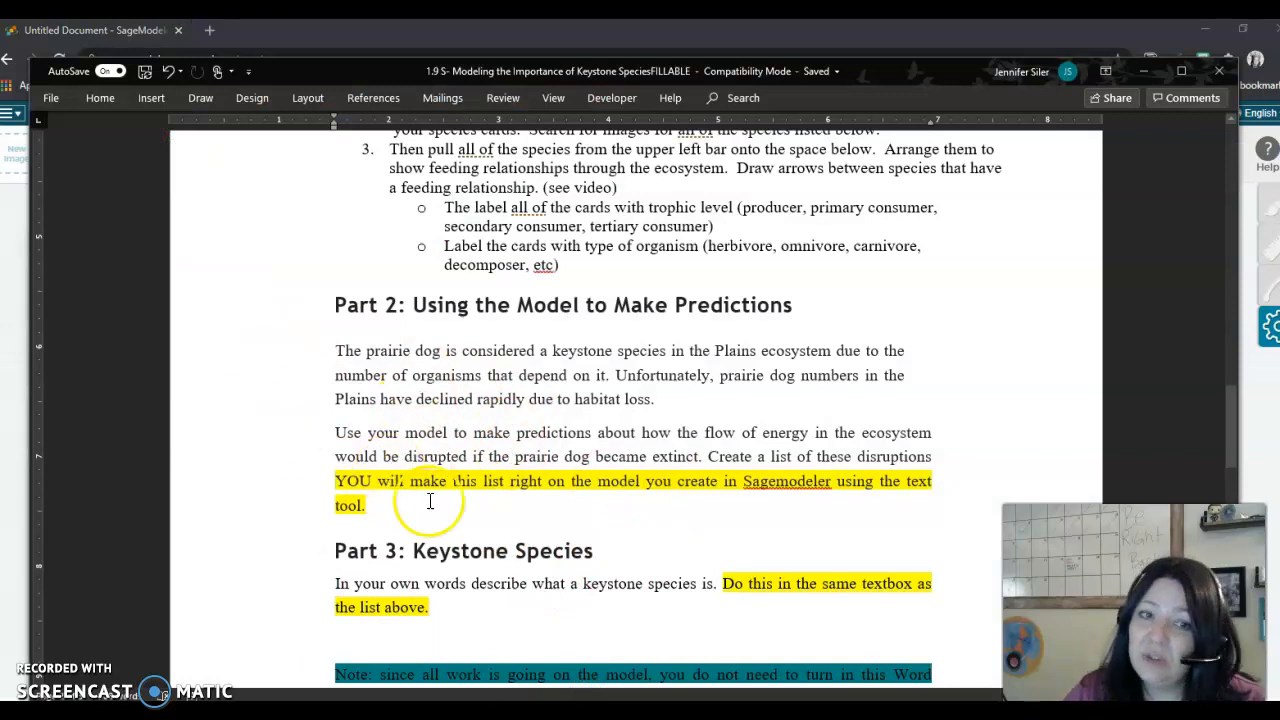
Scroll the Word handout between its Part 2 predictions and Part 3 keystone instructions
scroll(down, 3)
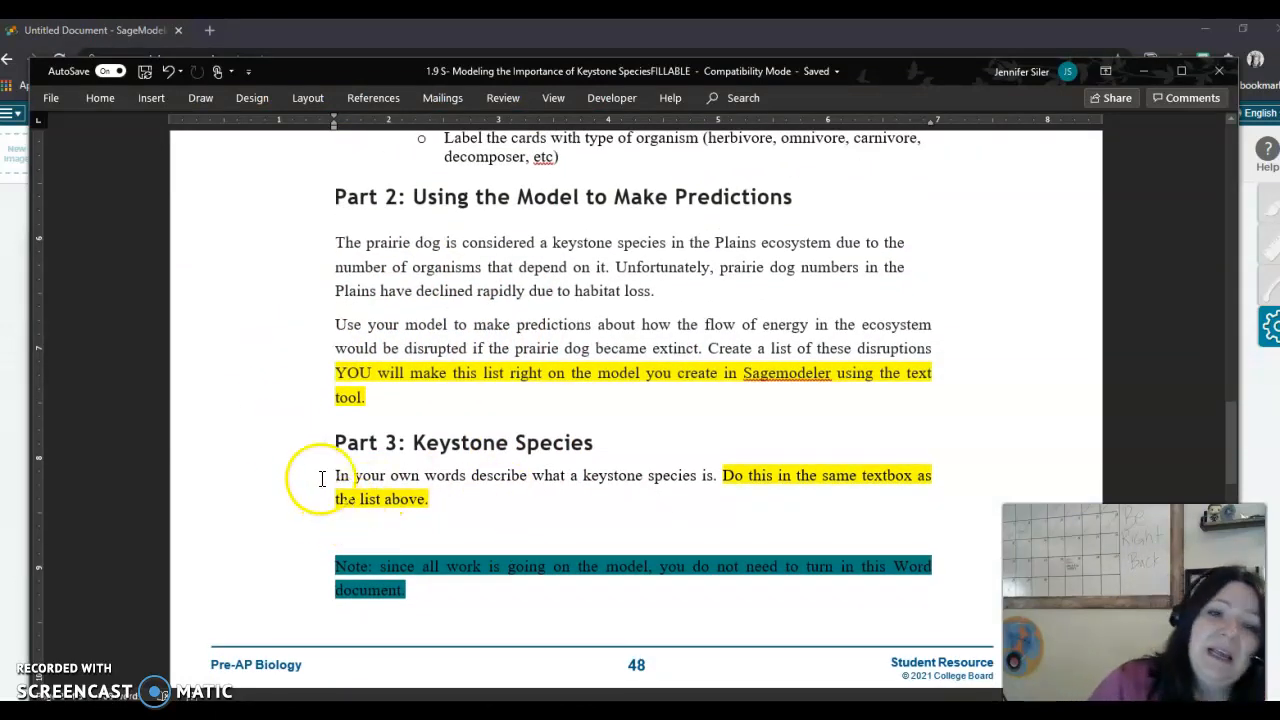
mouse_move(550, 450)
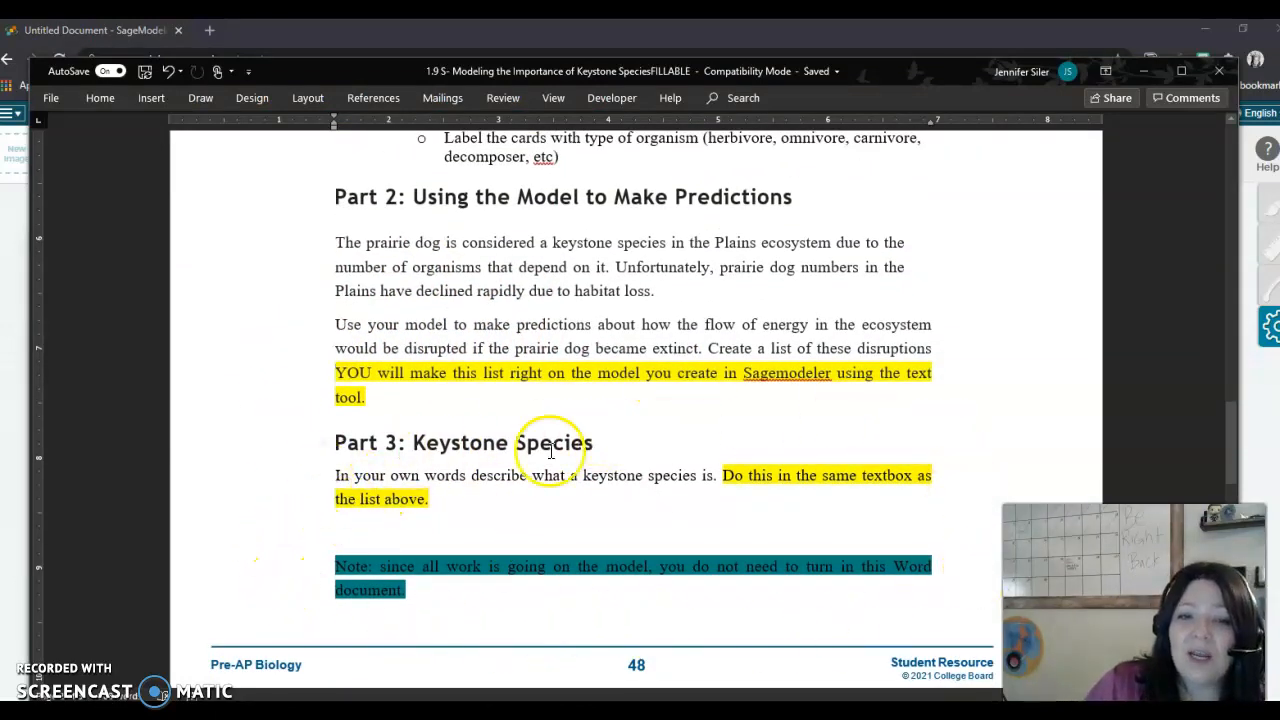
mouse_move(912, 504)
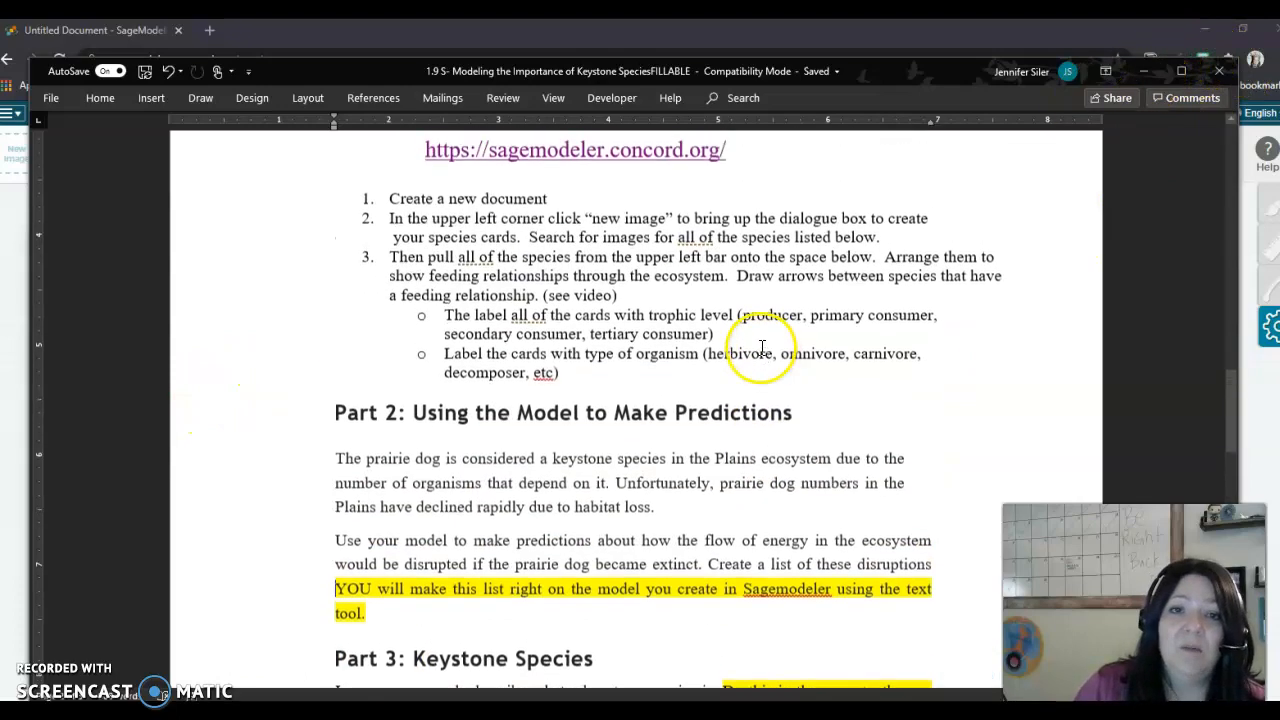
scroll(up, 3)
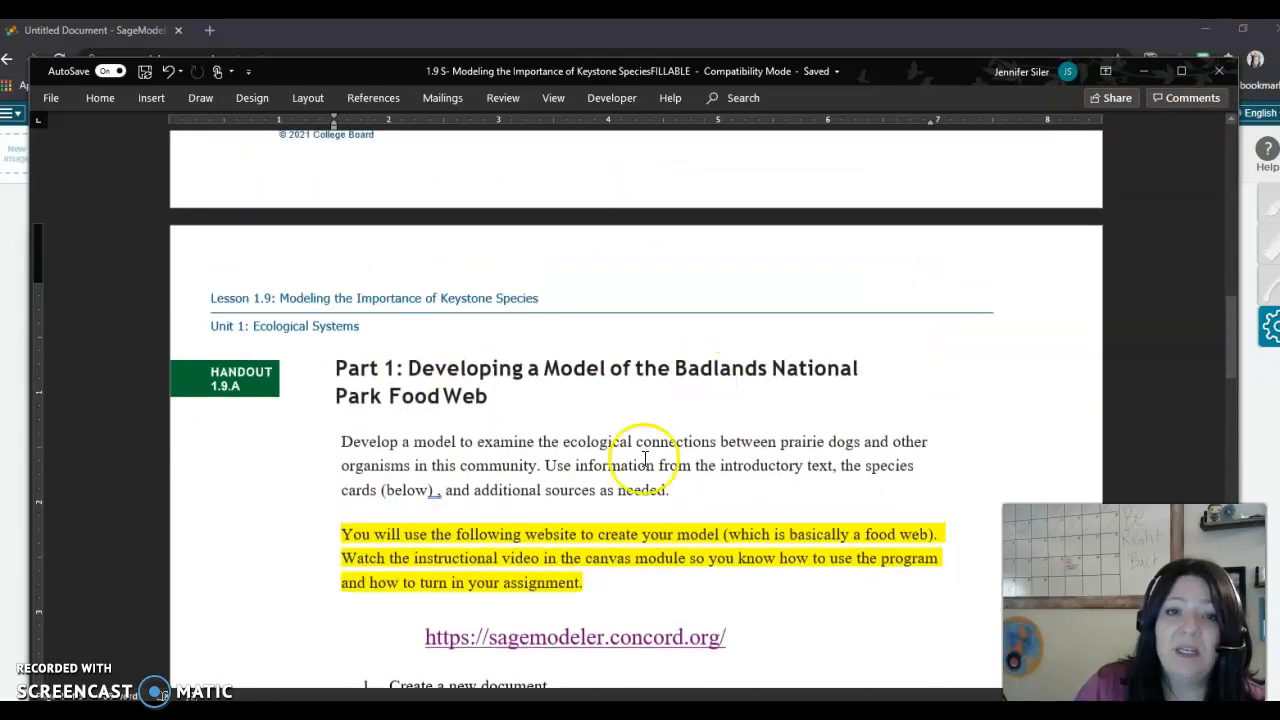
scroll(down, 3)
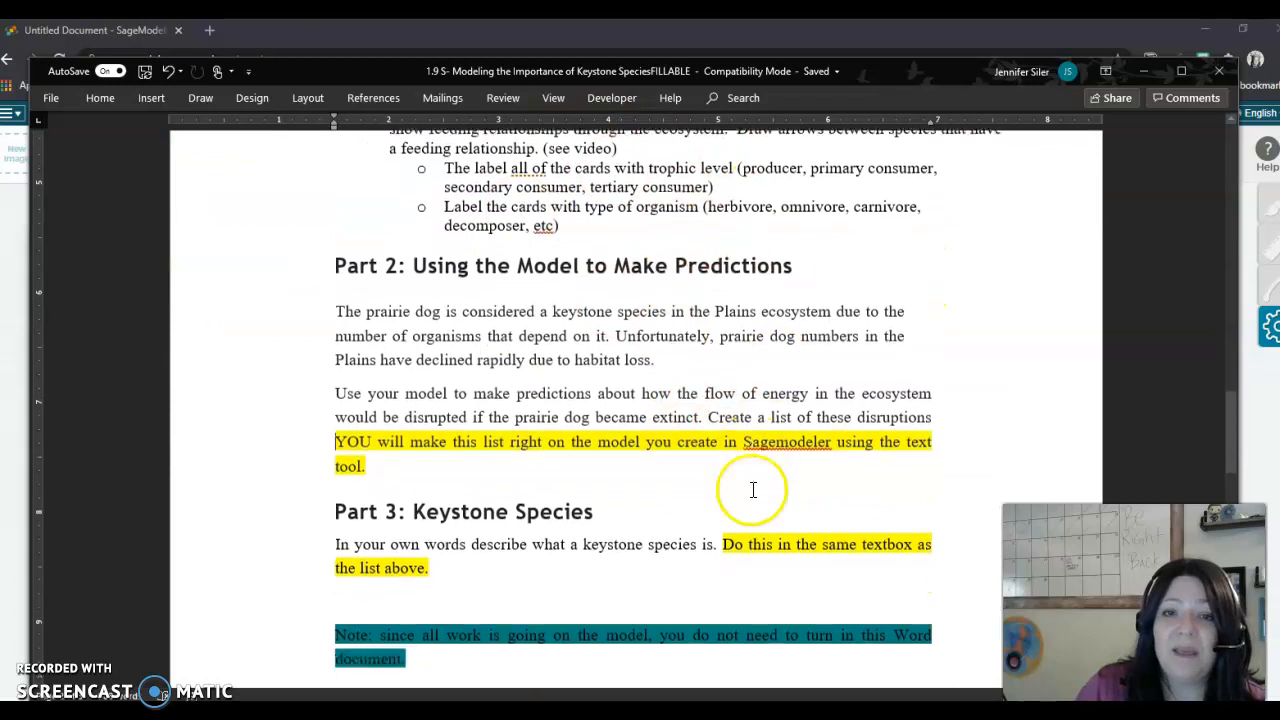
scroll(down, 3)
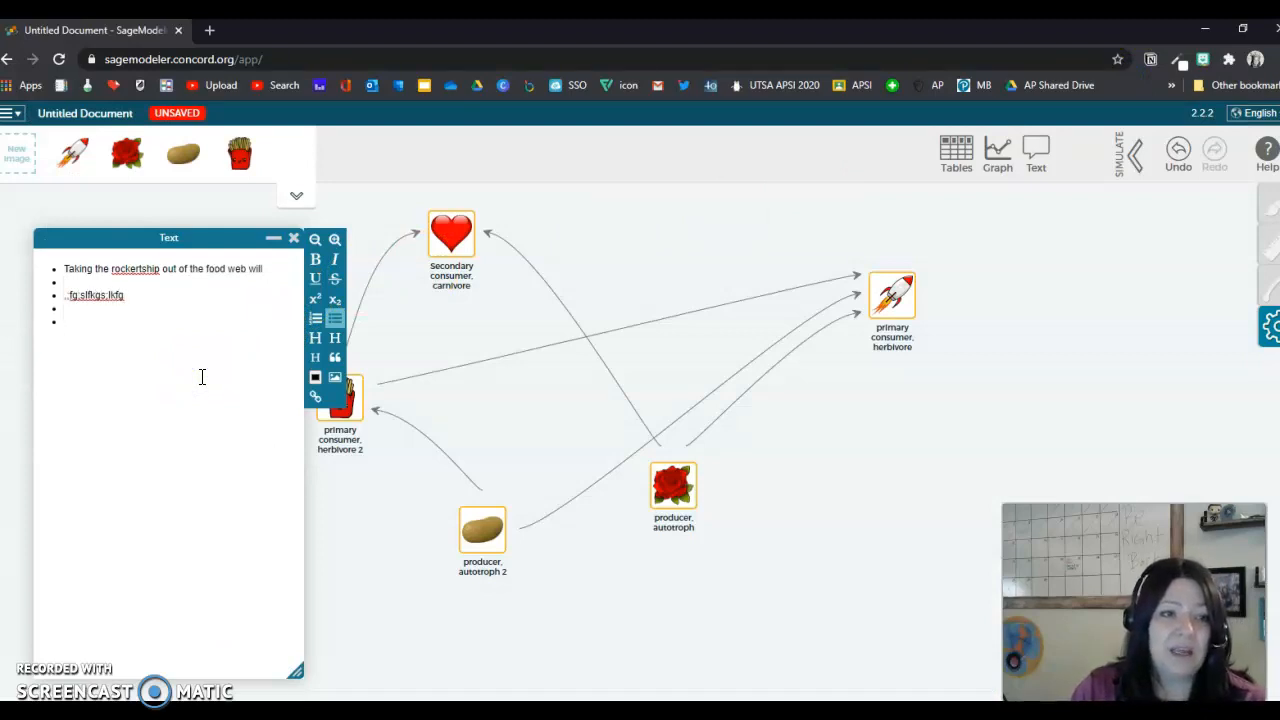
Start a new line below the bullets reading 'Keystone species'
click(336, 318)
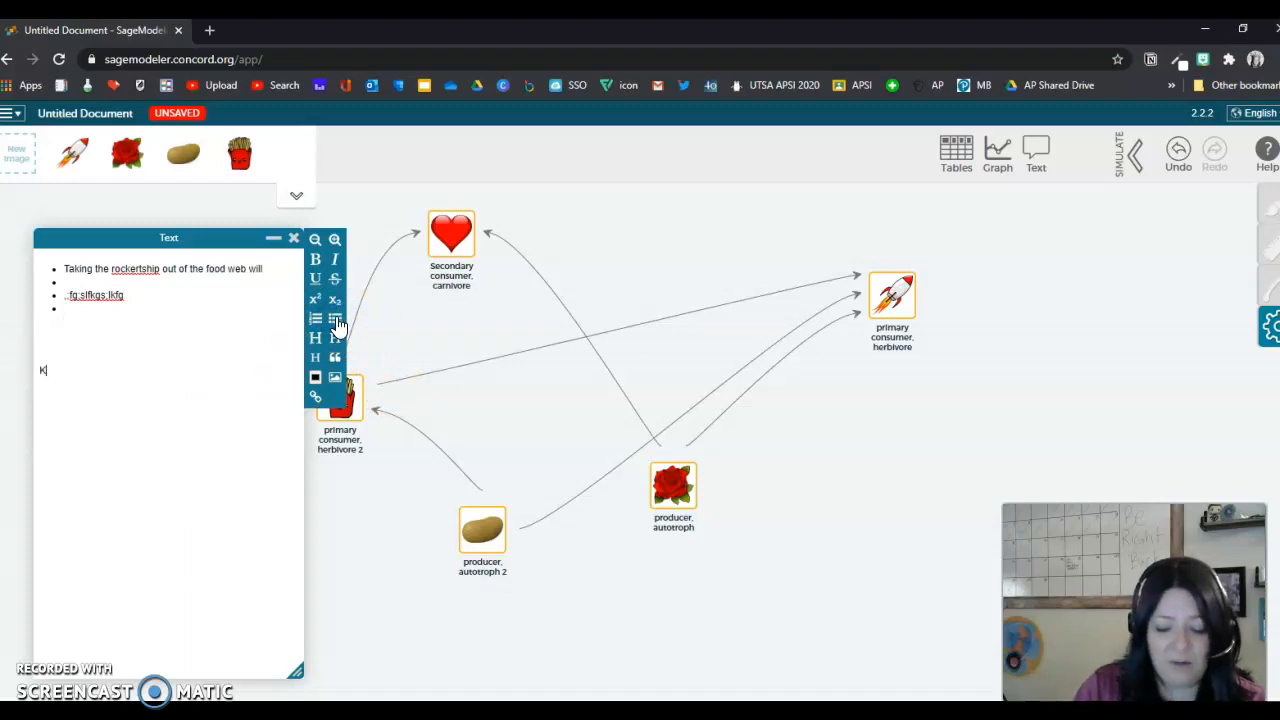
text(Keystone species -)
text(a;dfjlakdsjflk)
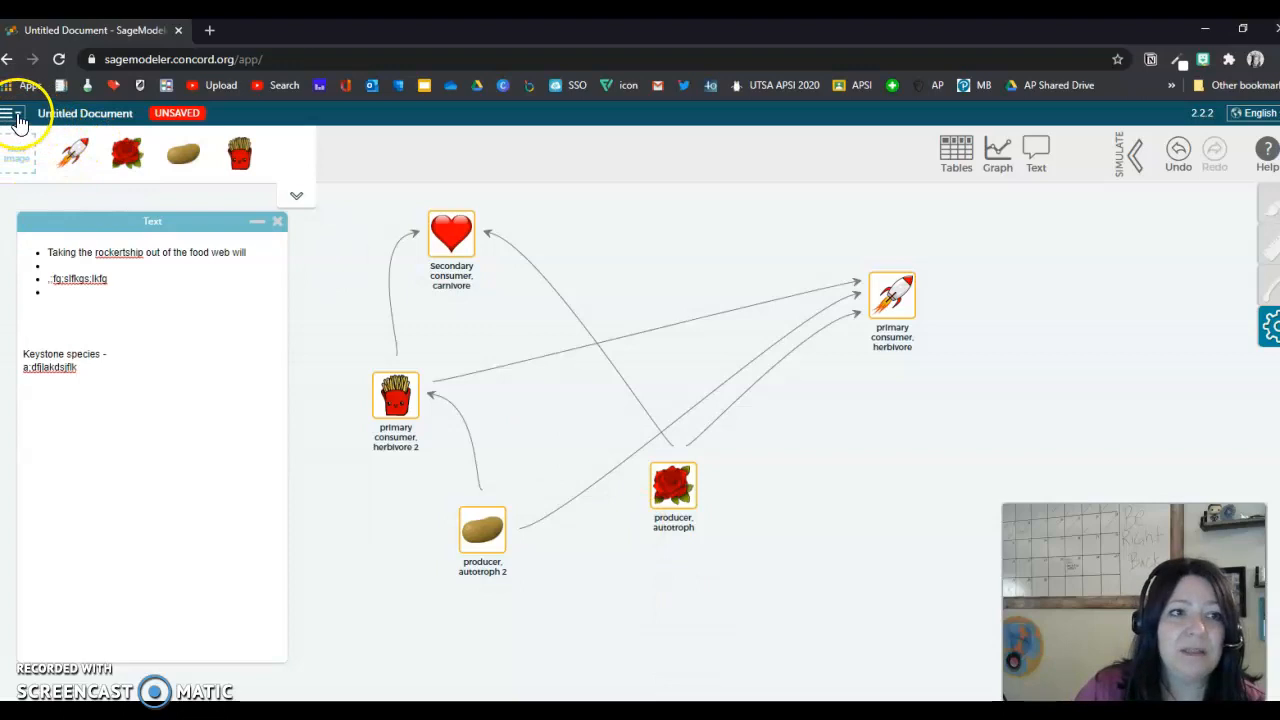
Enable sharing for the model from the file menu and copy its share link
click(18, 112)
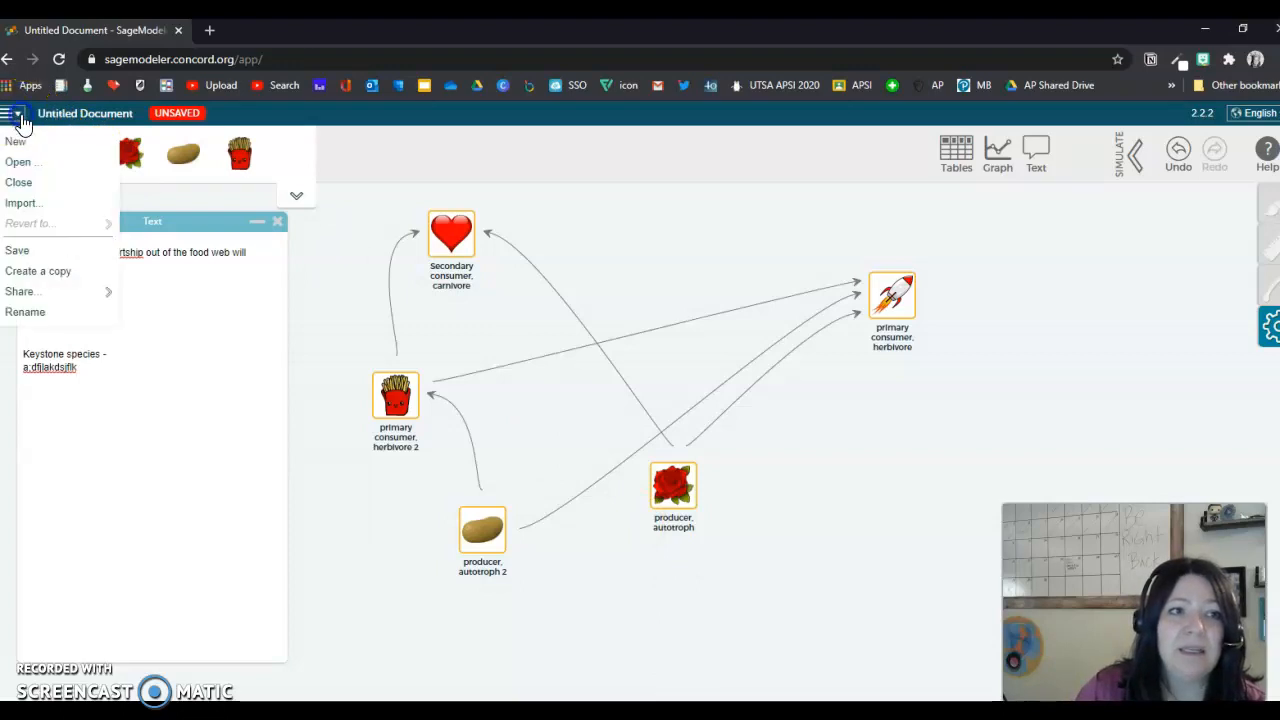
mouse_move(22, 292)
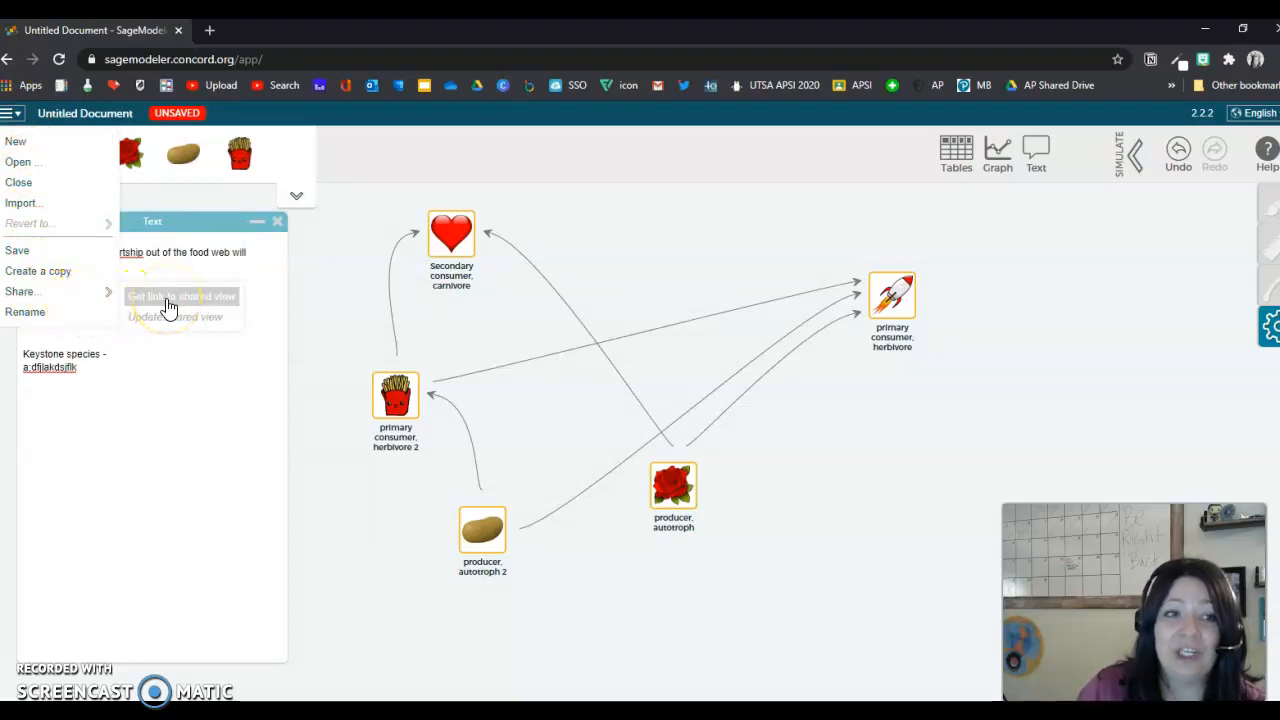
click(180, 296)
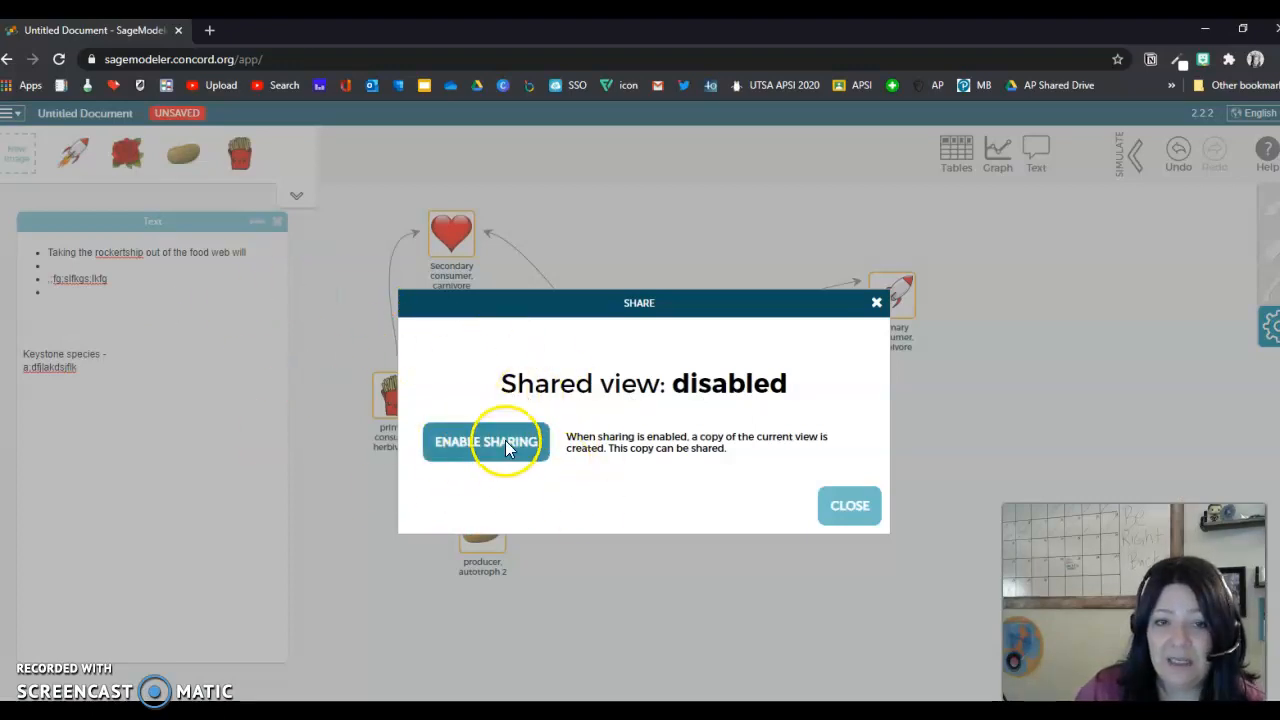
click(484, 442)
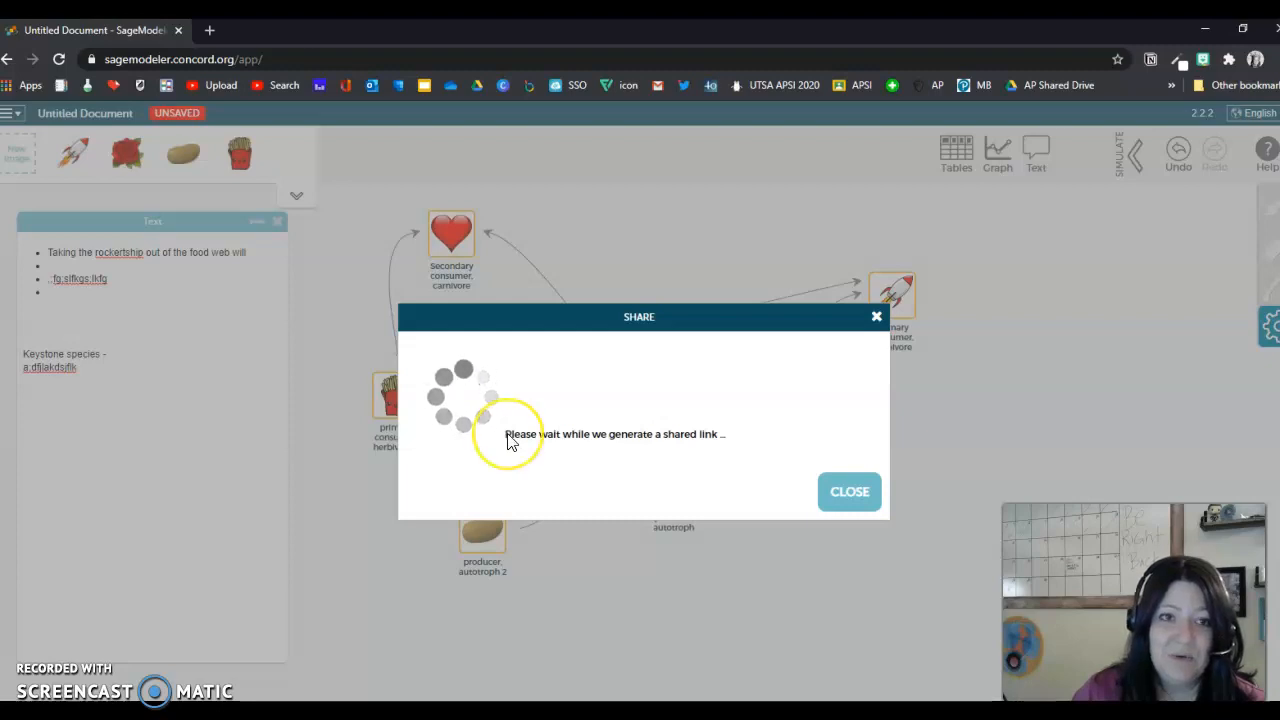
mouse_move(364, 430)
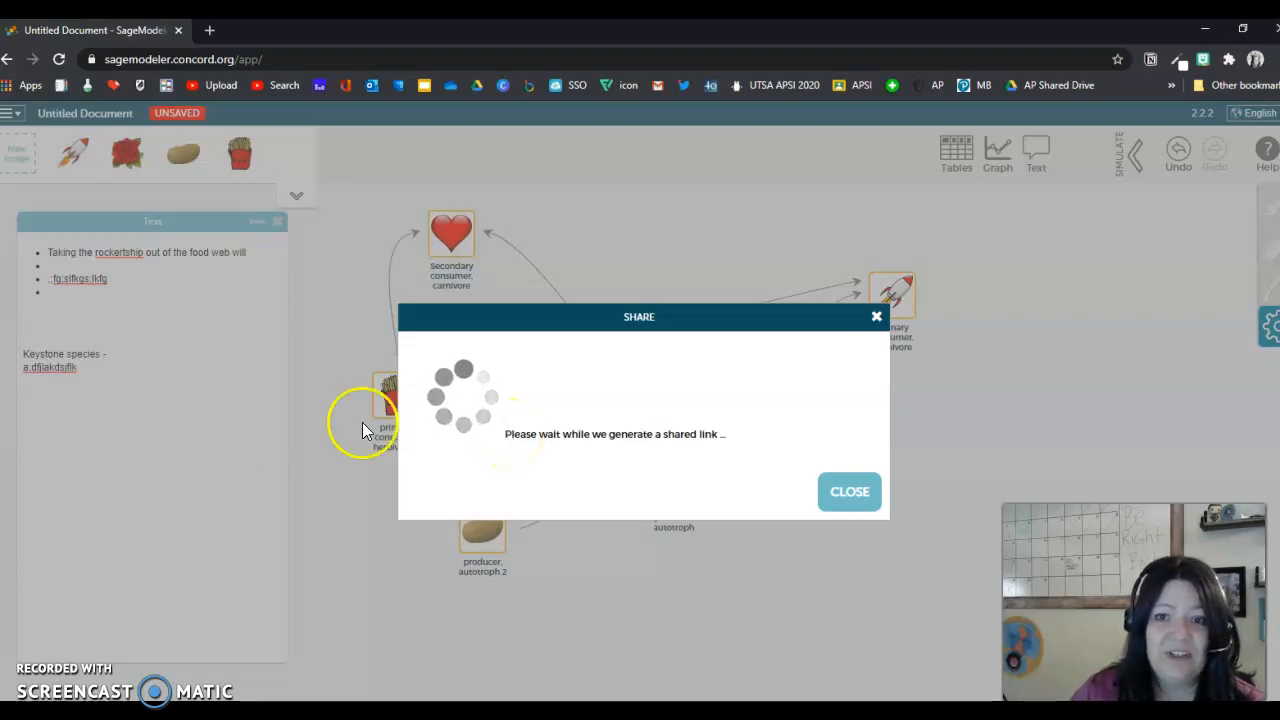
mouse_move(610, 376)
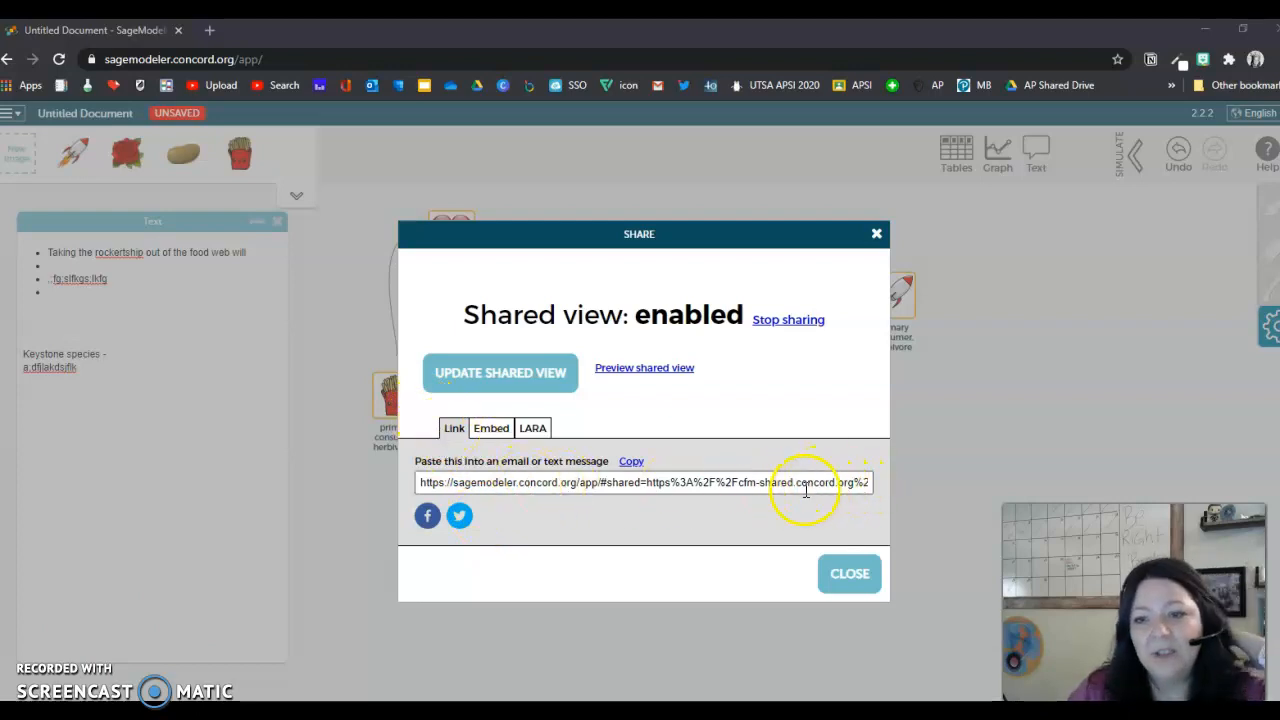
click(632, 460)
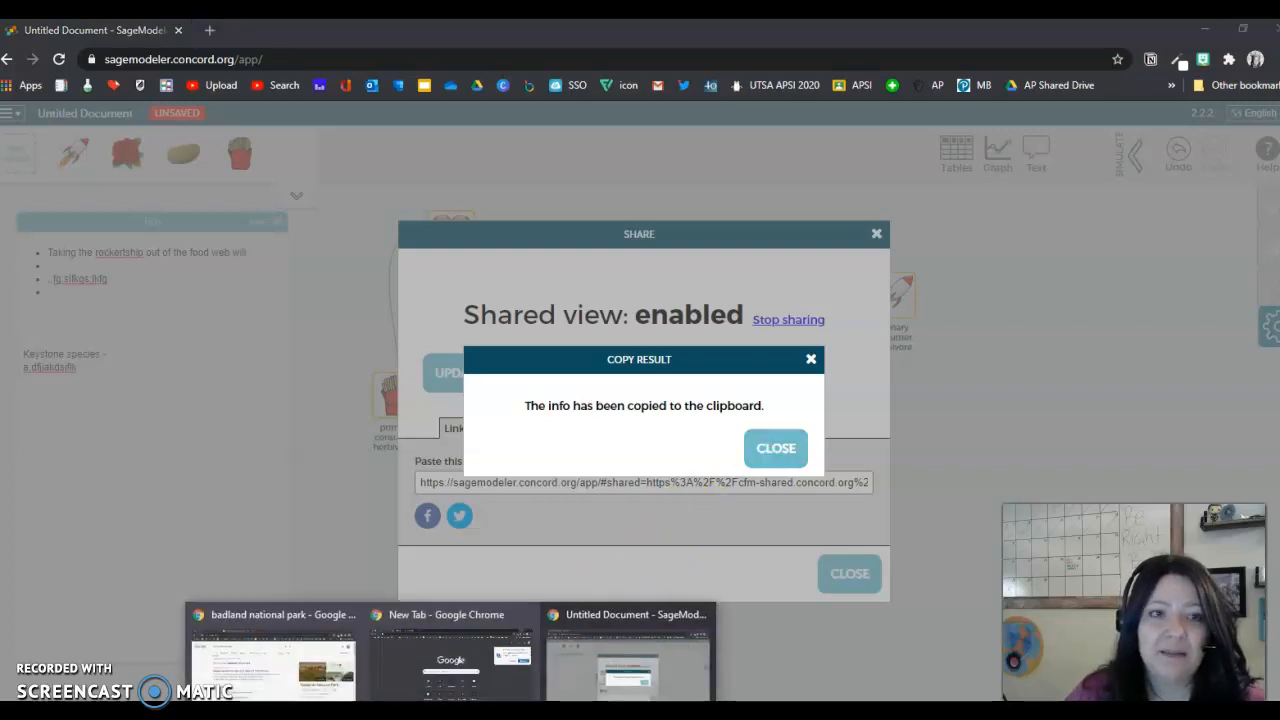
mouse_move(450, 660)
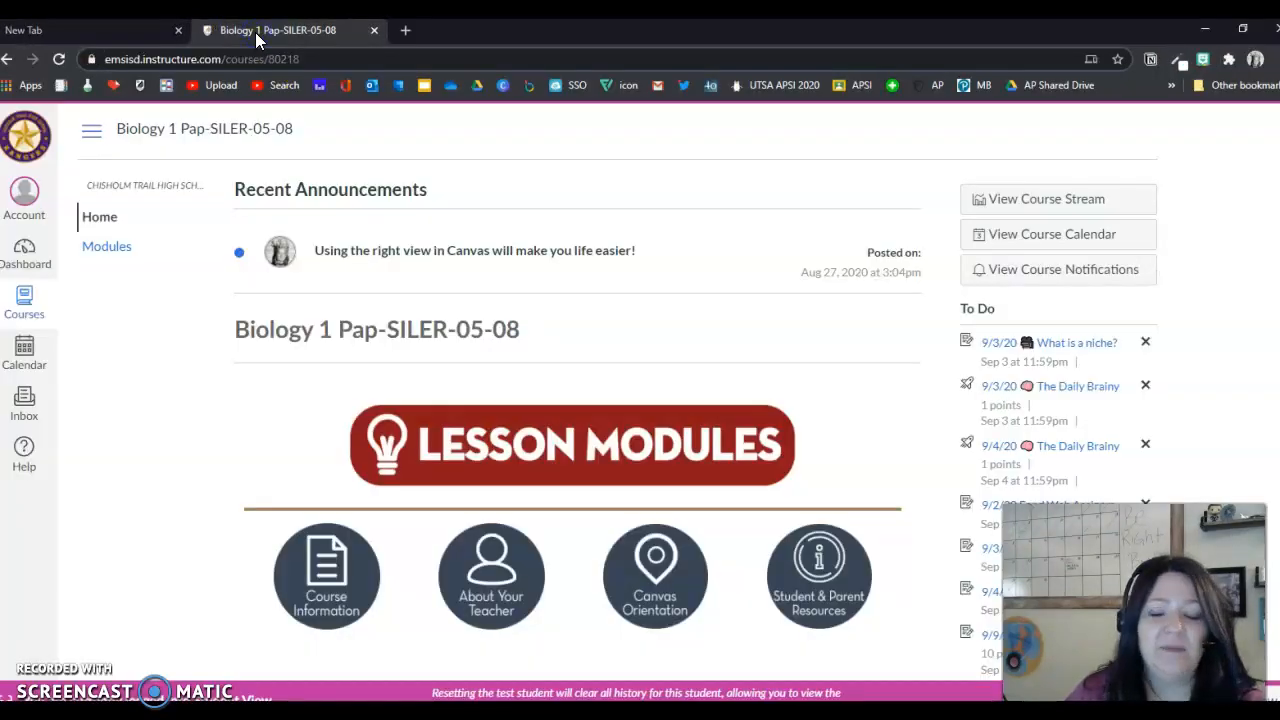
Reach the 9/18/20 Keystone Species activity through the biology course's Modules list
click(572, 444)
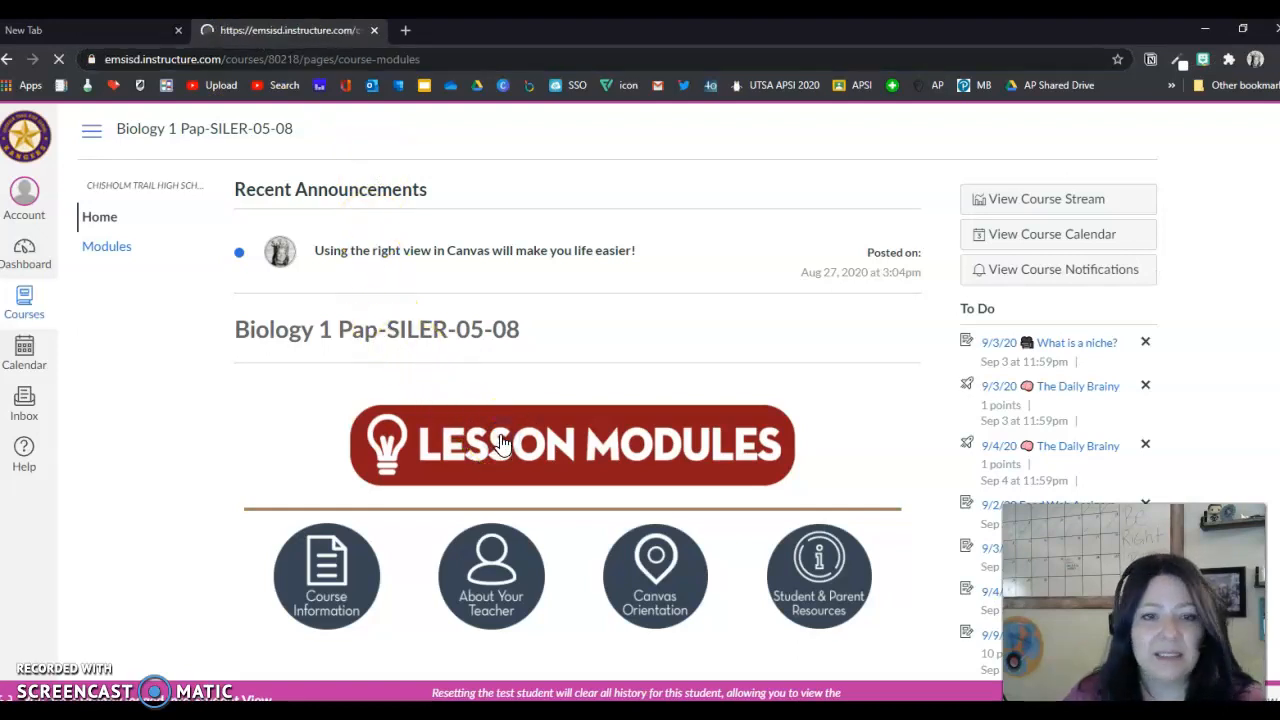
click(572, 444)
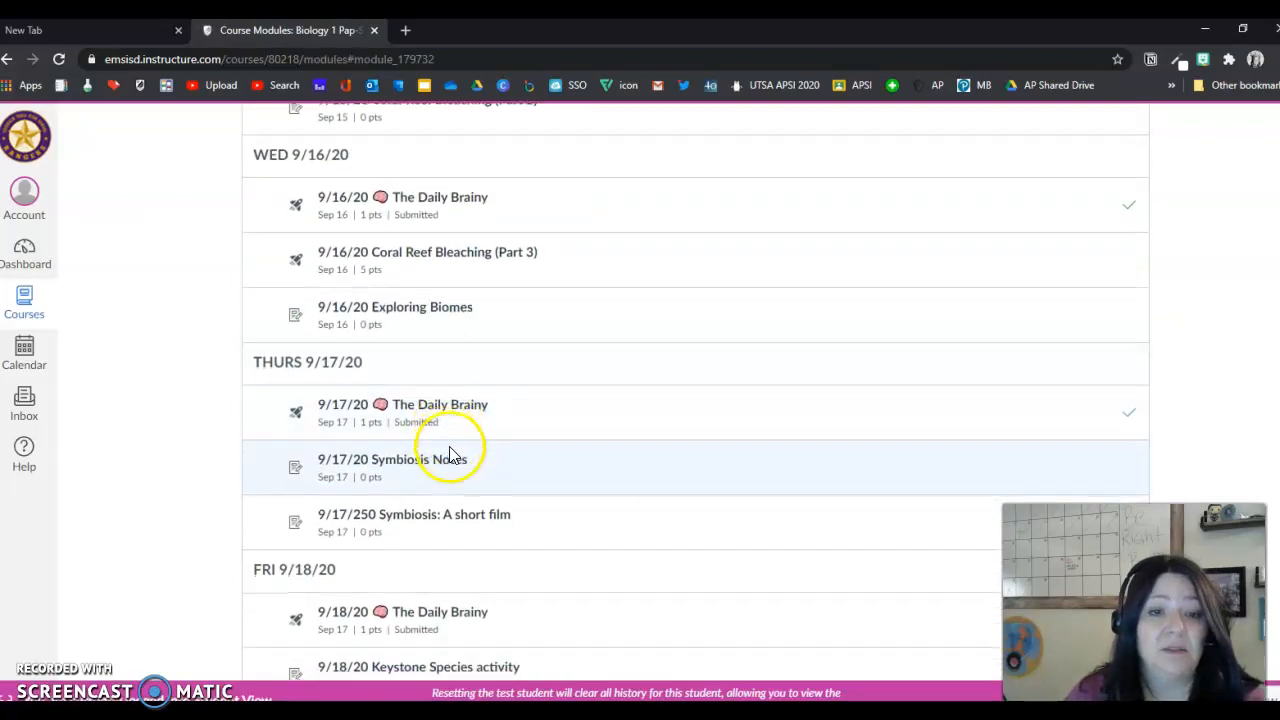
scroll(down, 3)
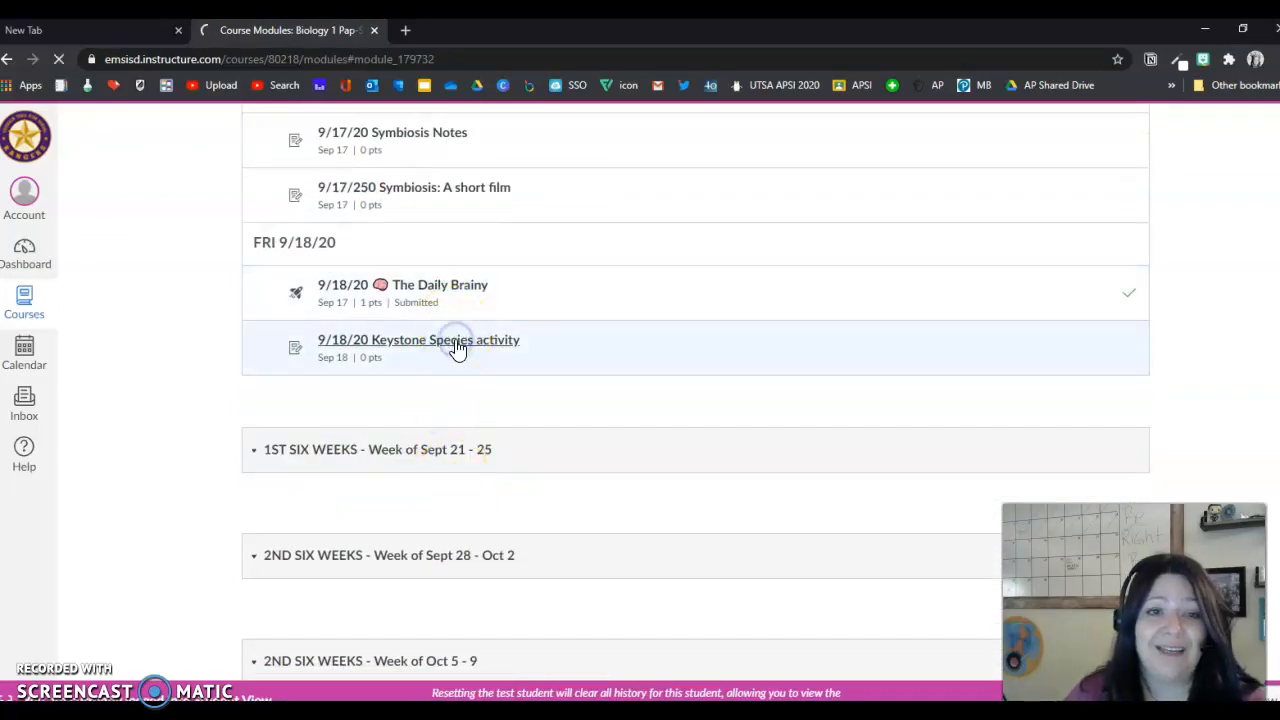
click(418, 340)
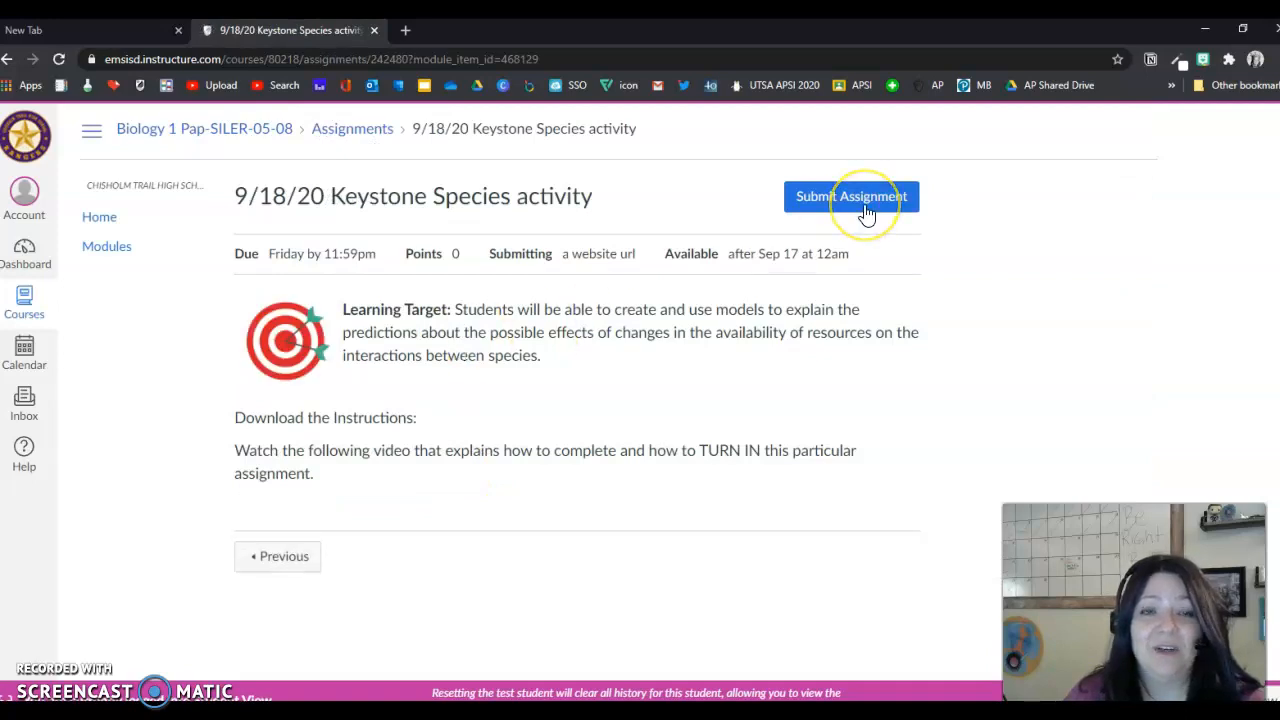
Submit the SageModeler share link as the assignment's Website URL
click(852, 196)
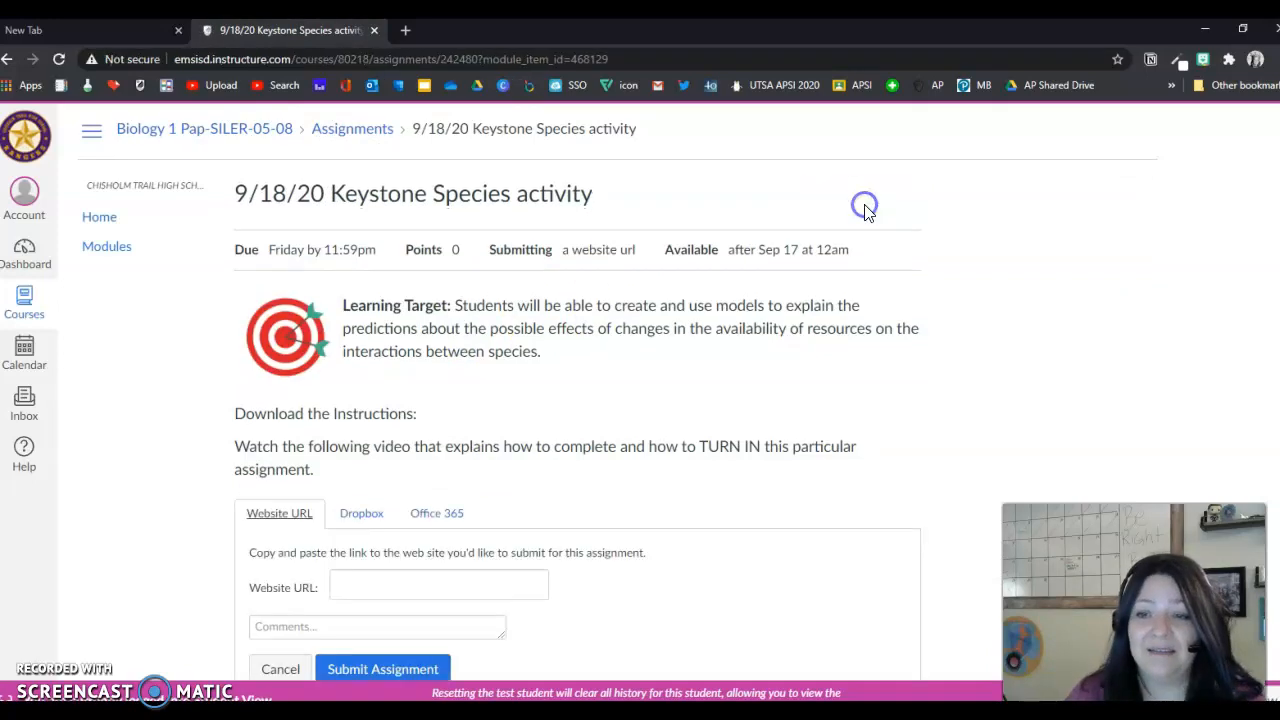
scroll(down, 3)
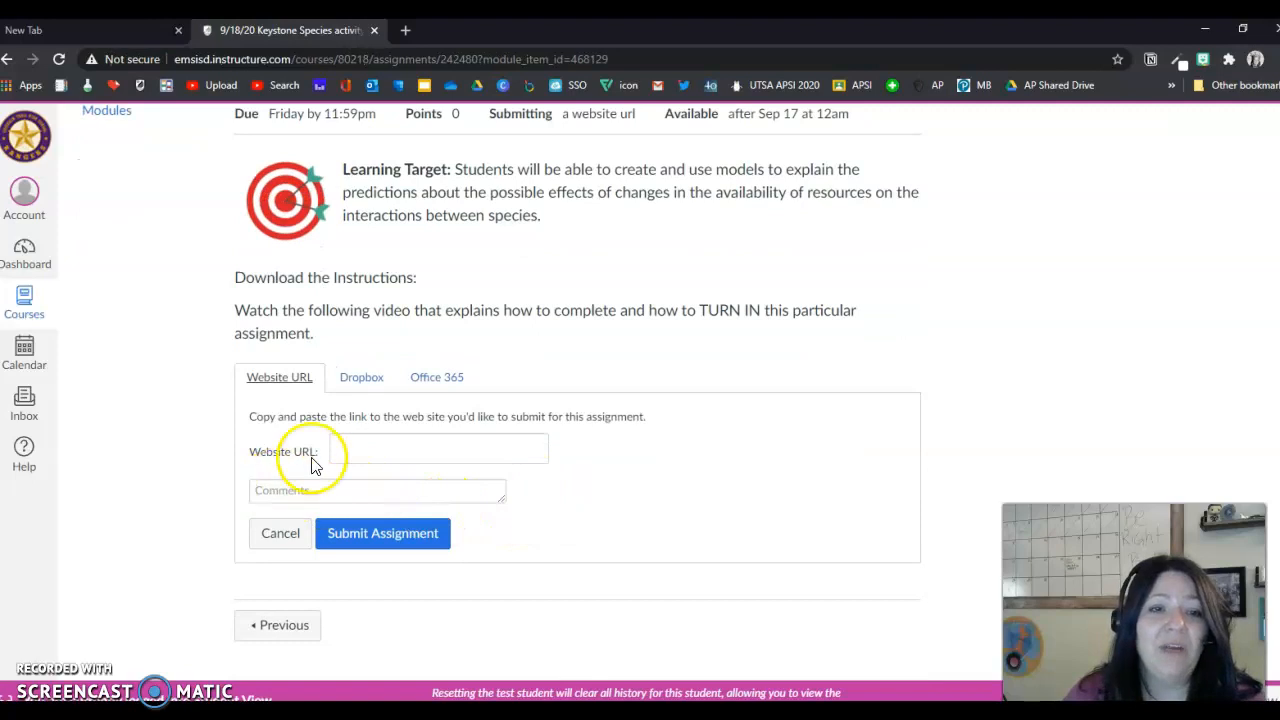
mouse_move(338, 478)
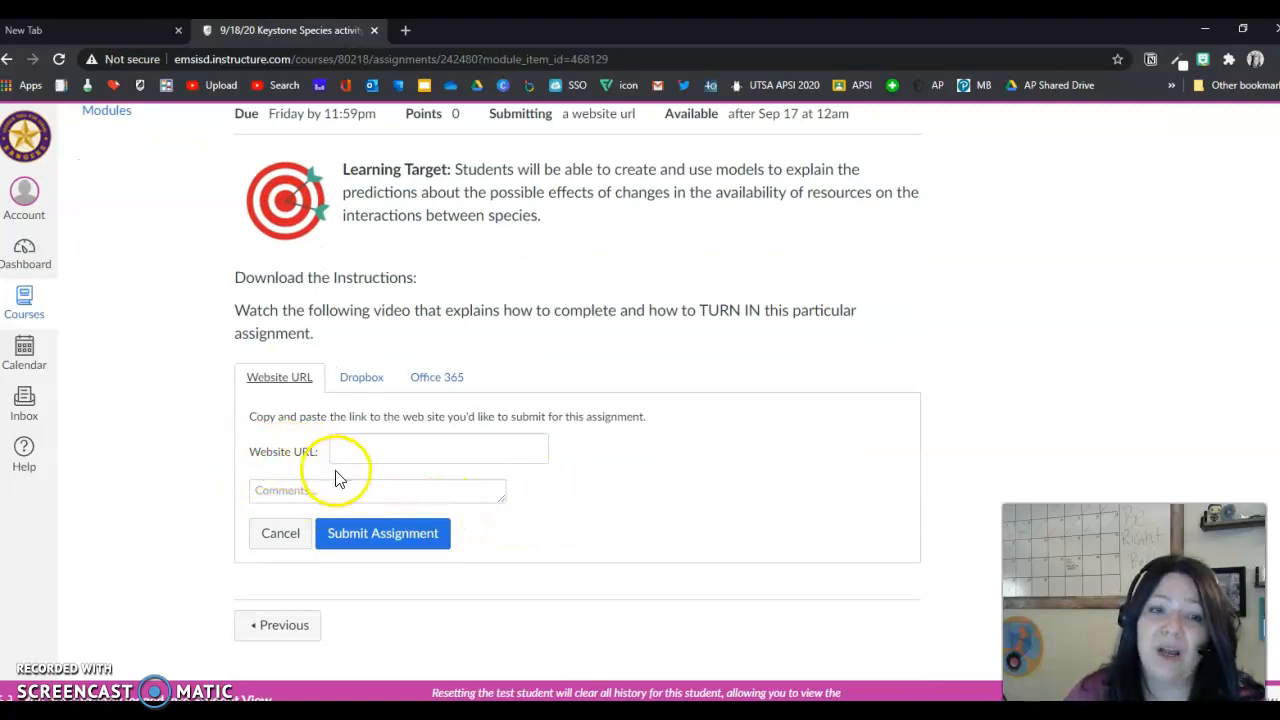
click(436, 450)
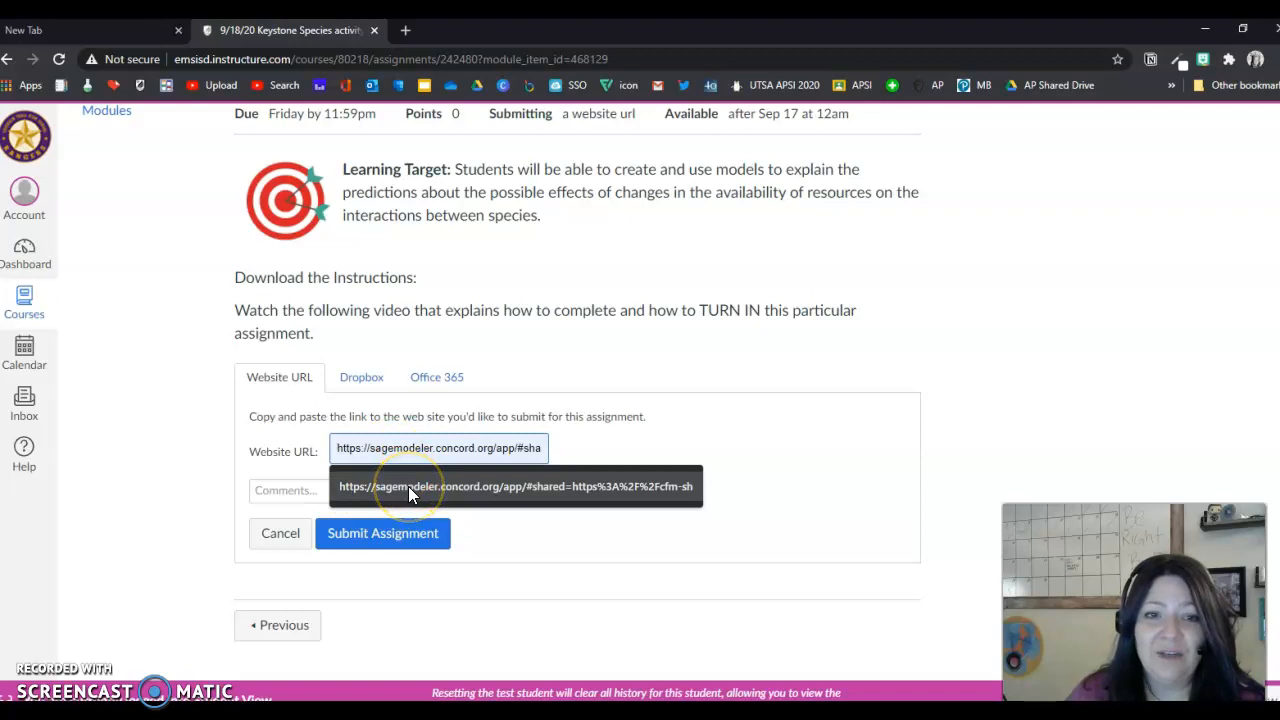
mouse_move(378, 500)
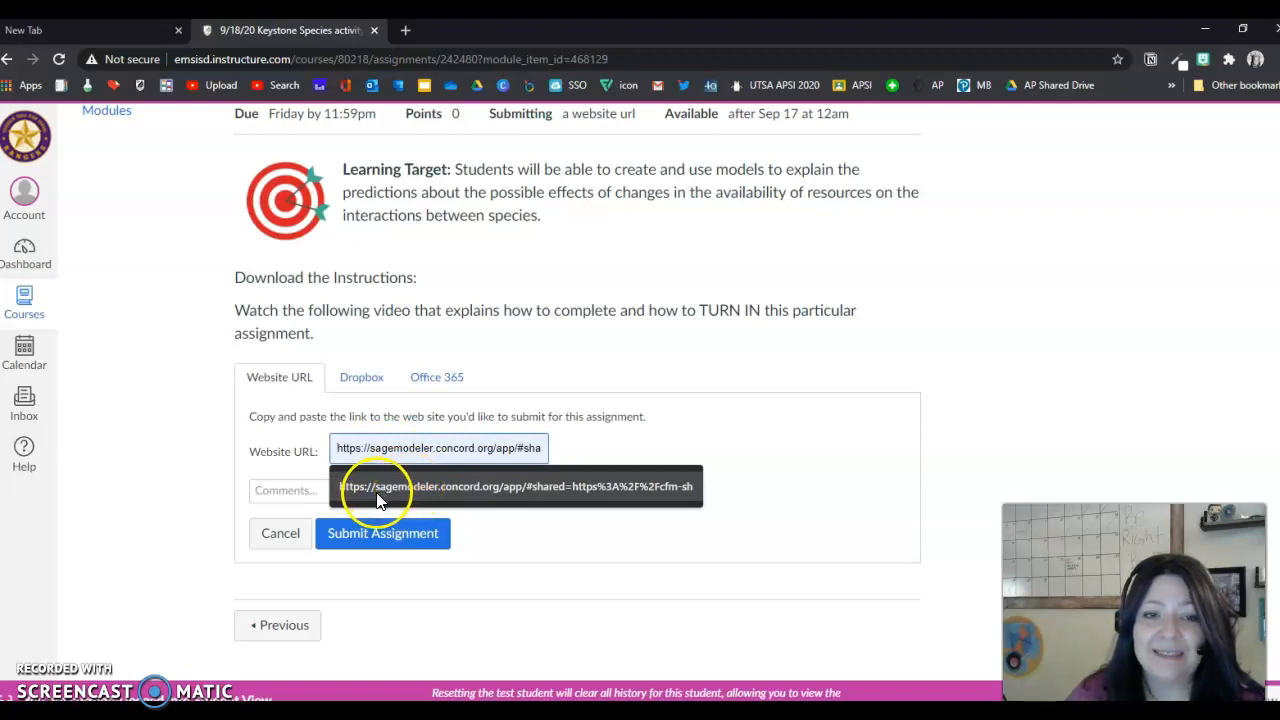
mouse_move(470, 500)
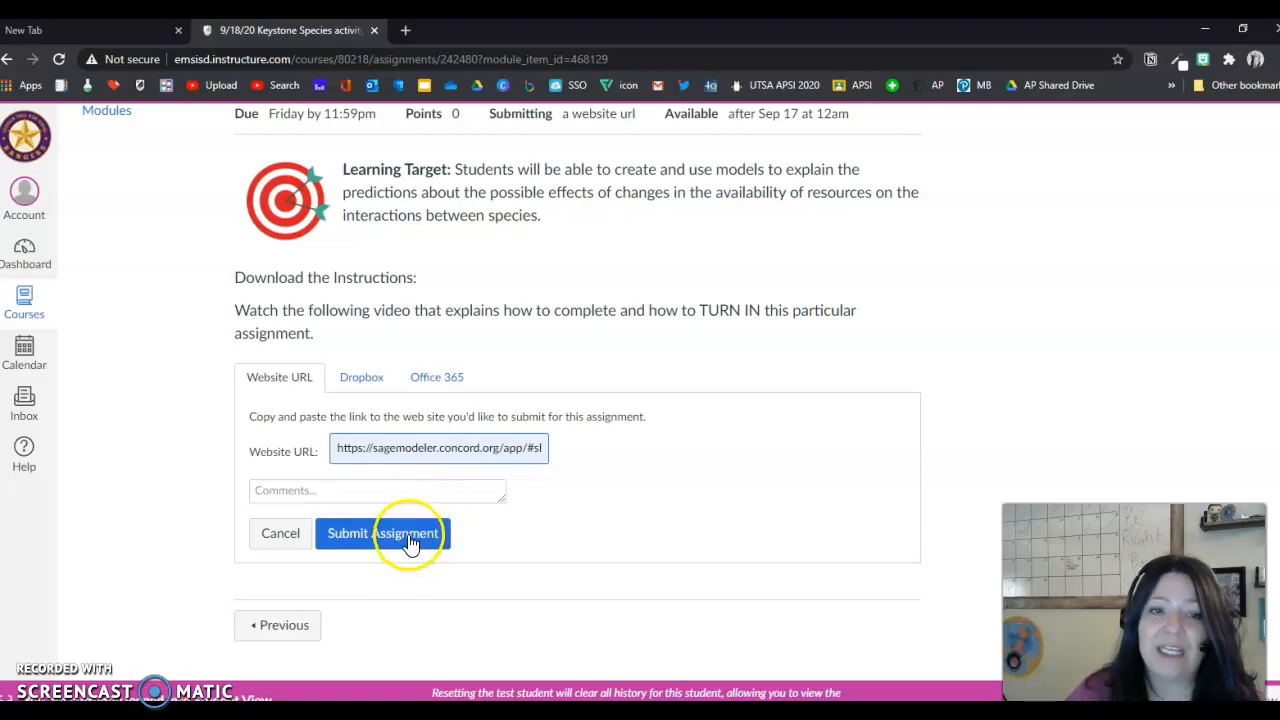
click(382, 532)
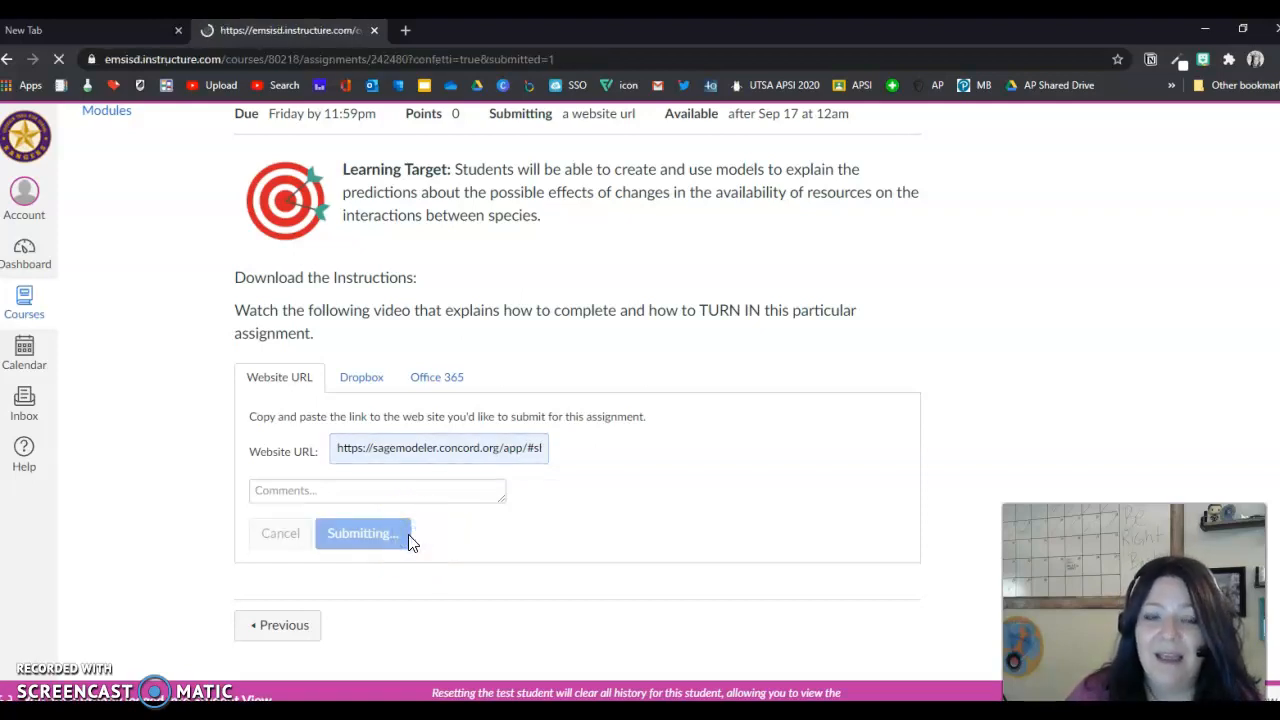
Complete the submission and dismiss the 'Assignment successfully submitted' banner
click(362, 532)
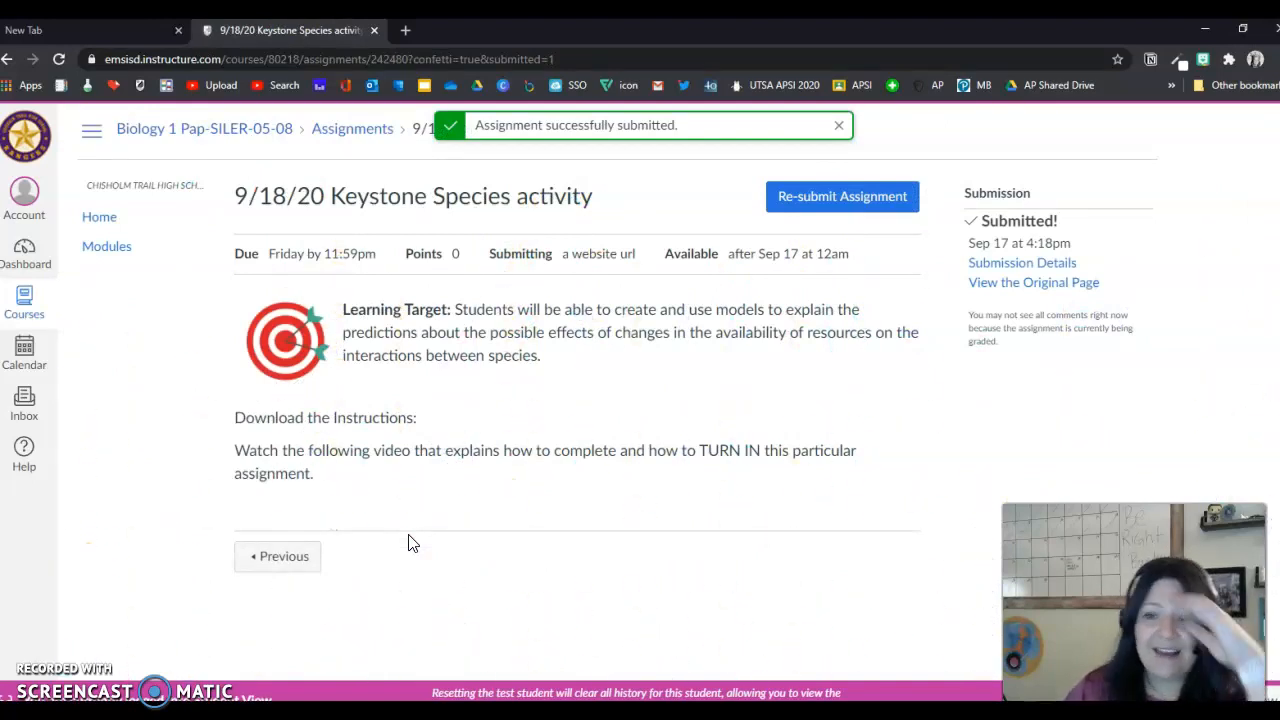
click(838, 124)
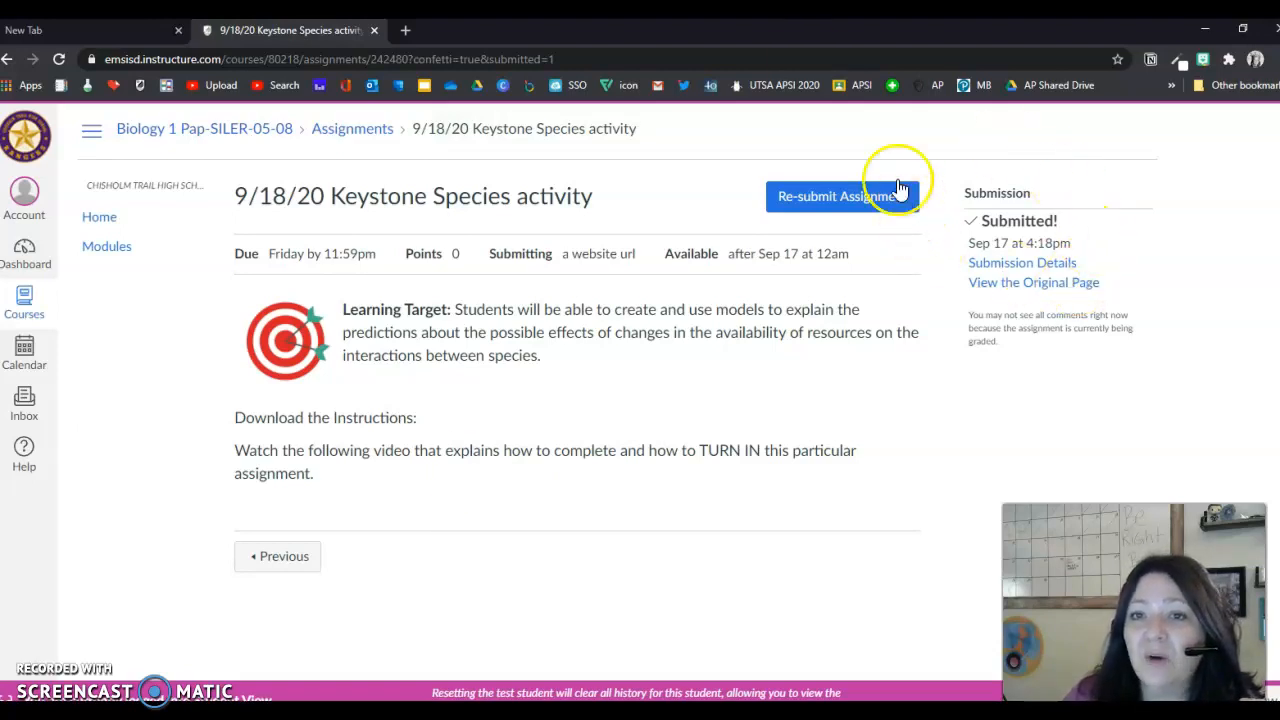
mouse_move(752, 188)
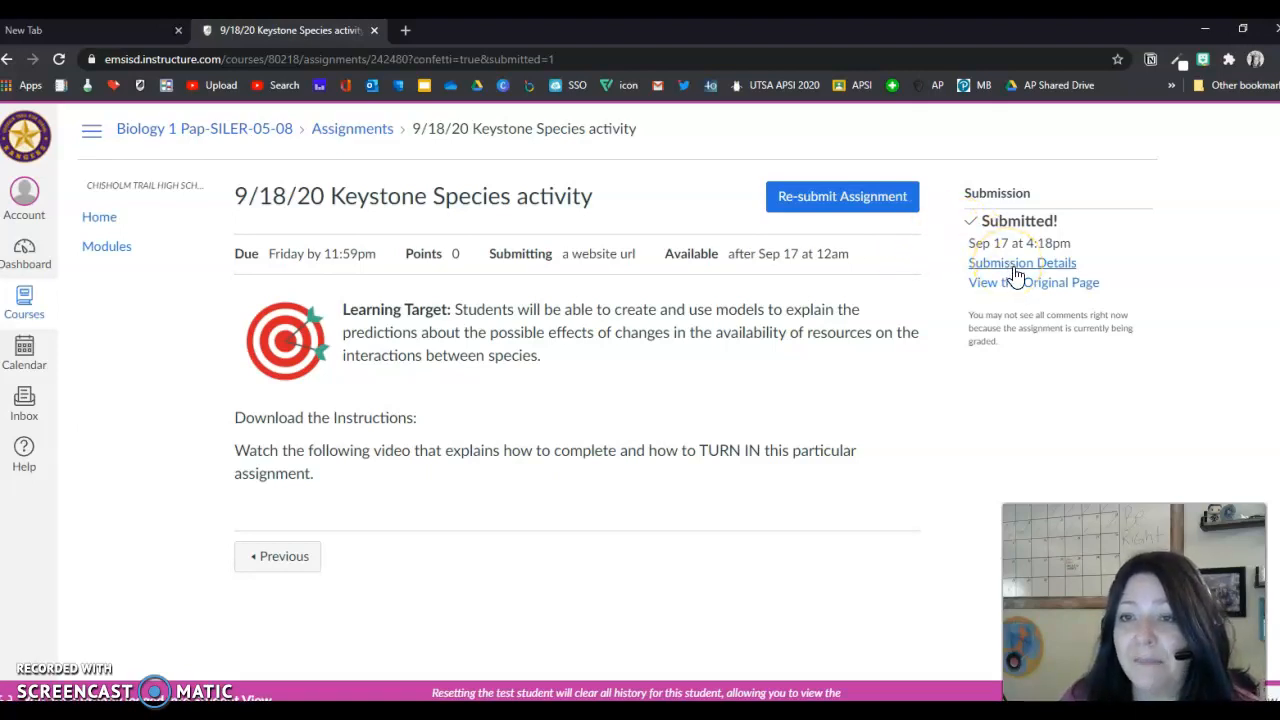
View Submission Details showing the share link, timestamp and food-web model snapshot
click(1020, 262)
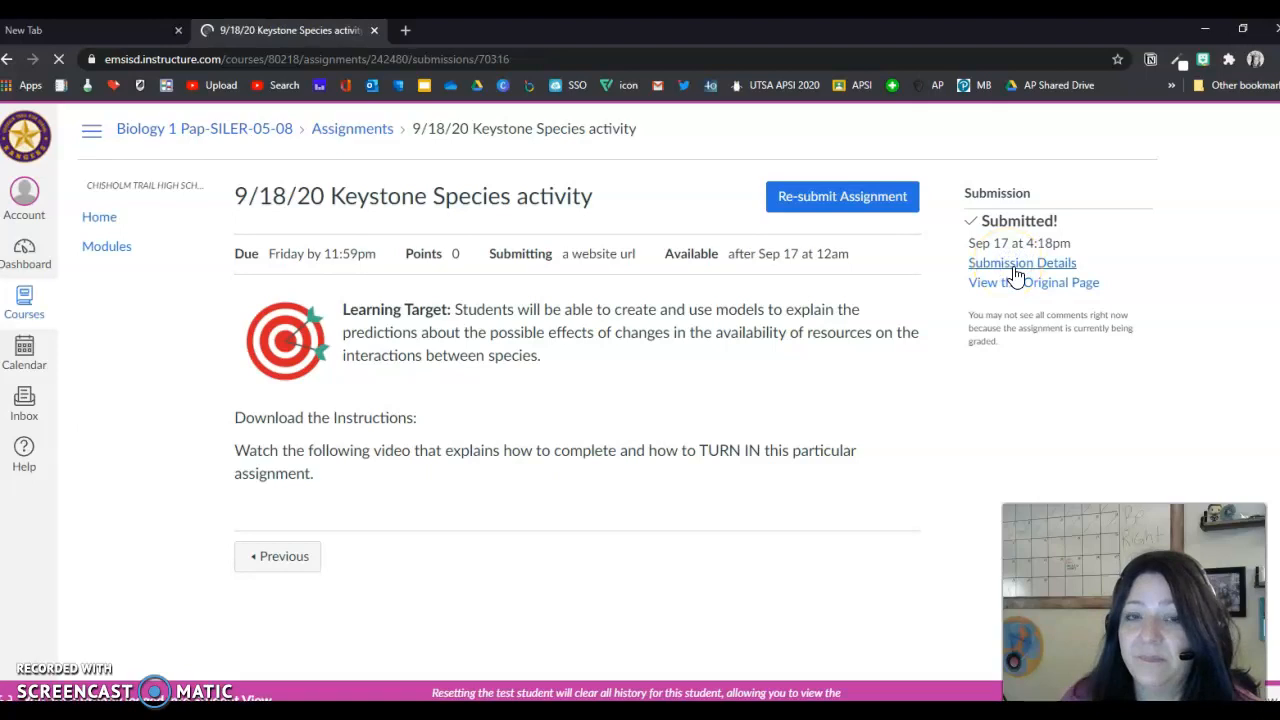
click(1022, 262)
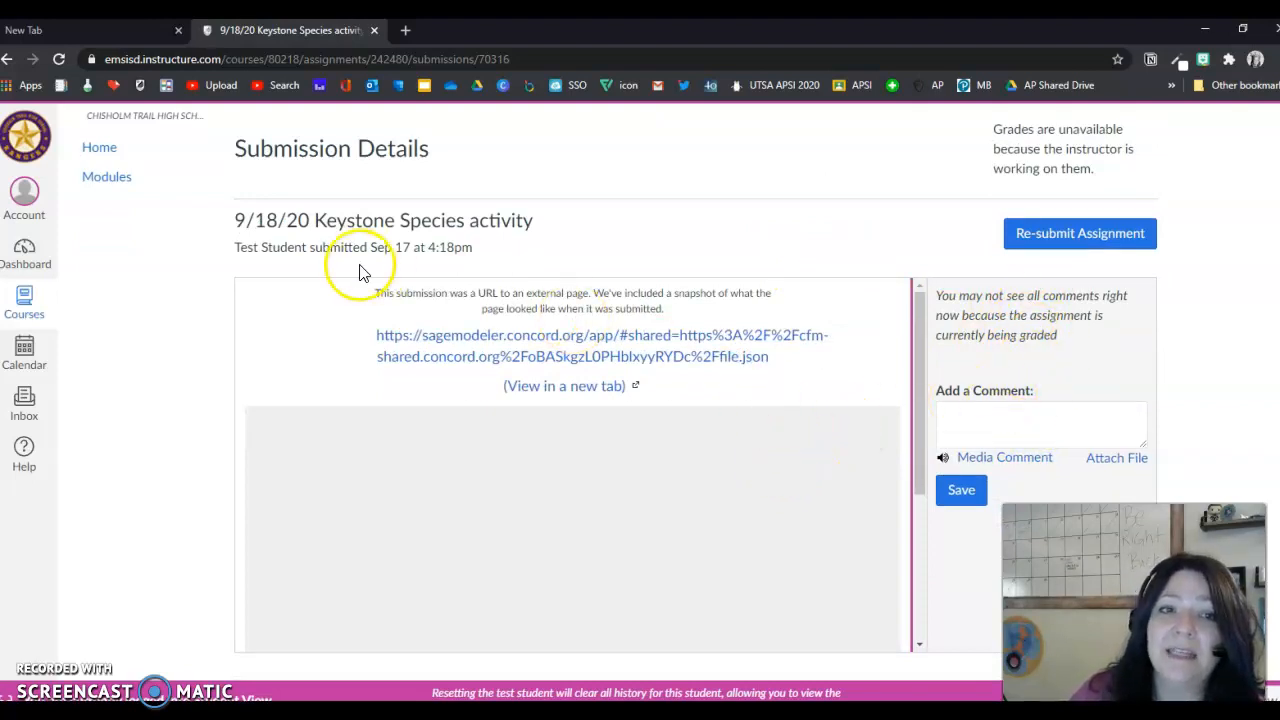
mouse_move(878, 292)
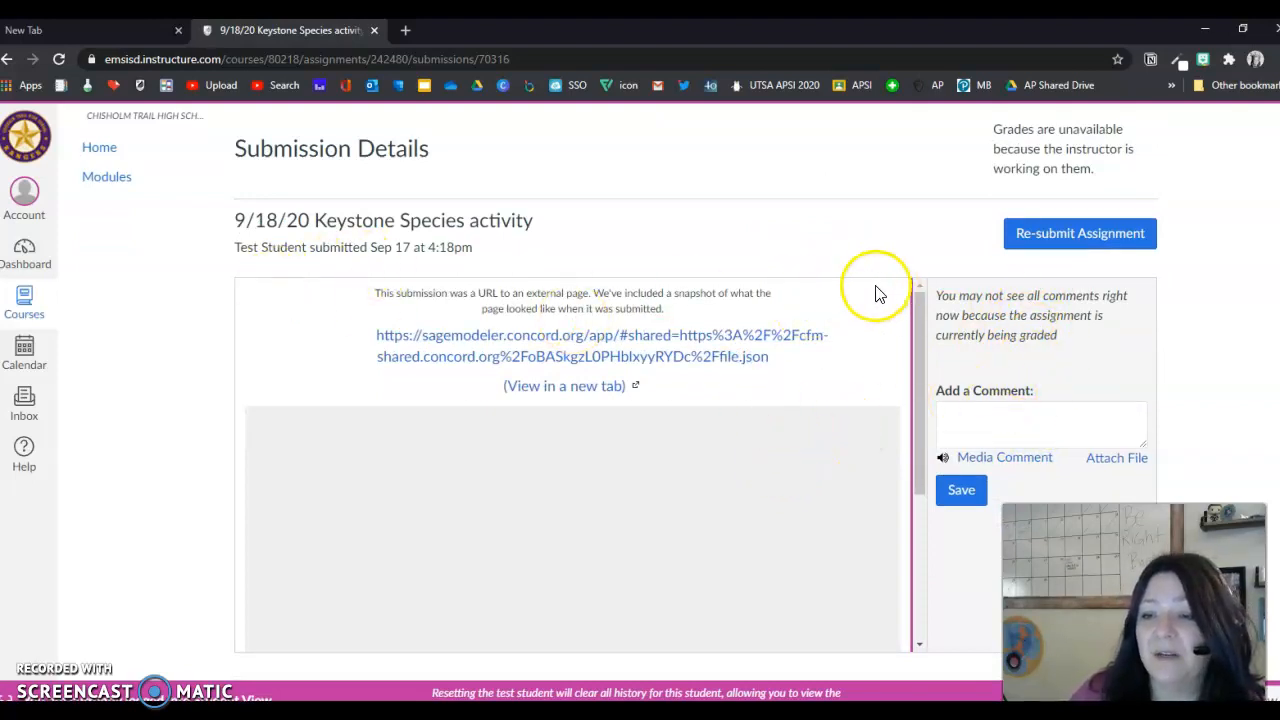
mouse_move(878, 292)
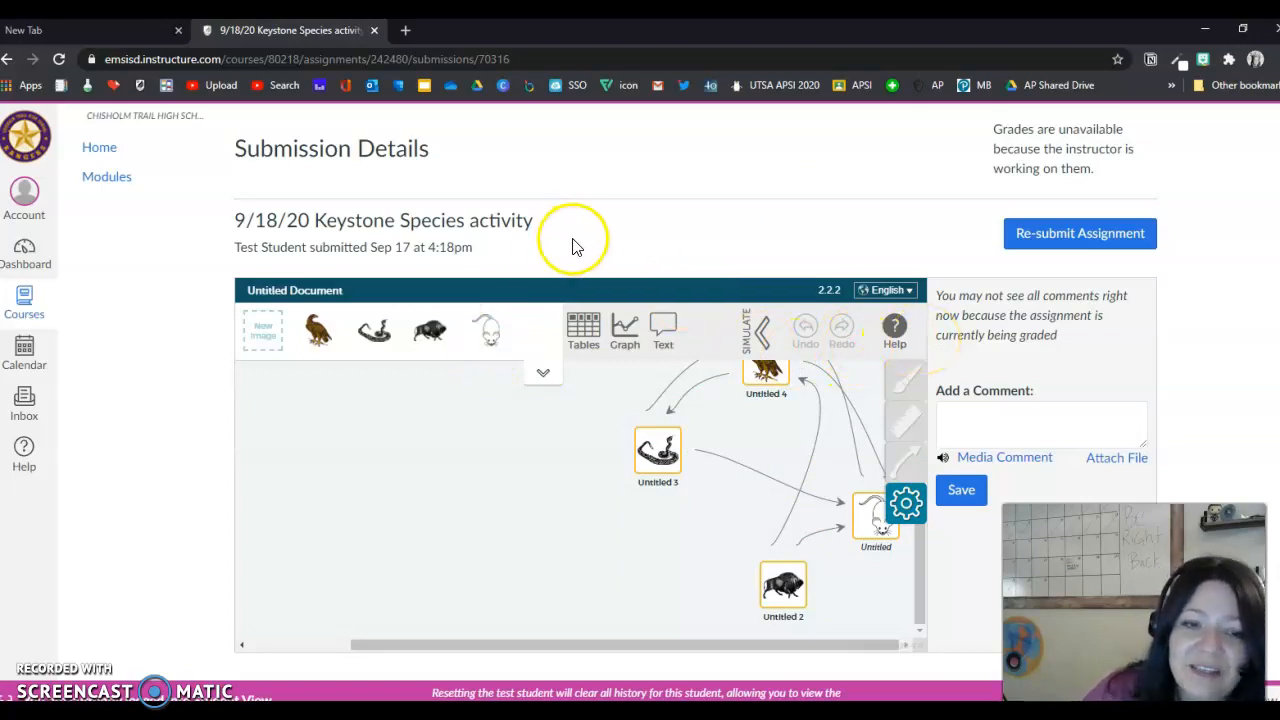
mouse_move(656, 304)
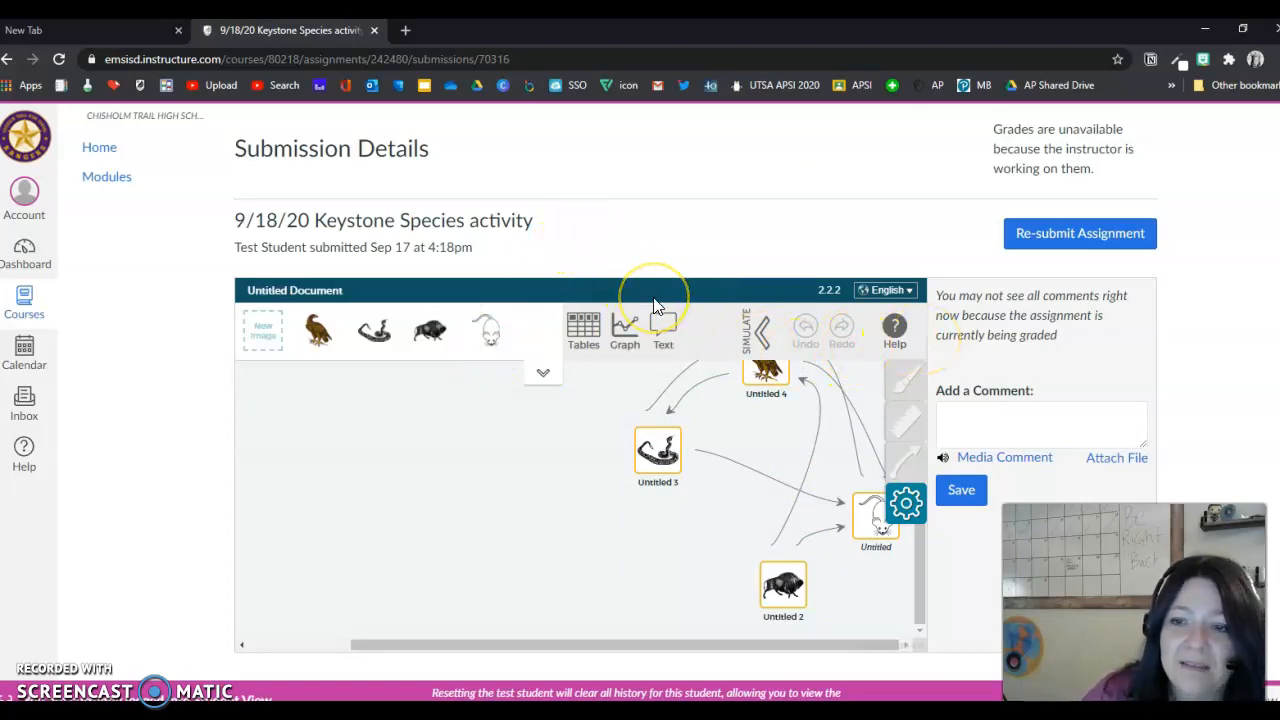
mouse_move(656, 300)
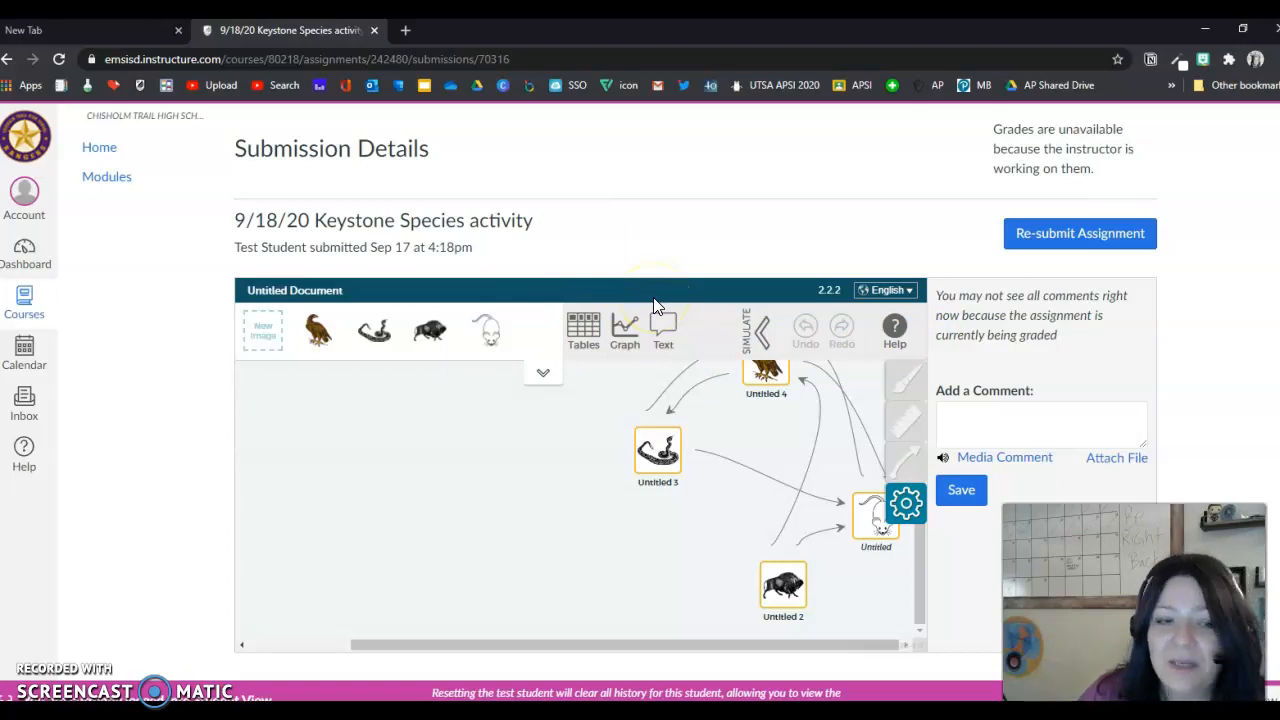